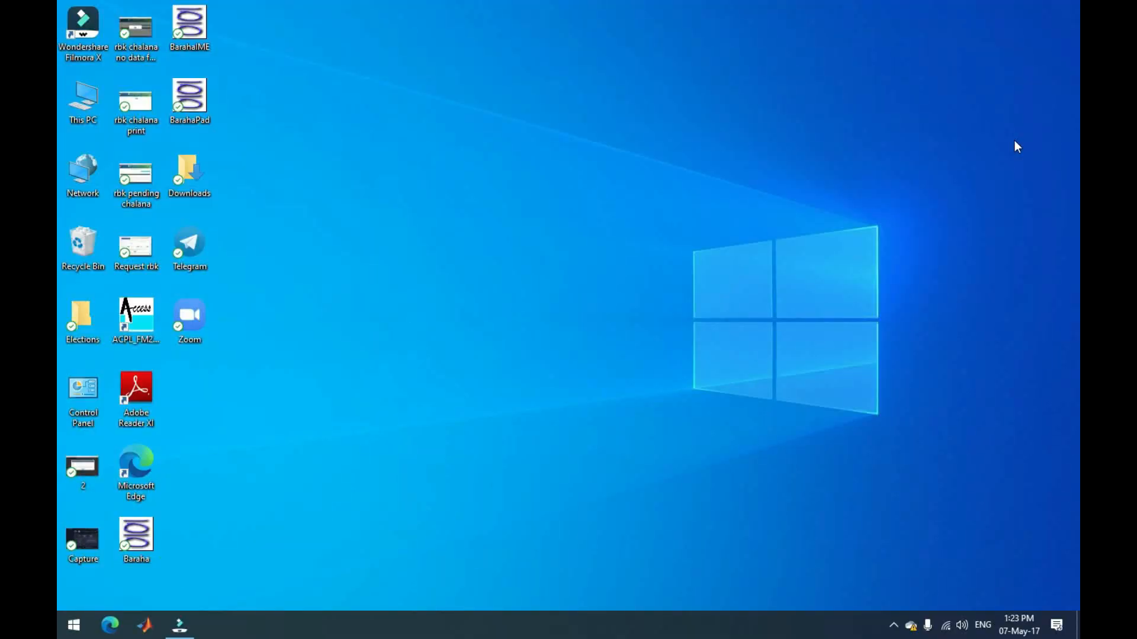
# - Launch MATLAB R2016a from the Windows Start search for 'matlab'
pyautogui.click(72, 624)
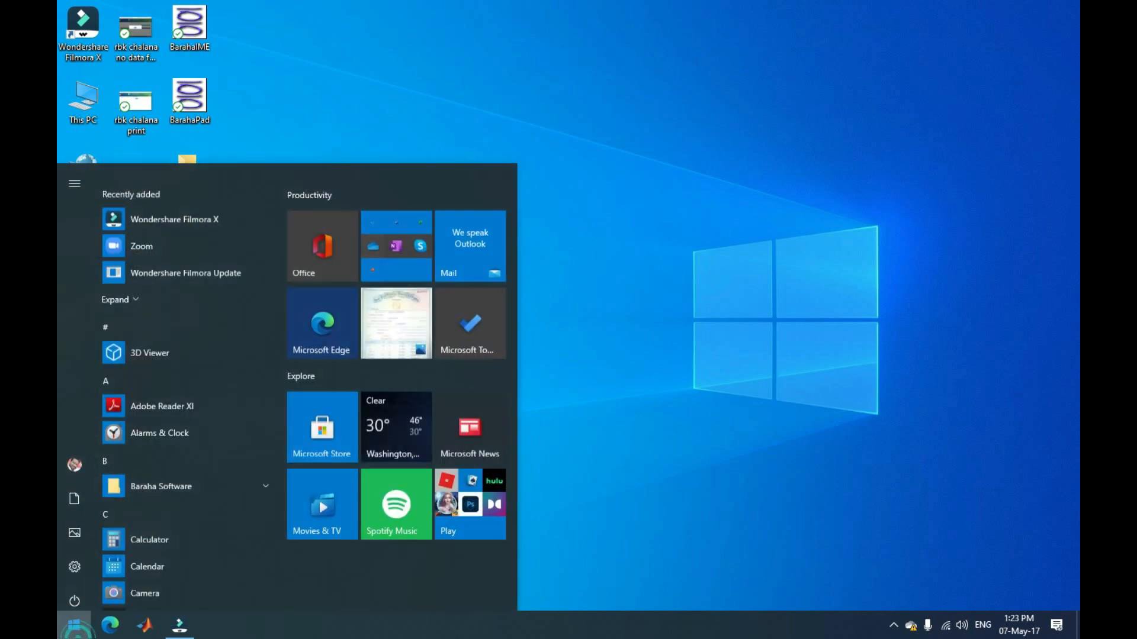
pyautogui.write('matlab')
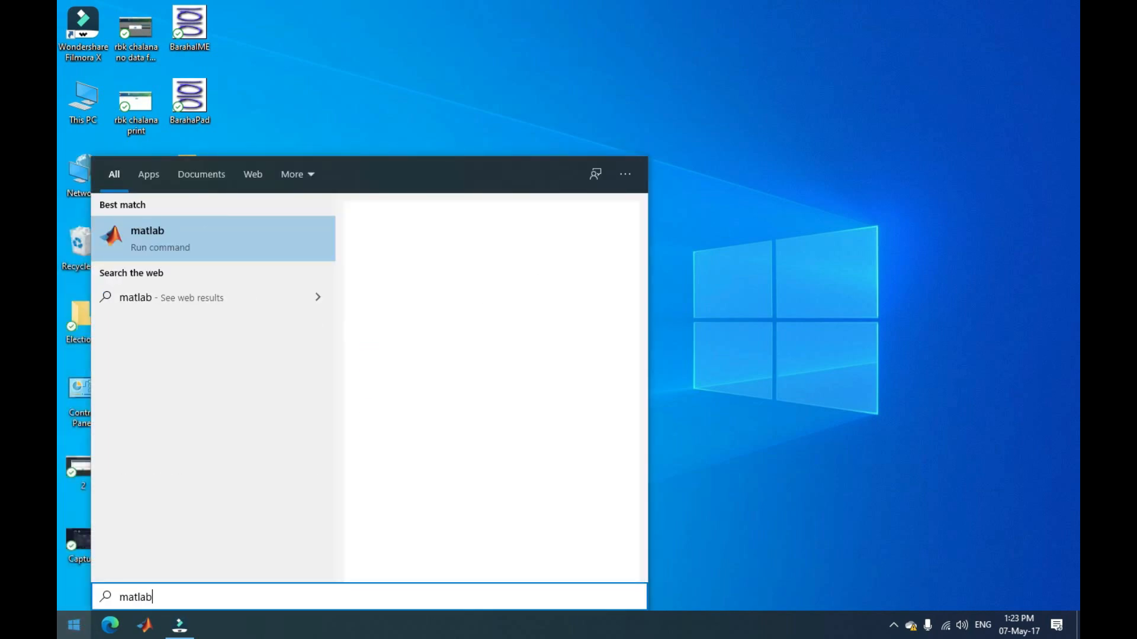
pyautogui.click(147, 238)
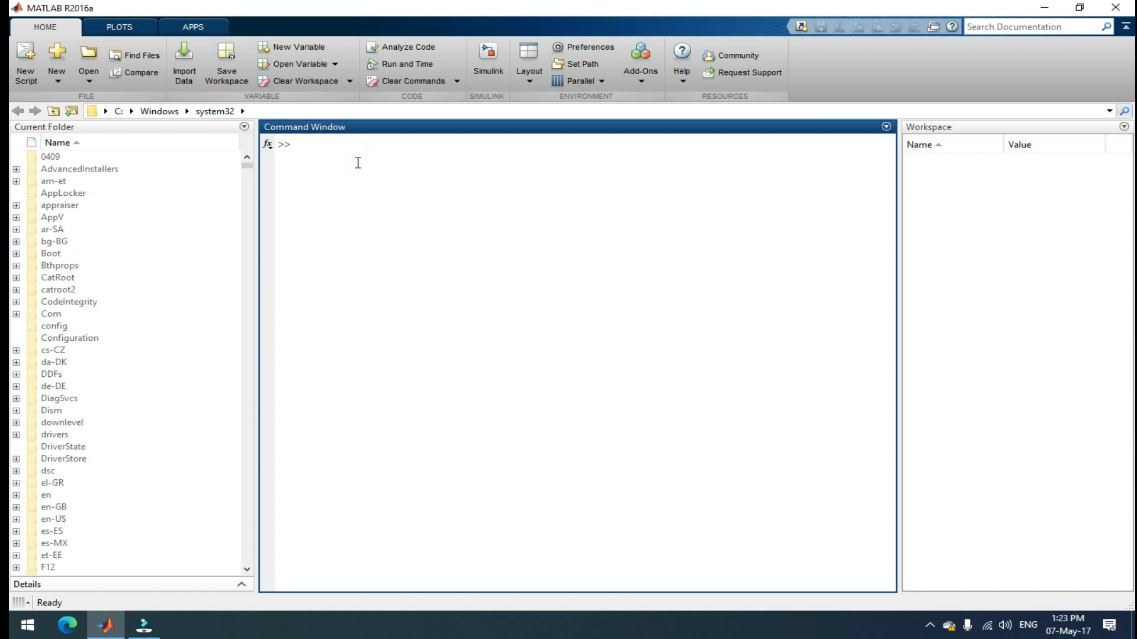
# - Evaluate 1+1, 26+17 and 1*5 in the Command Window, giving 2, 43 and 5
pyautogui.click(297, 144)
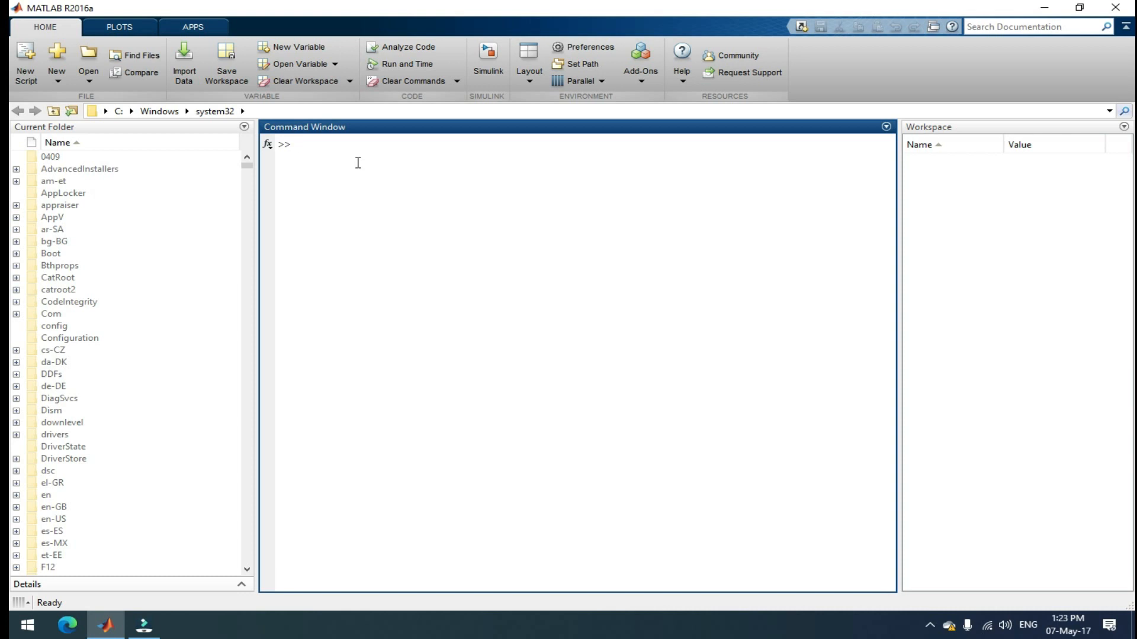
pyautogui.write('1')
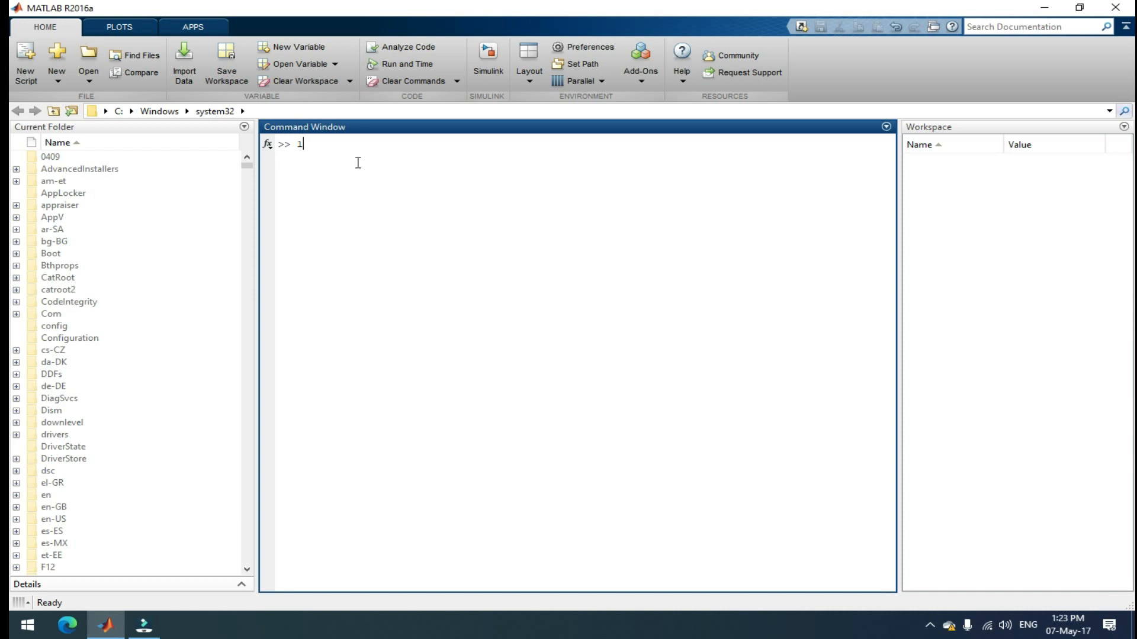
pyautogui.write('+1')
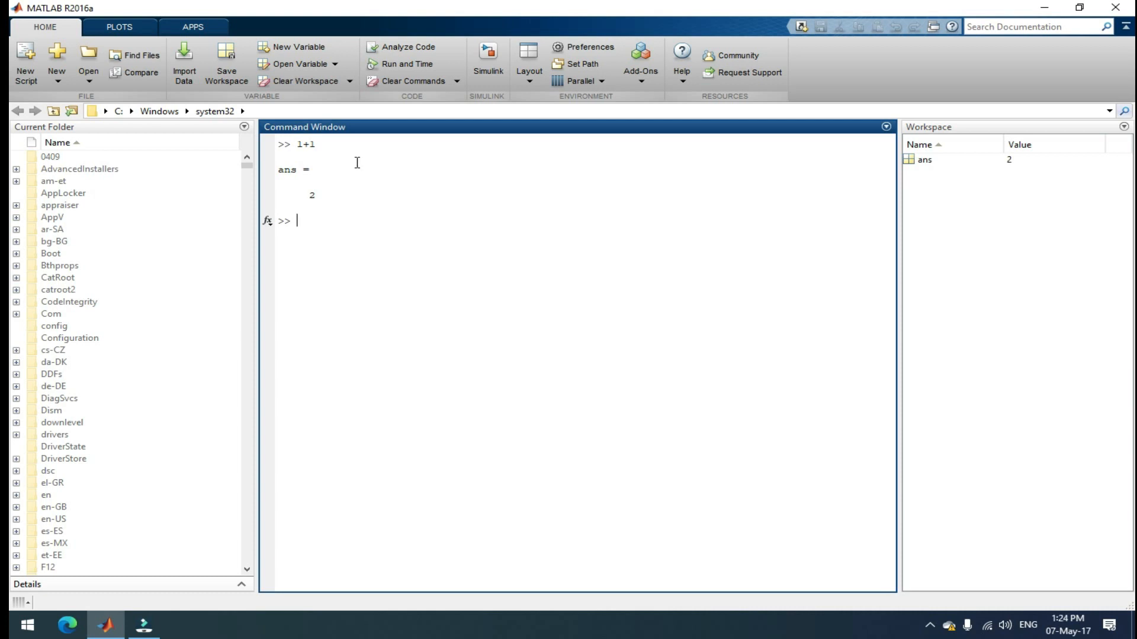
pyautogui.write('26')
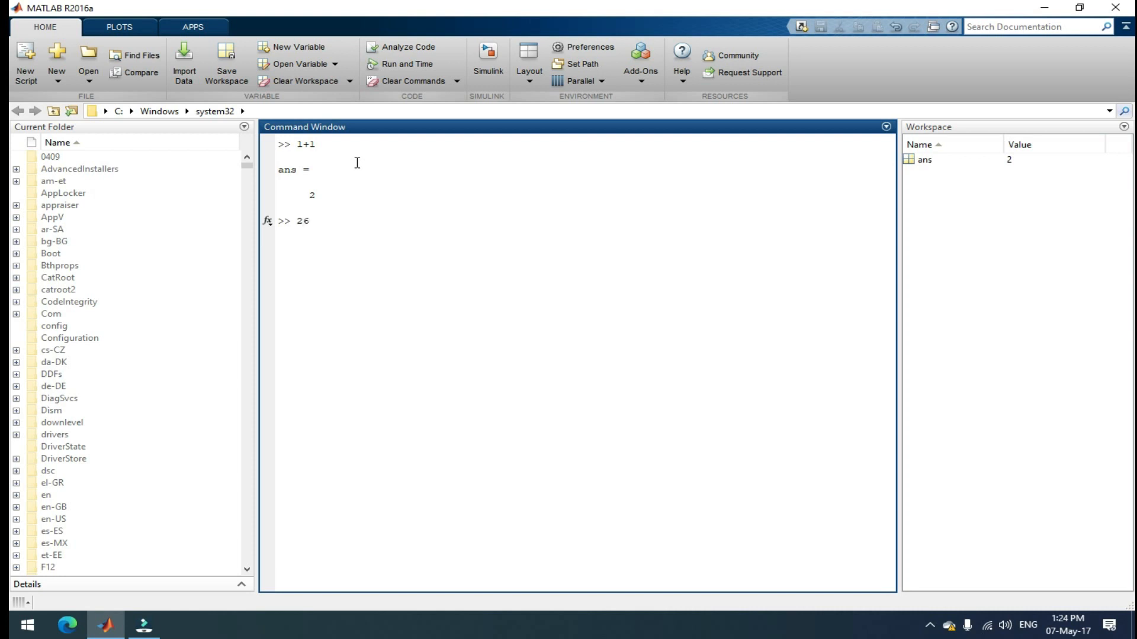
pyautogui.write('+17')
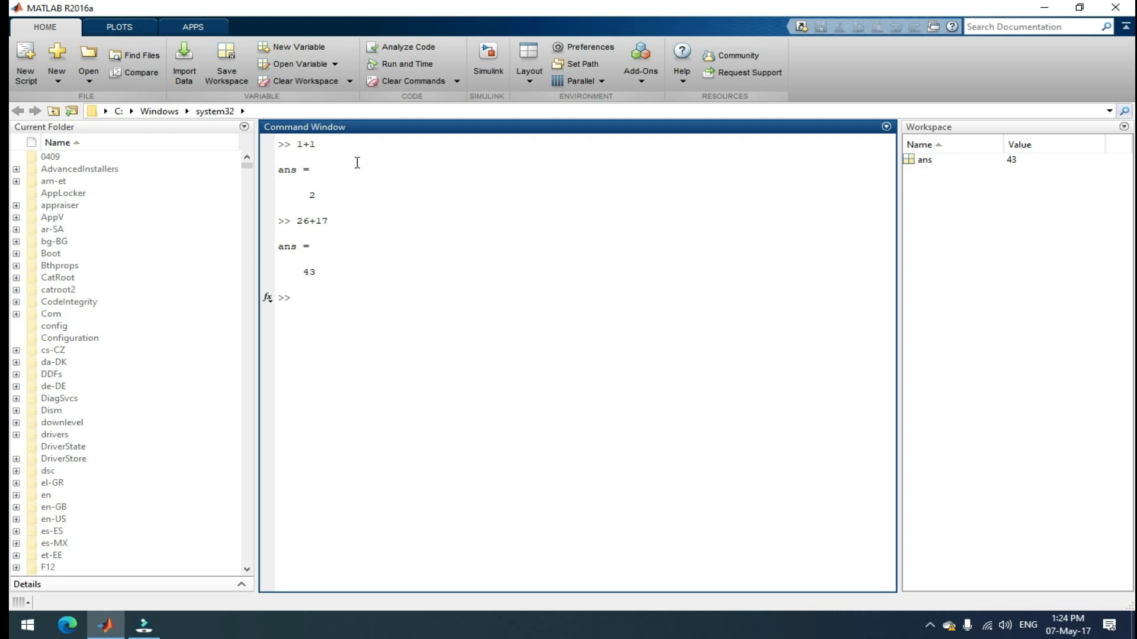
pyautogui.write('1*5')
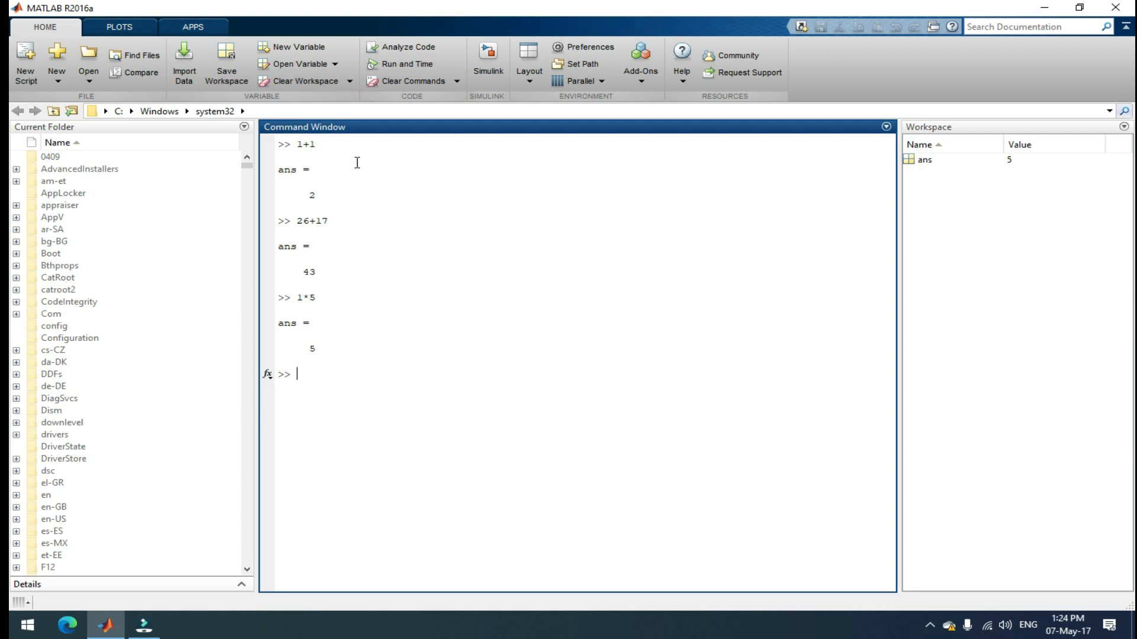
# - Evaluate sin(pi), cos(pi) and sin(0), giving 1.2246e-16, -1 and 0, then clear the window
pyautogui.write('sin')
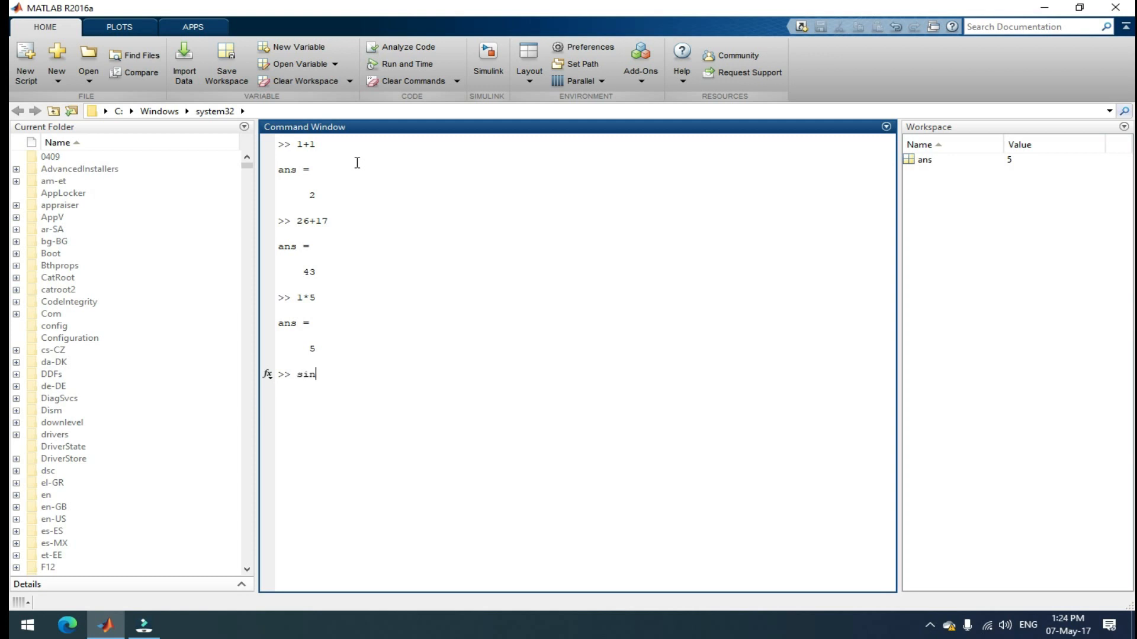
pyautogui.write('(')
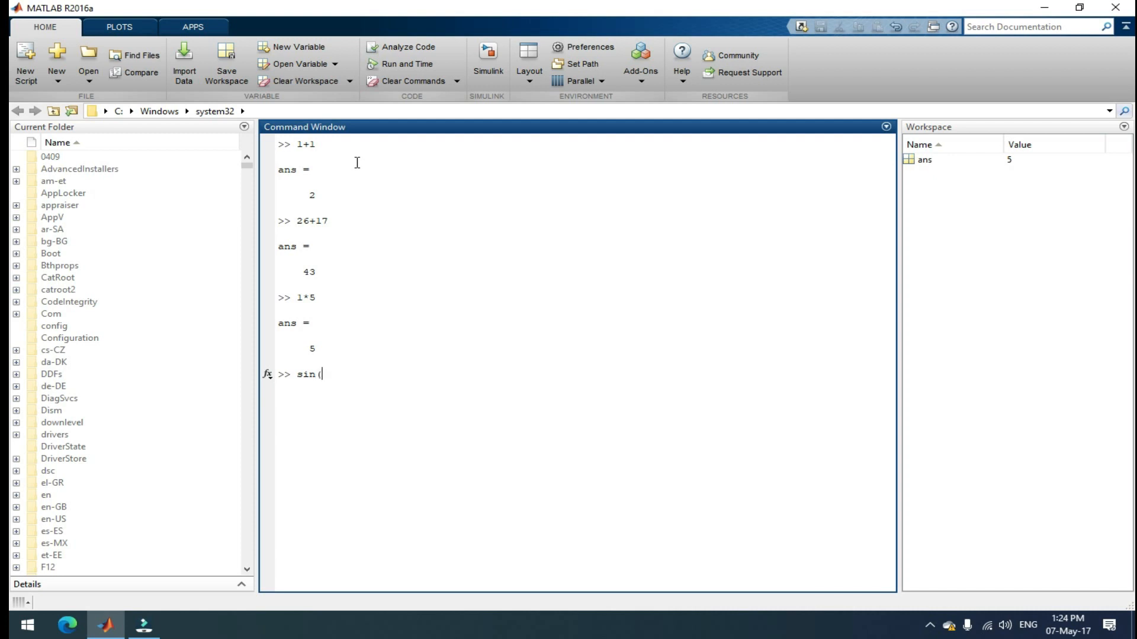
pyautogui.write('pi)')
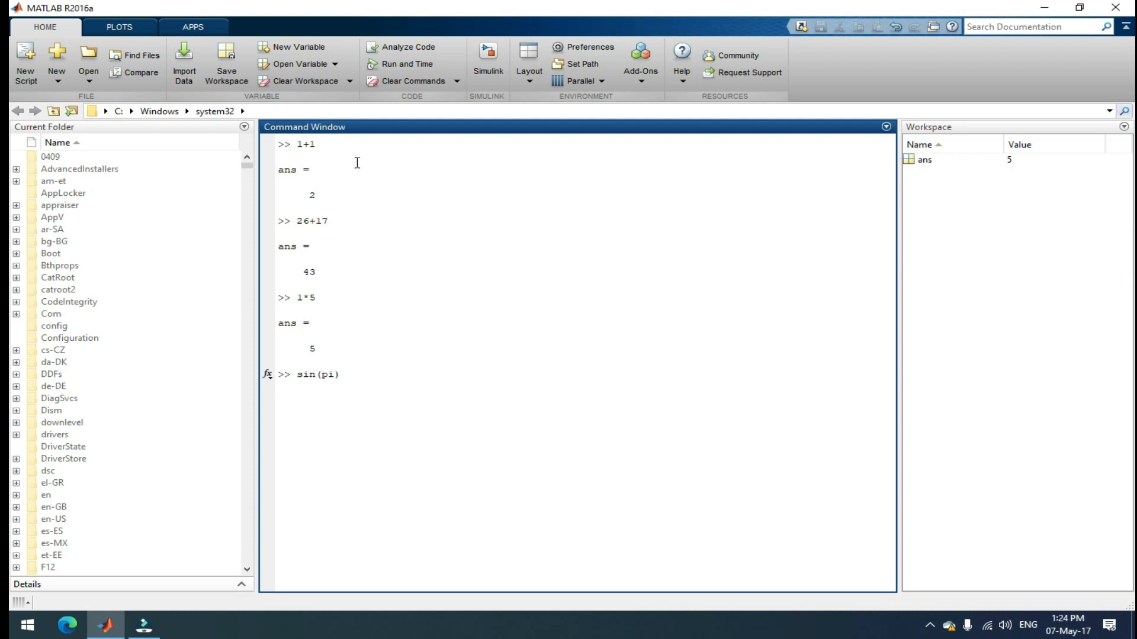
pyautogui.press('Enter')
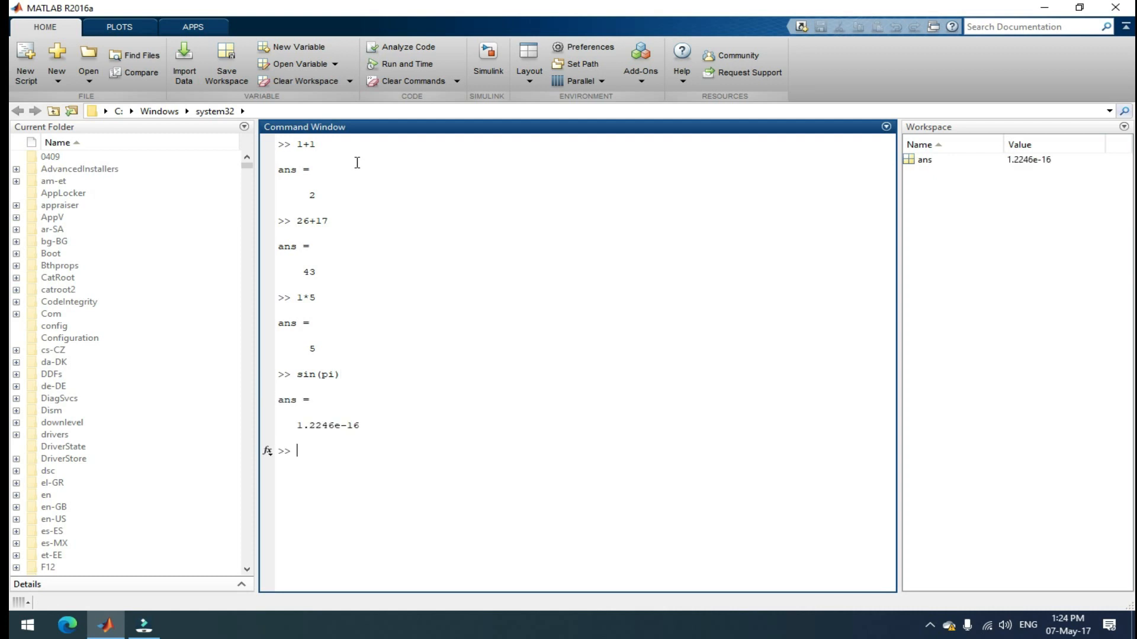
pyautogui.write('cos(')
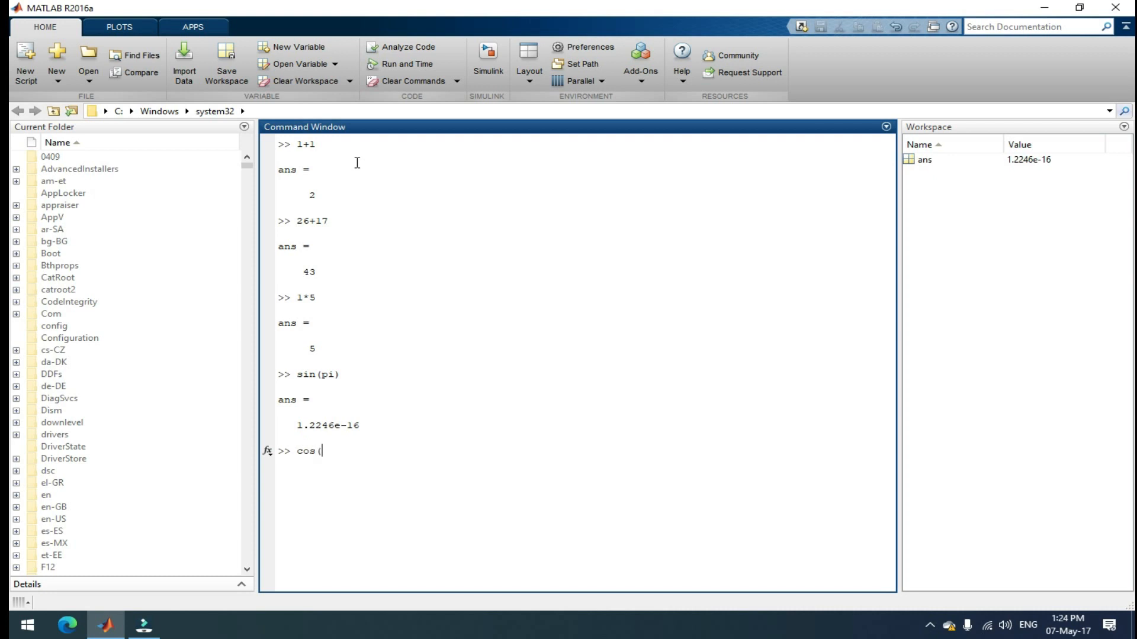
pyautogui.write('pi)')
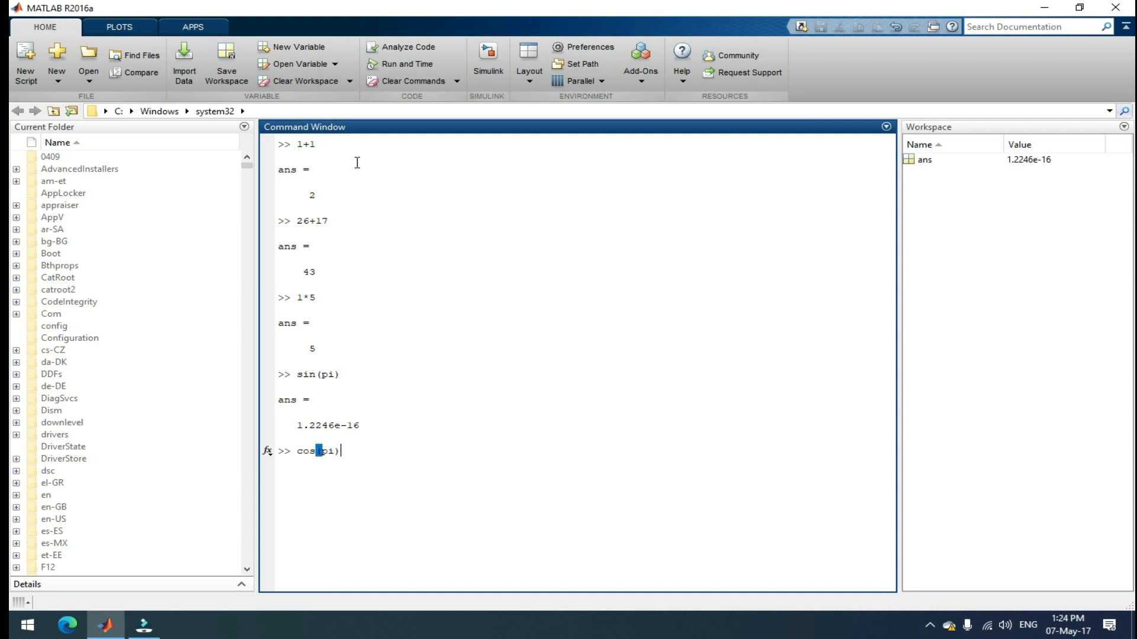
pyautogui.press('Enter')
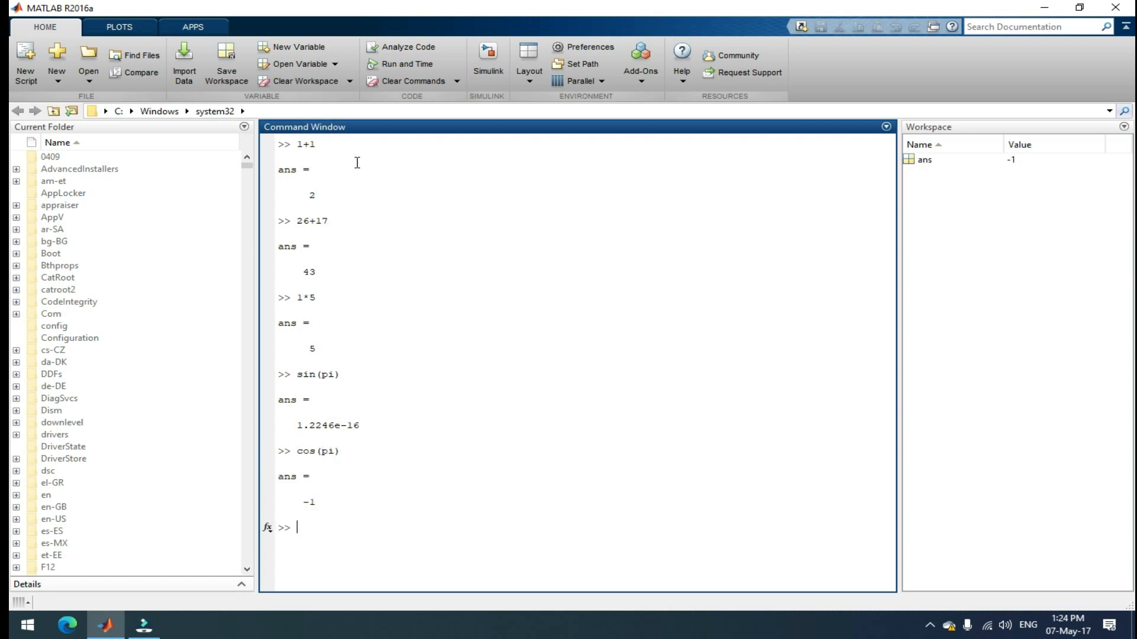
pyautogui.write('si')
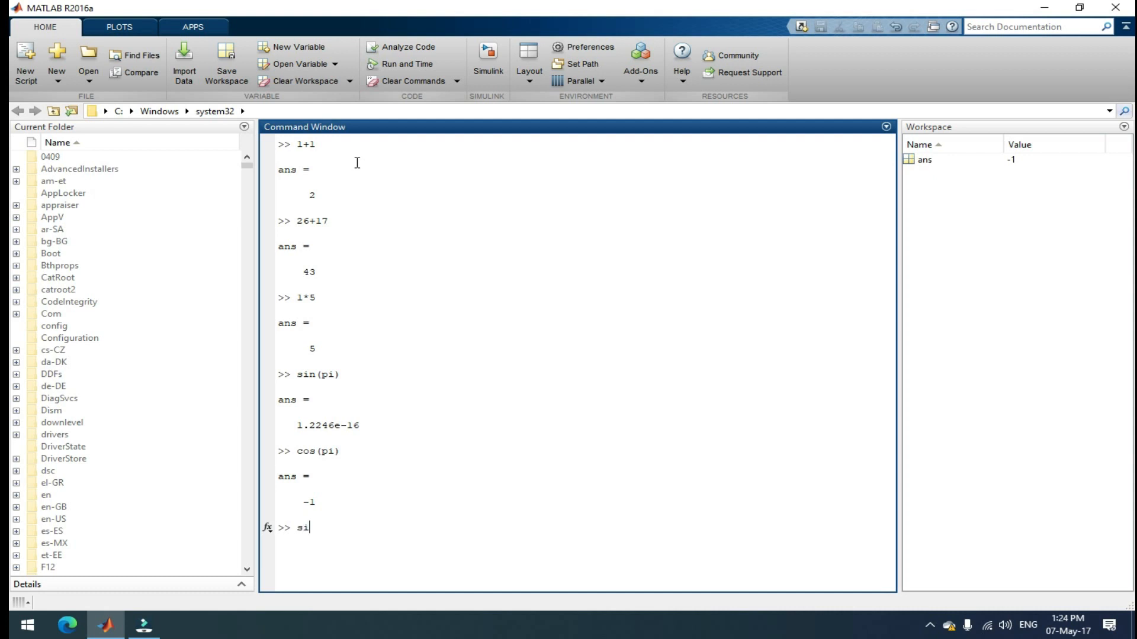
pyautogui.write('n')
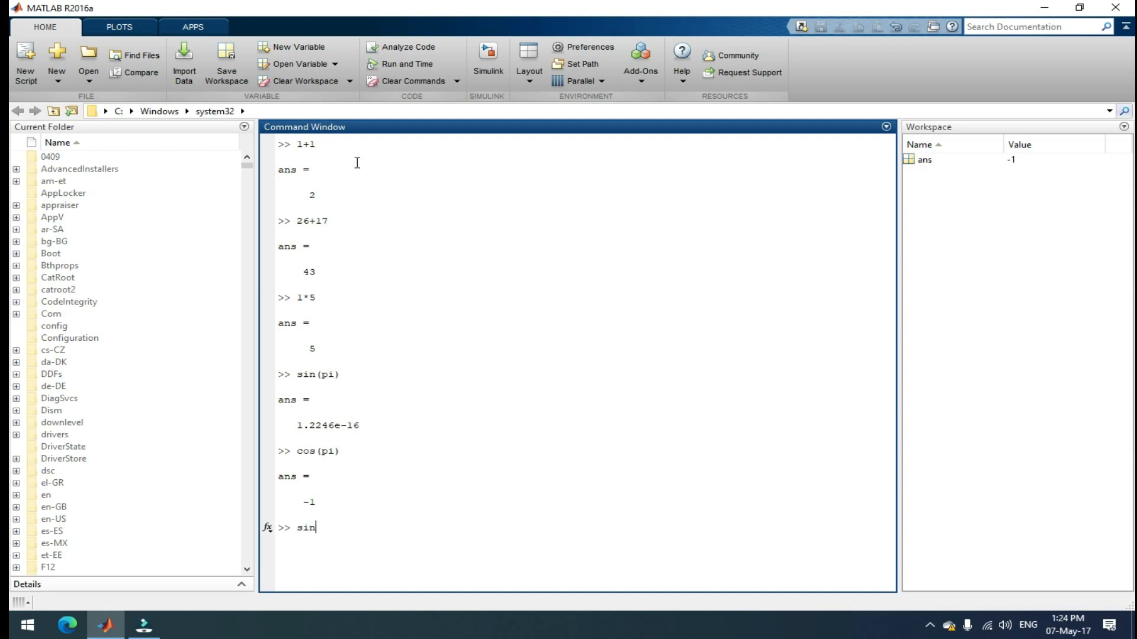
pyautogui.write('(0')
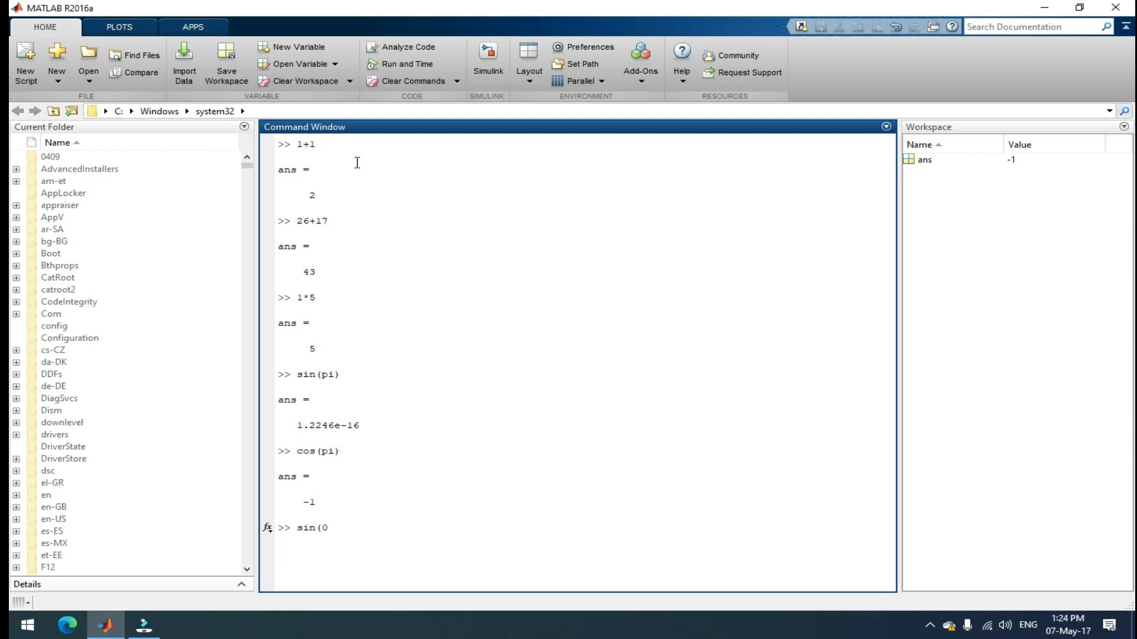
pyautogui.press('enter')
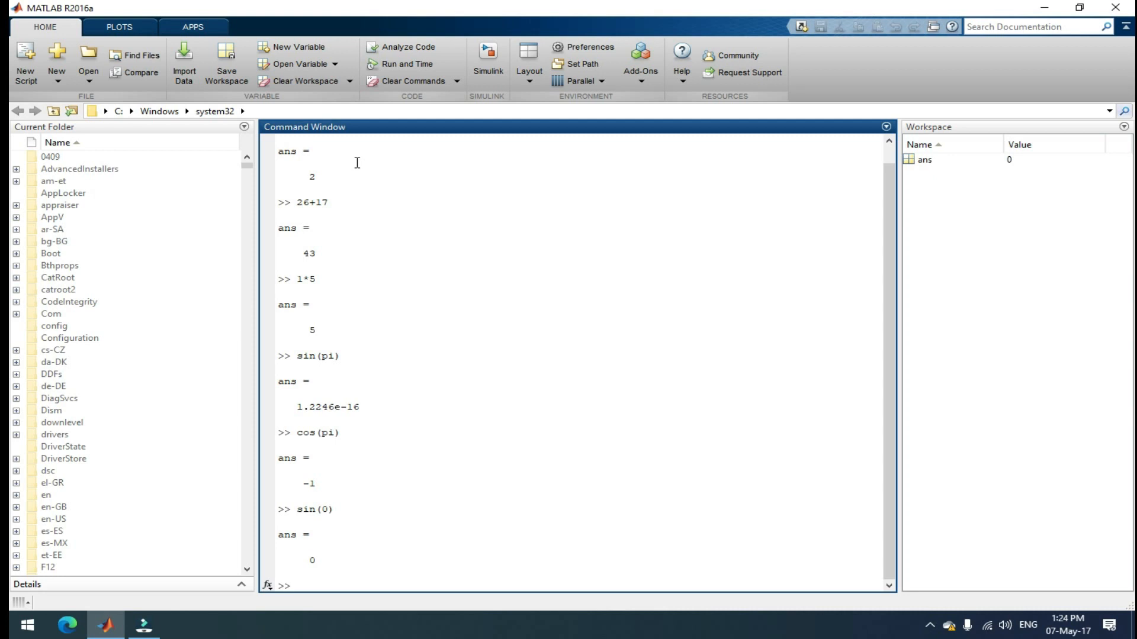
pyautogui.click(409, 81)
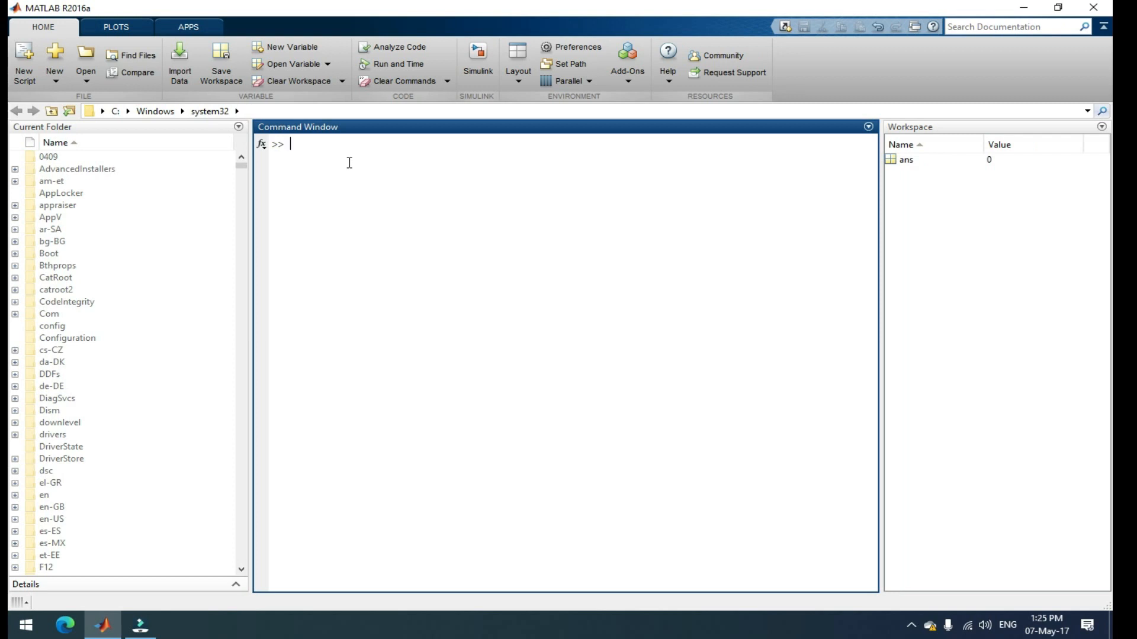
# - Define the row vector A=[1,2,2] in the Command Window
pyautogui.write('a')
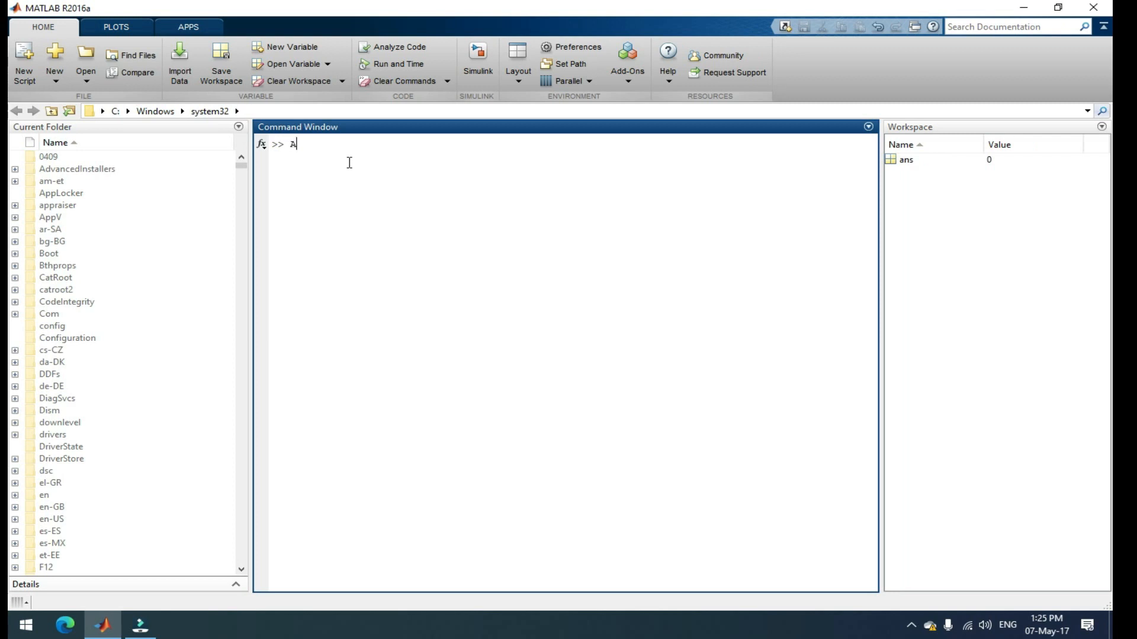
pyautogui.write('=')
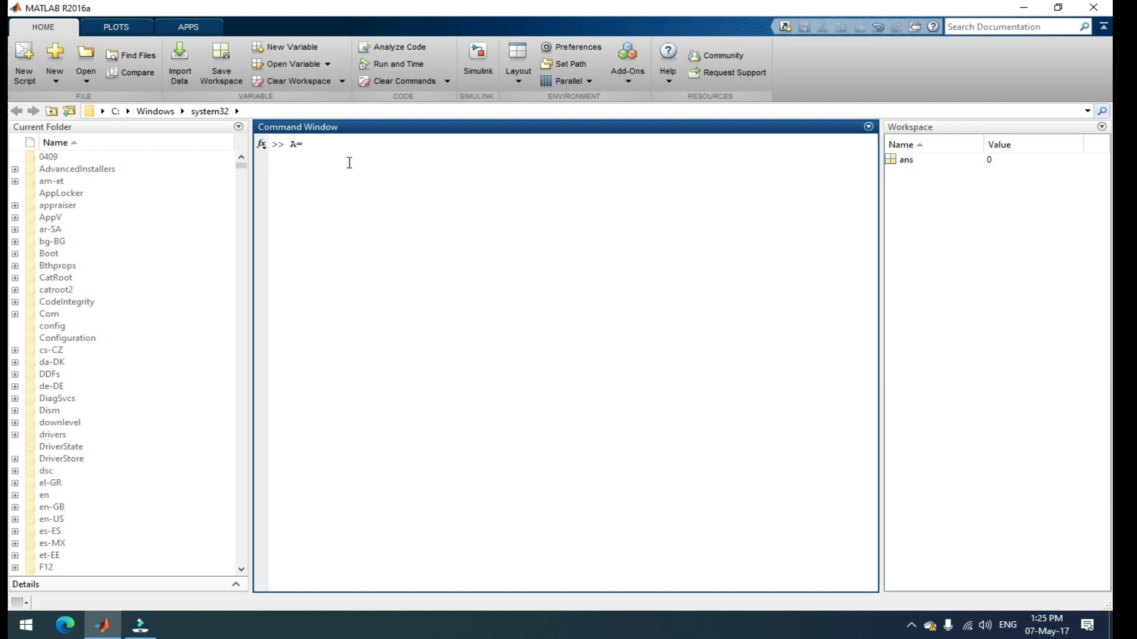
pyautogui.write('[')
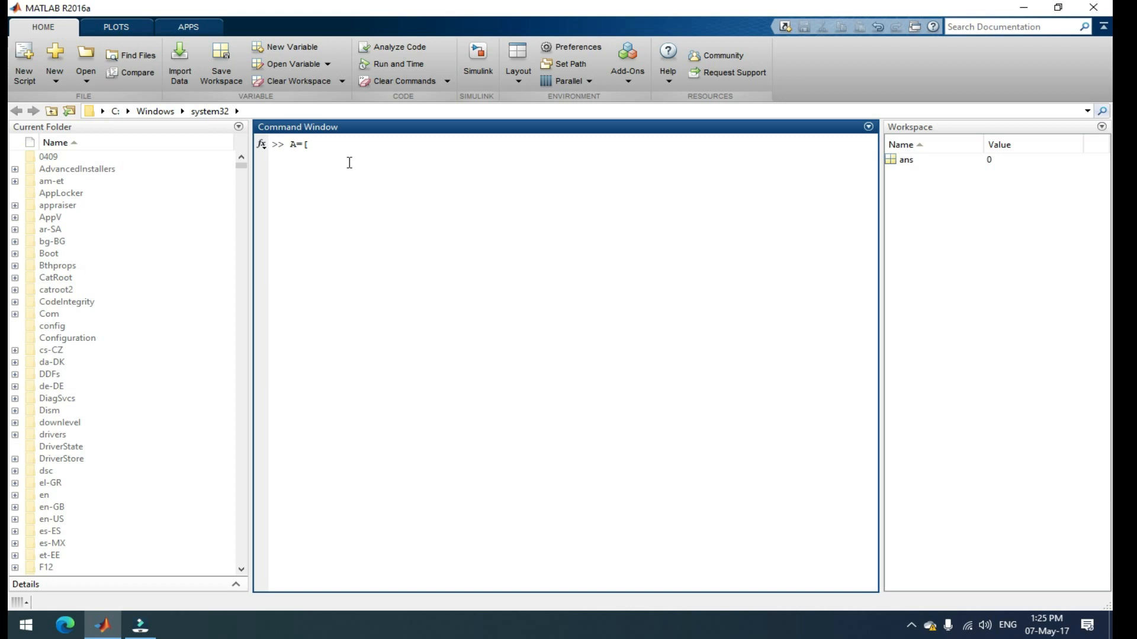
pyautogui.write('1,')
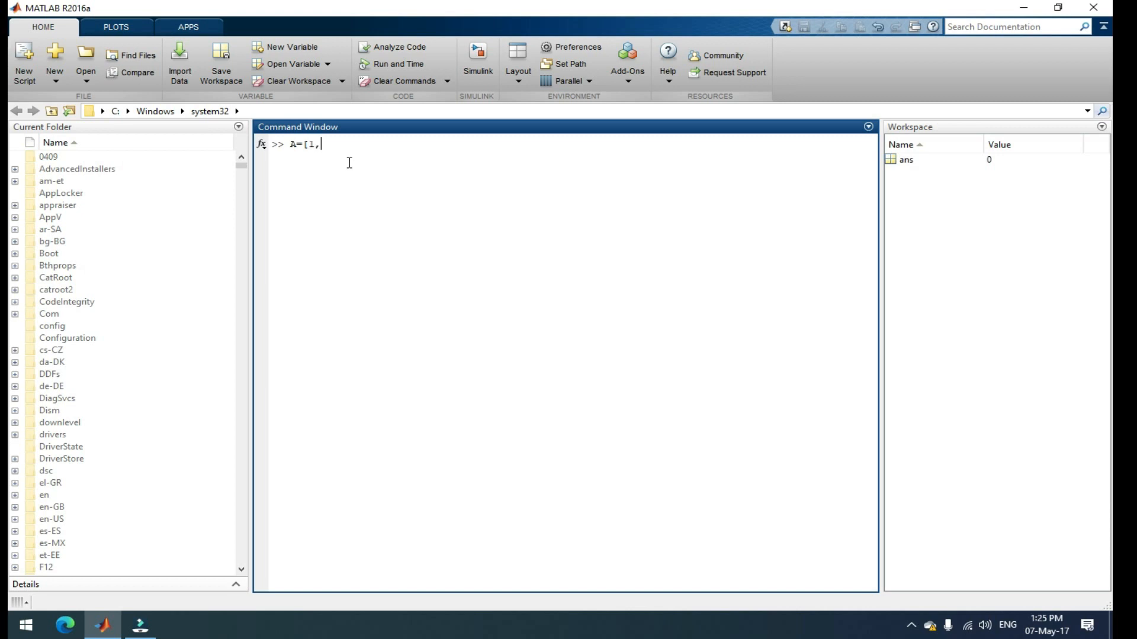
pyautogui.write('2,2')
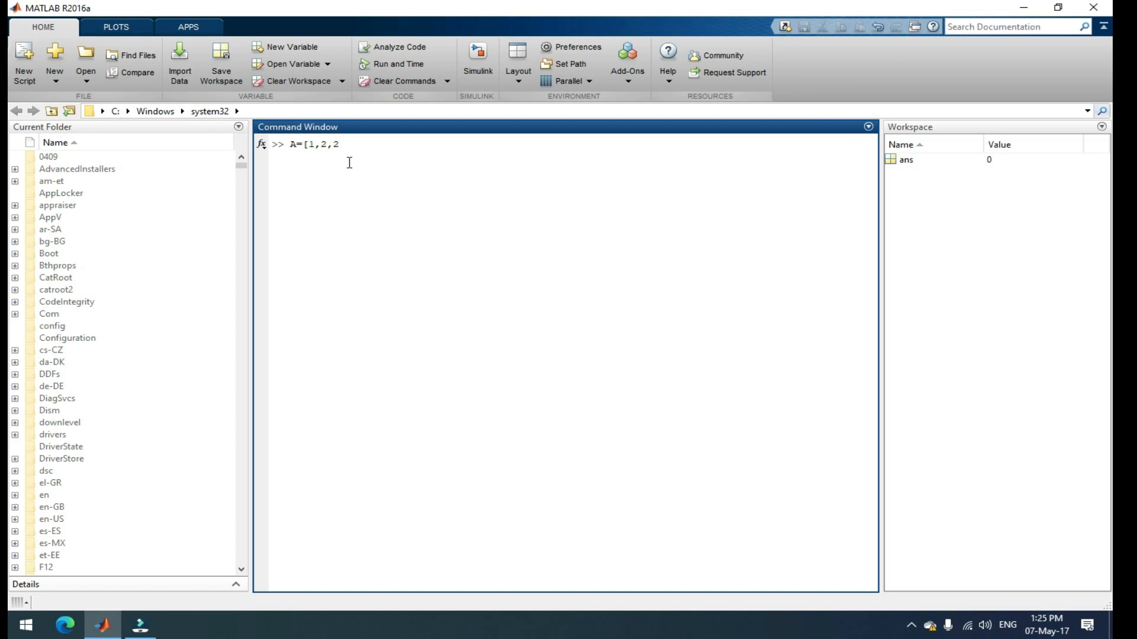
pyautogui.write(']')
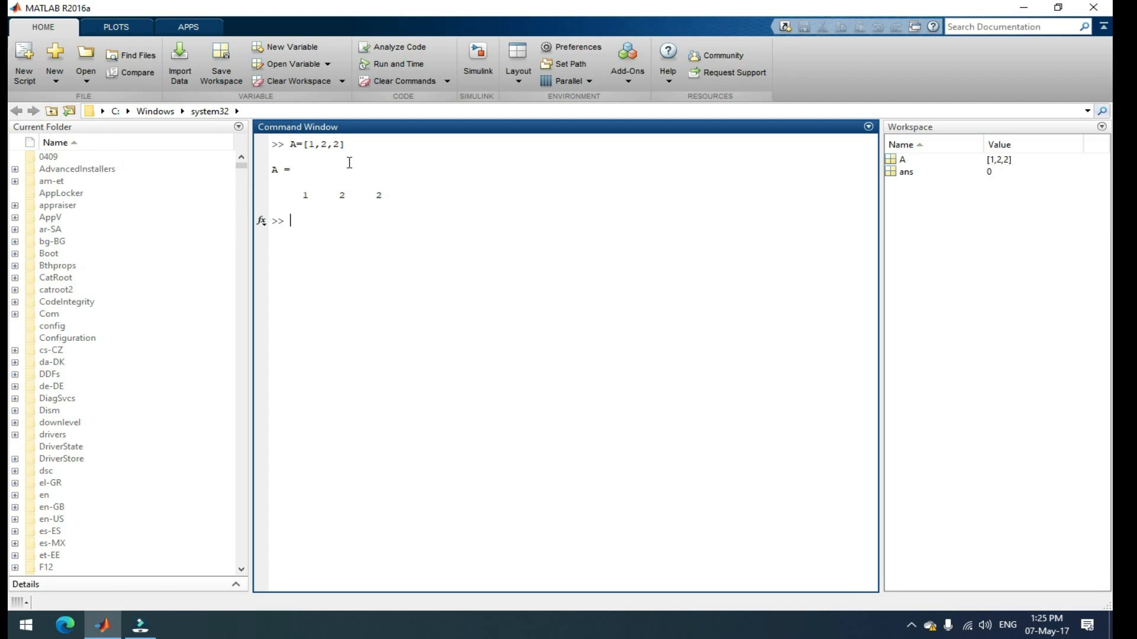
# - Define the column vector B=[1;2;3] and begin entering C=
pyautogui.write('B')
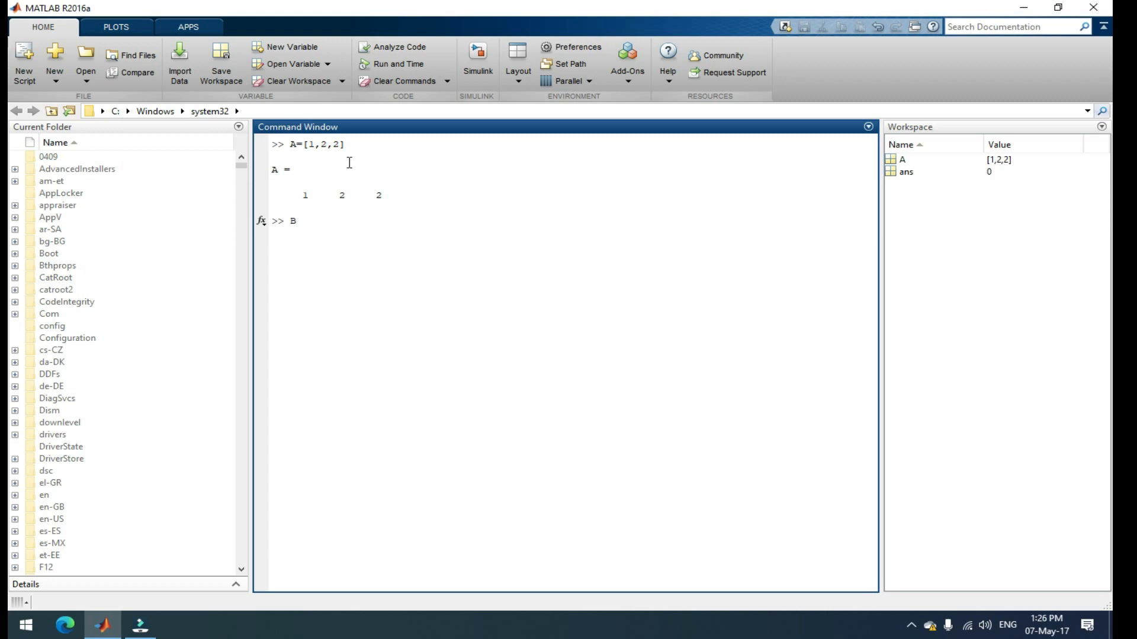
pyautogui.write('=[')
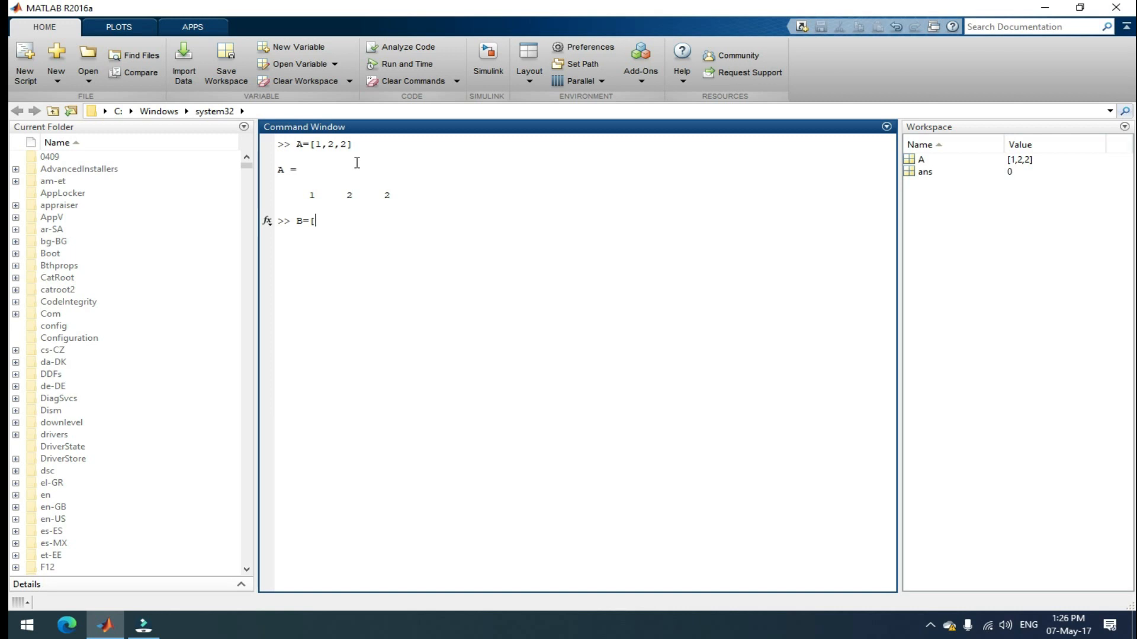
pyautogui.write('1')
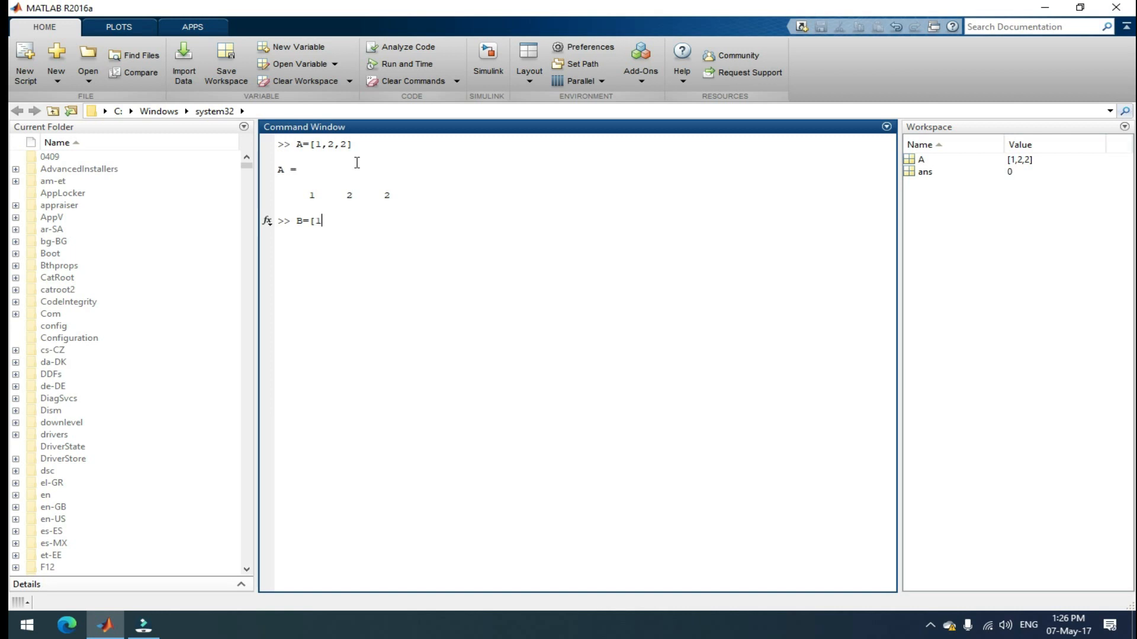
pyautogui.write(':')
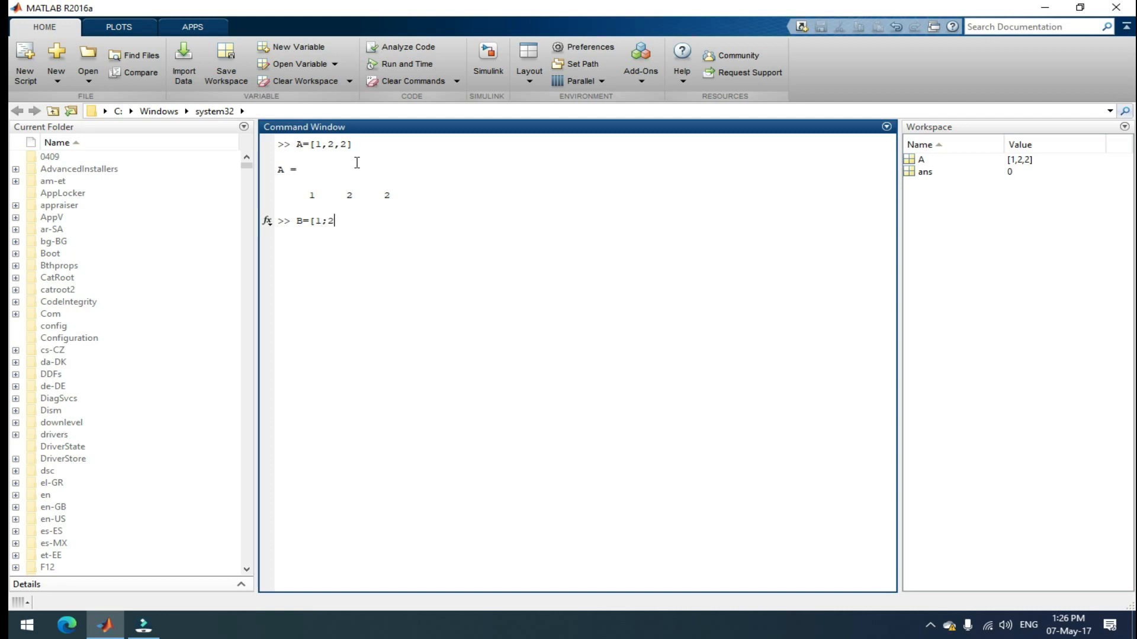
pyautogui.write(';3')
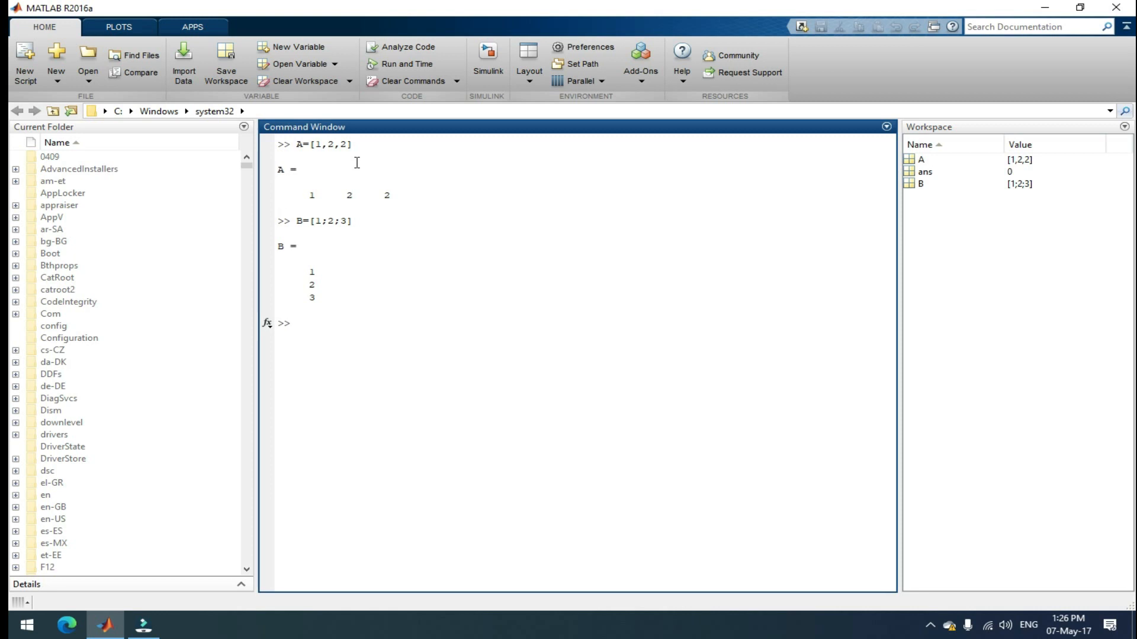
pyautogui.write('C=')
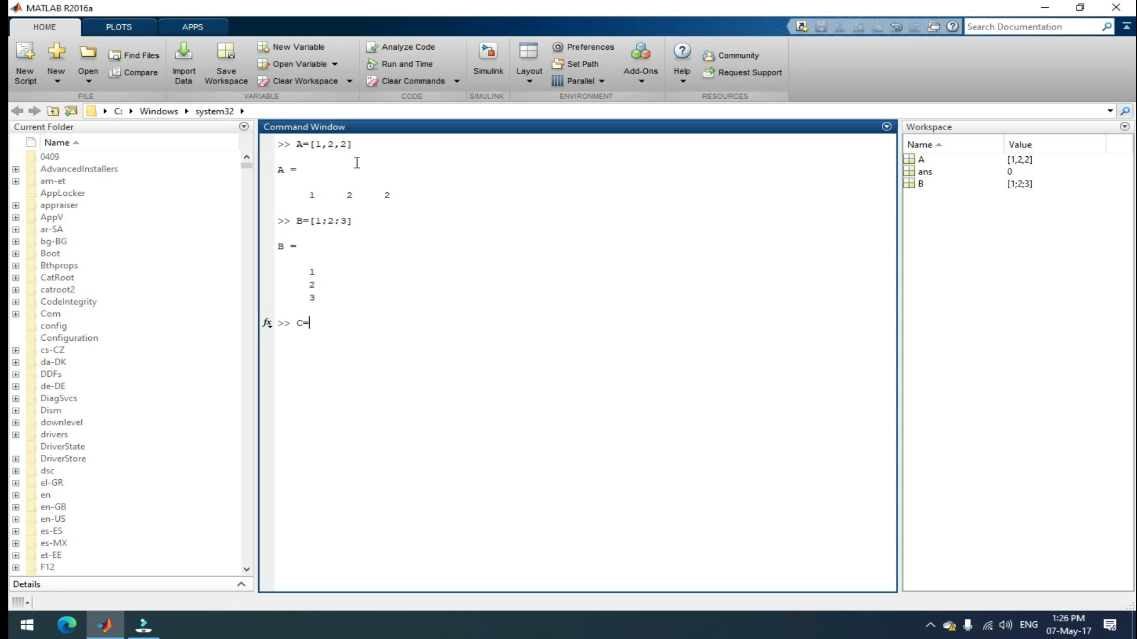
# - Define the 2-by-2 matrix C=[1,2;3,4]
pyautogui.write('[')
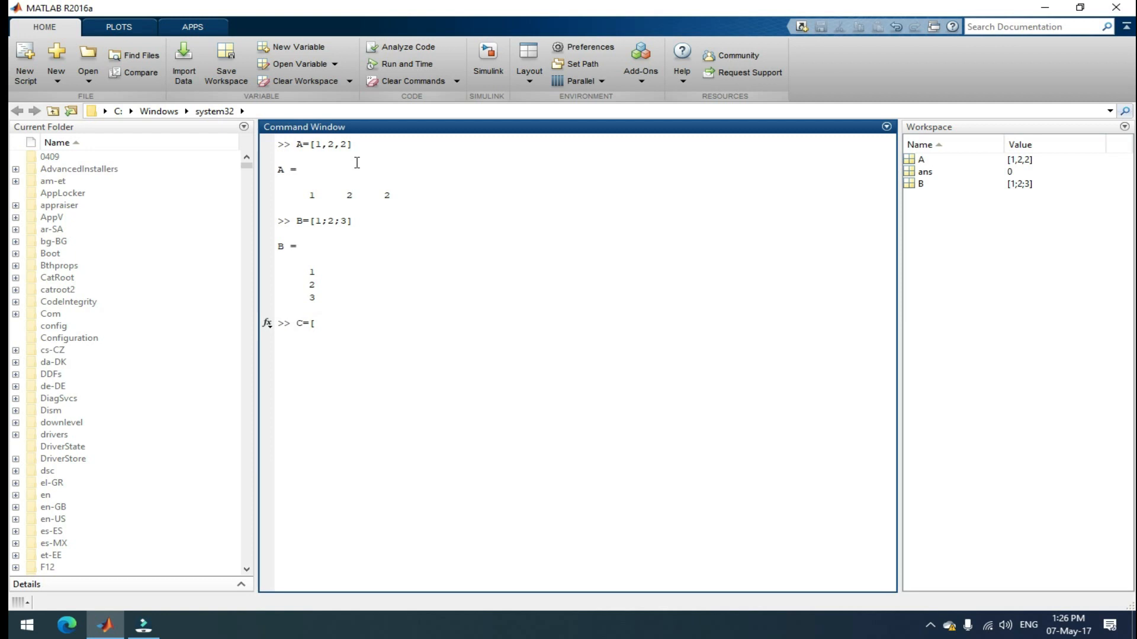
pyautogui.write('1,2')
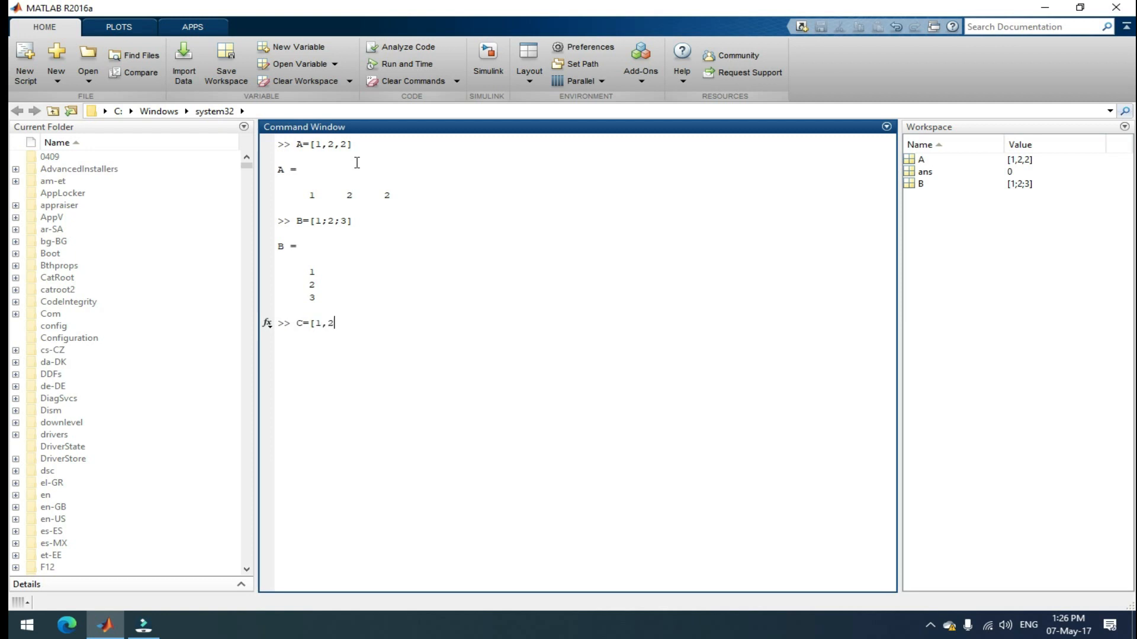
pyautogui.write(';')
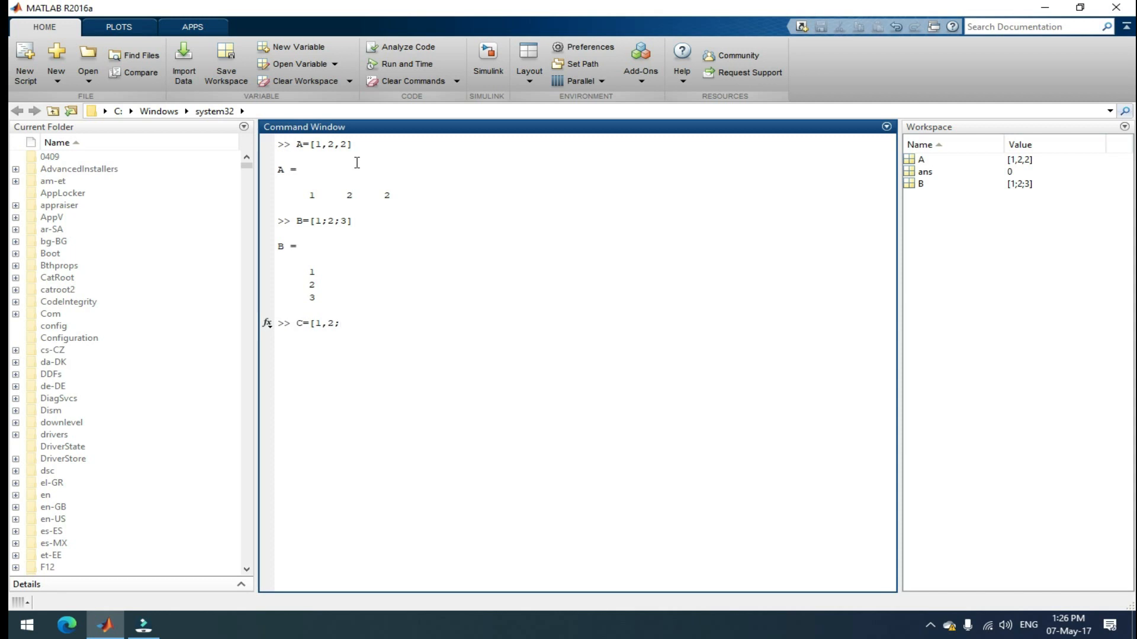
pyautogui.write('3,4')
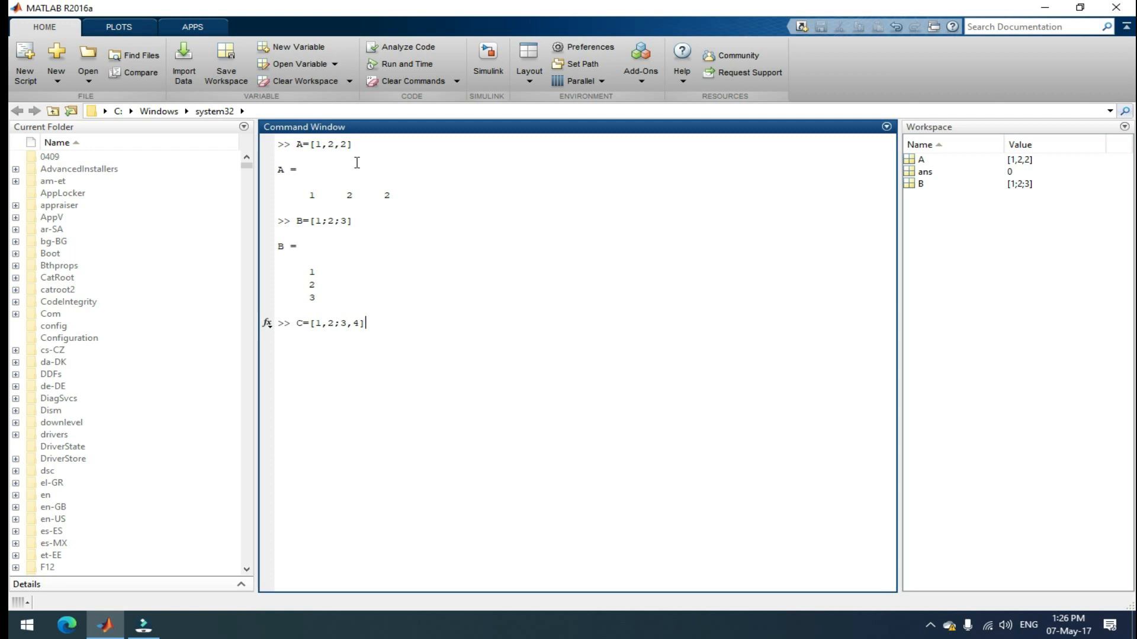
pyautogui.press('enter')
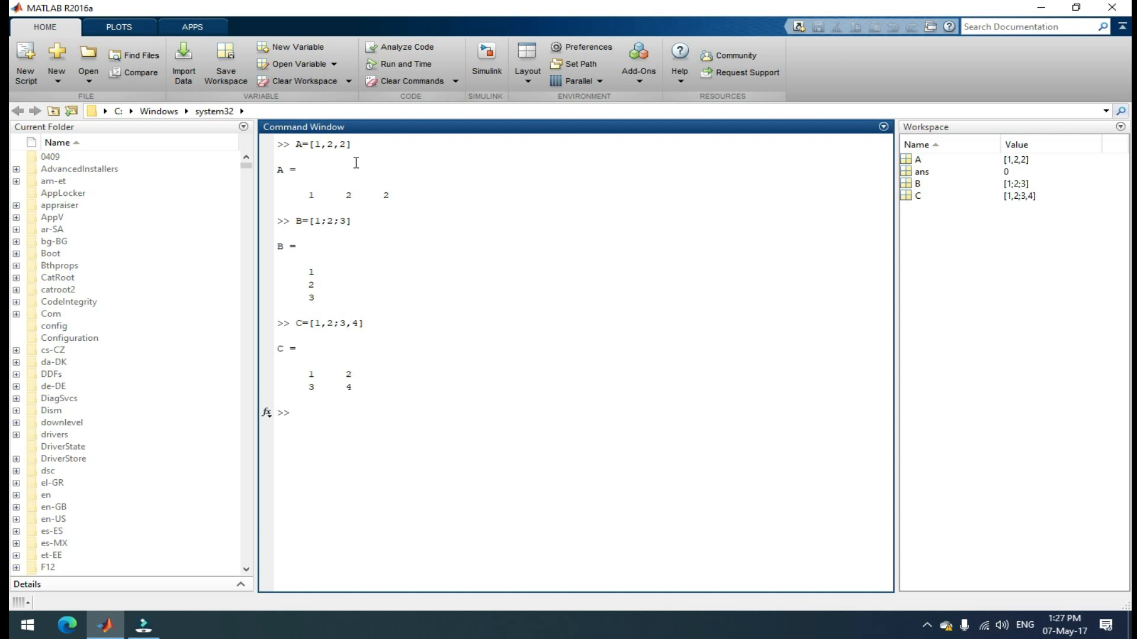
# - Define the 2-by-2 matrix D=[3,4;5,6]
pyautogui.write('D')
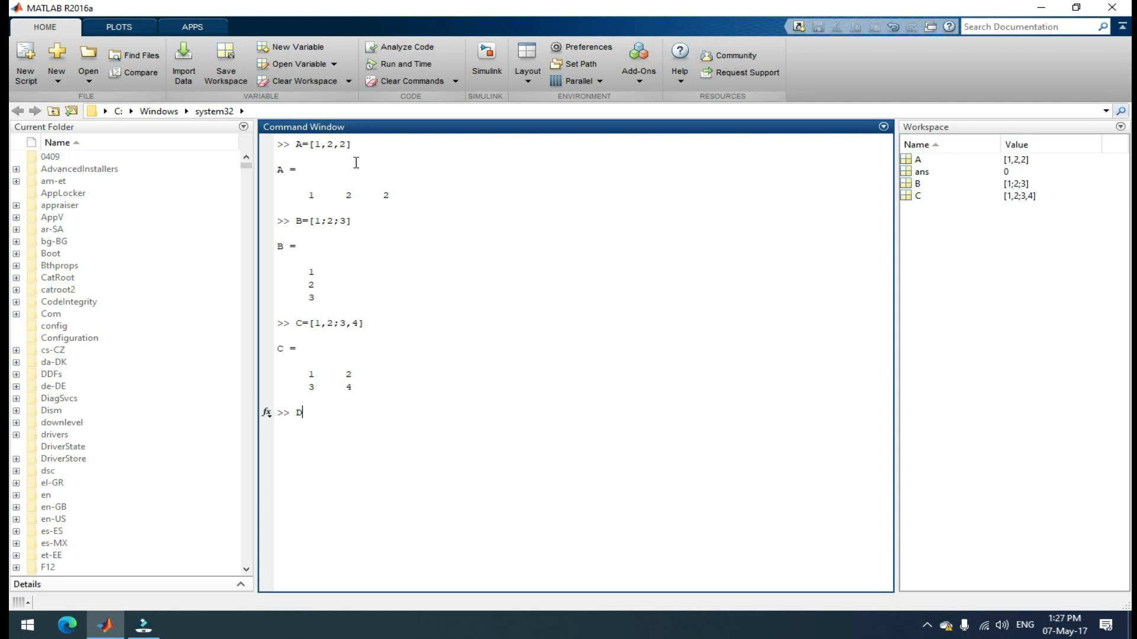
pyautogui.write('=')
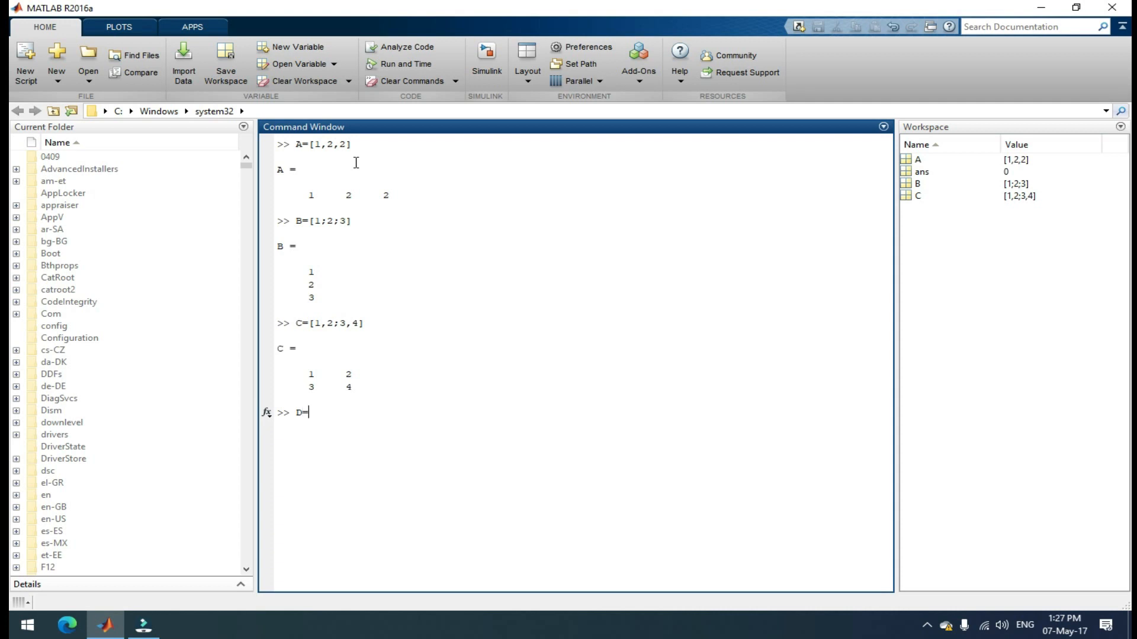
pyautogui.write('[')
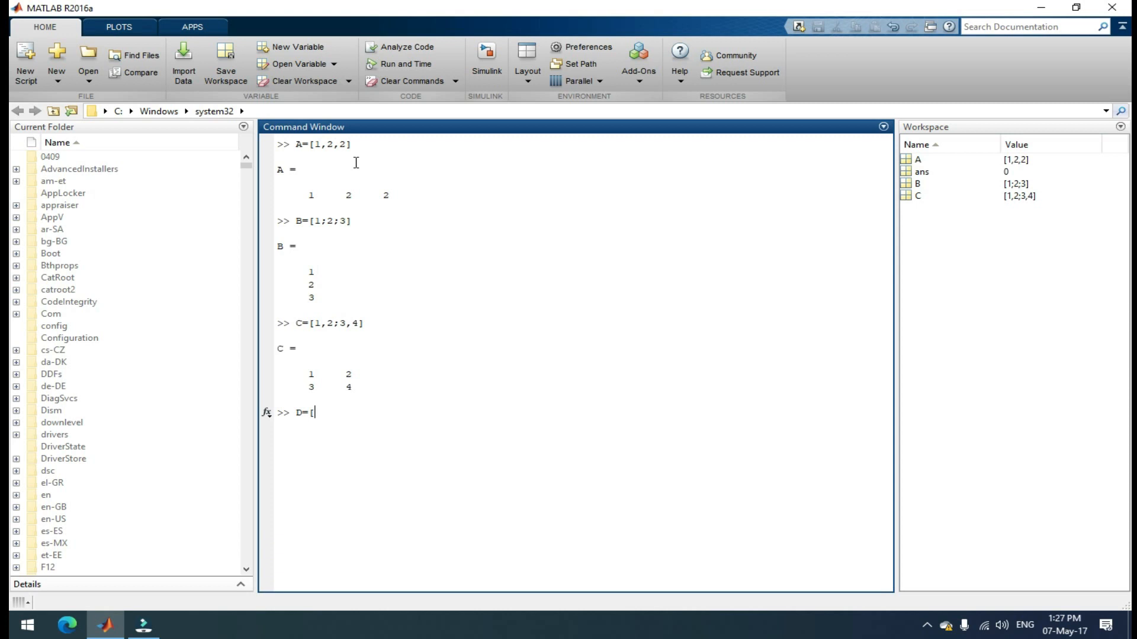
pyautogui.write('3')
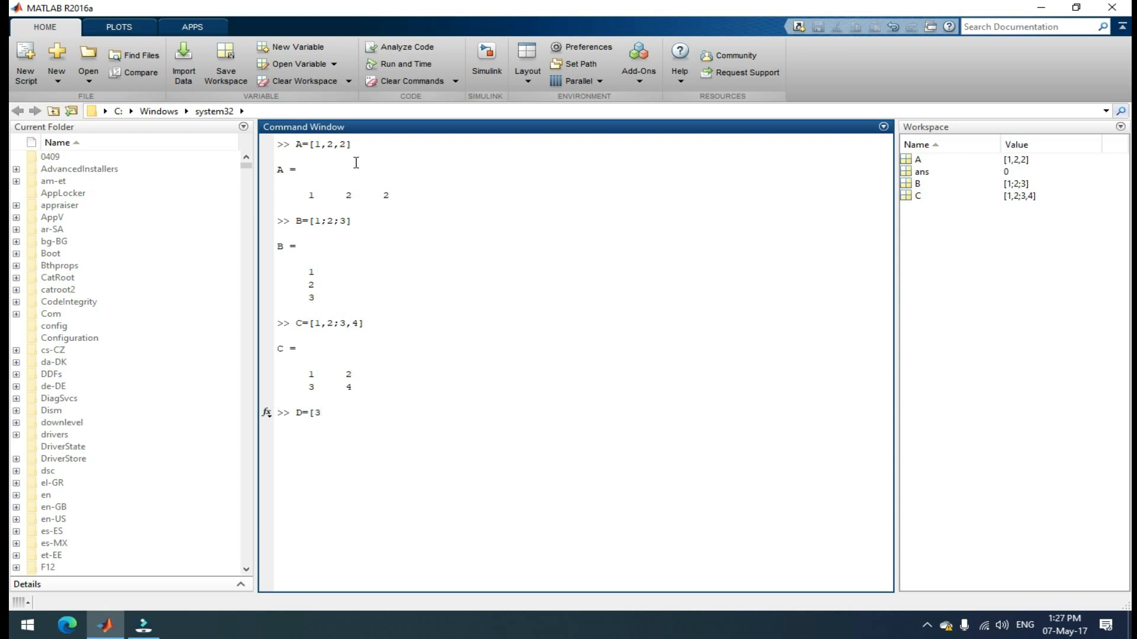
pyautogui.write(',')
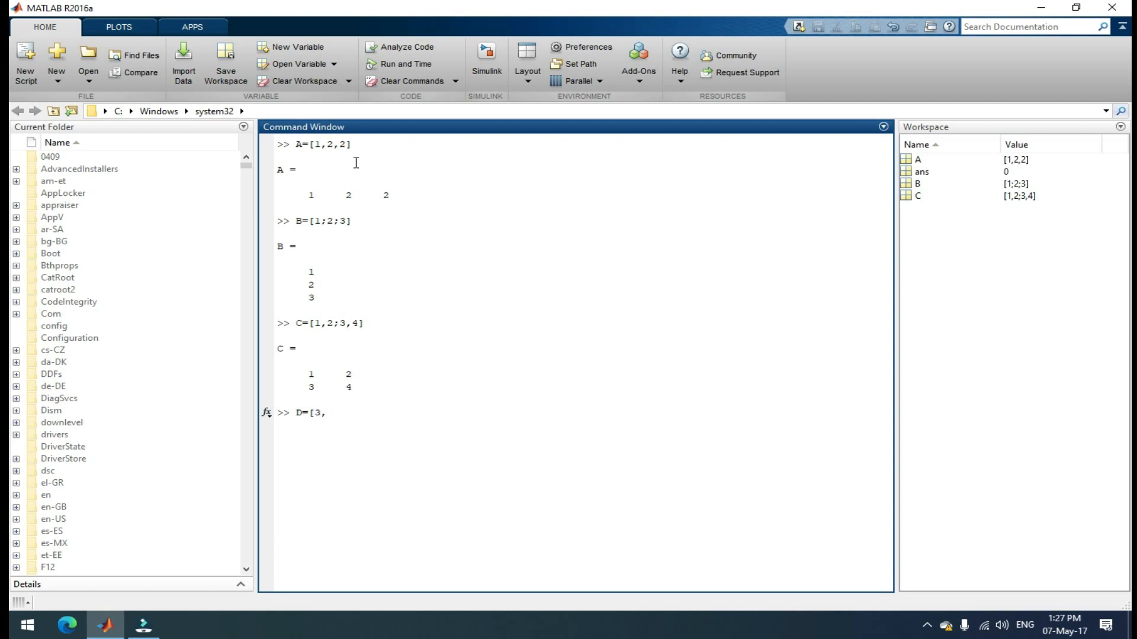
pyautogui.write('4;')
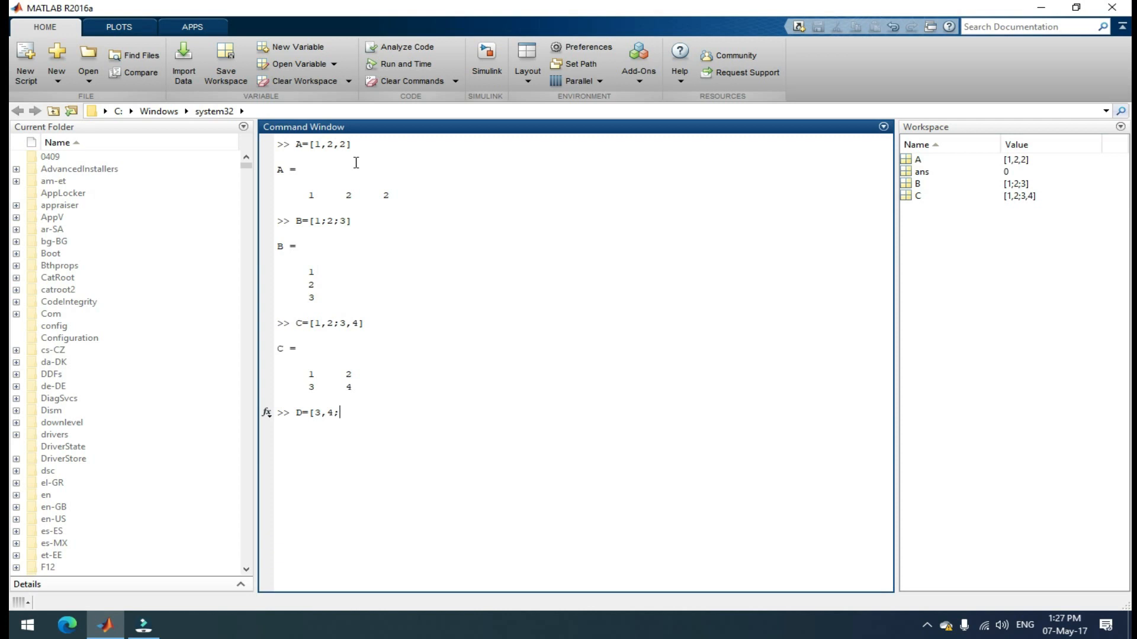
pyautogui.write('5,6')
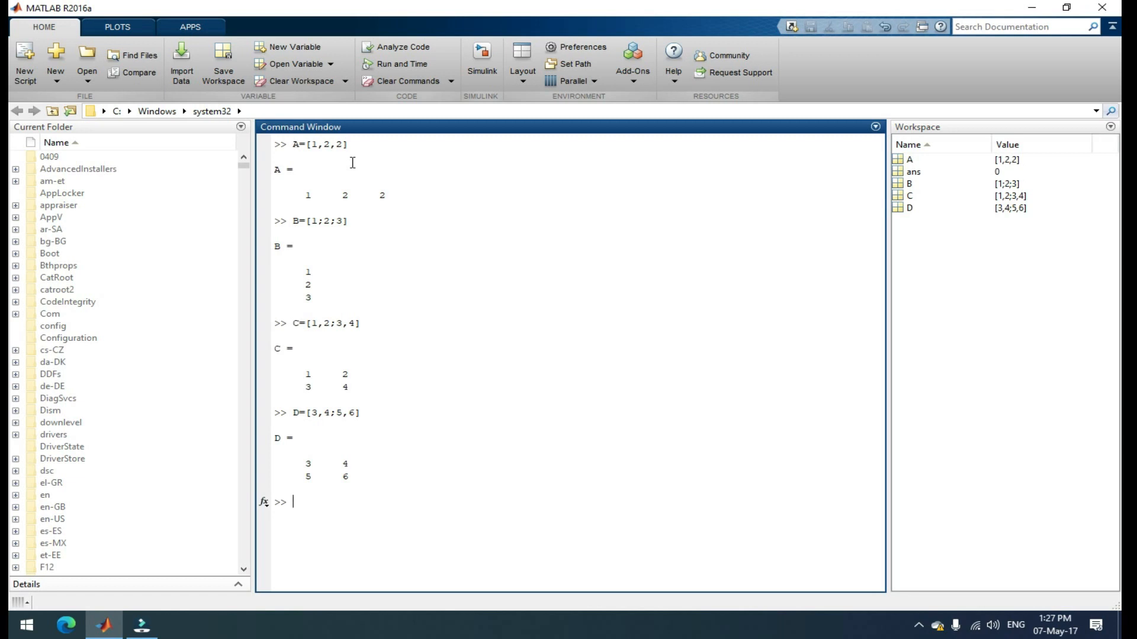
# - Compute the matrix sum C+D and the product C*D
pyautogui.write('C+')
pyautogui.write('C')
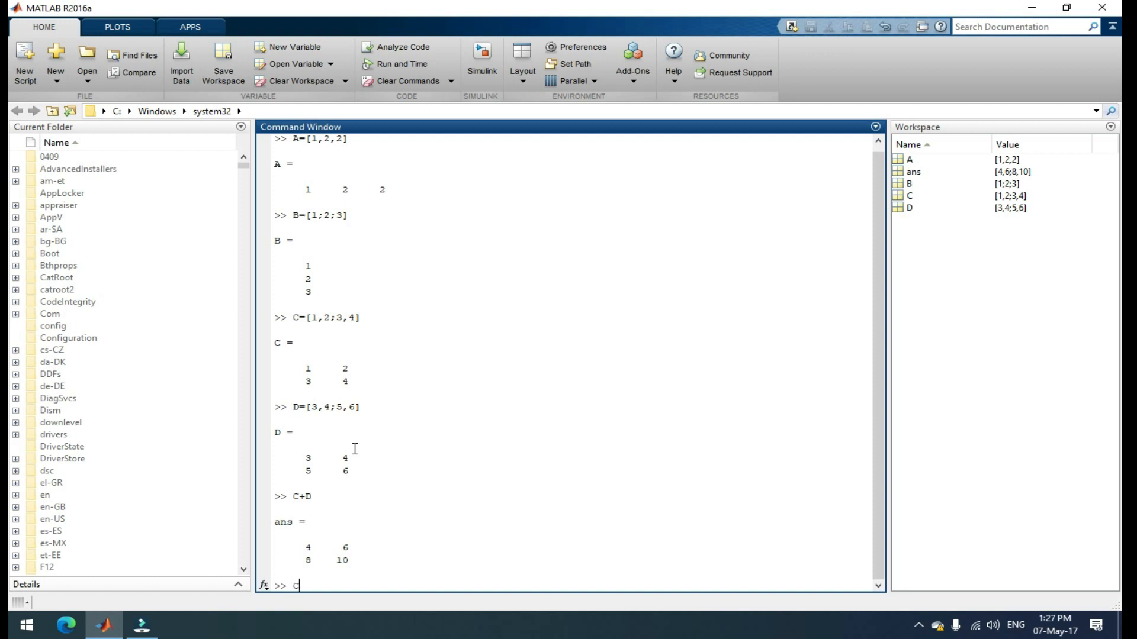
pyautogui.write('*')
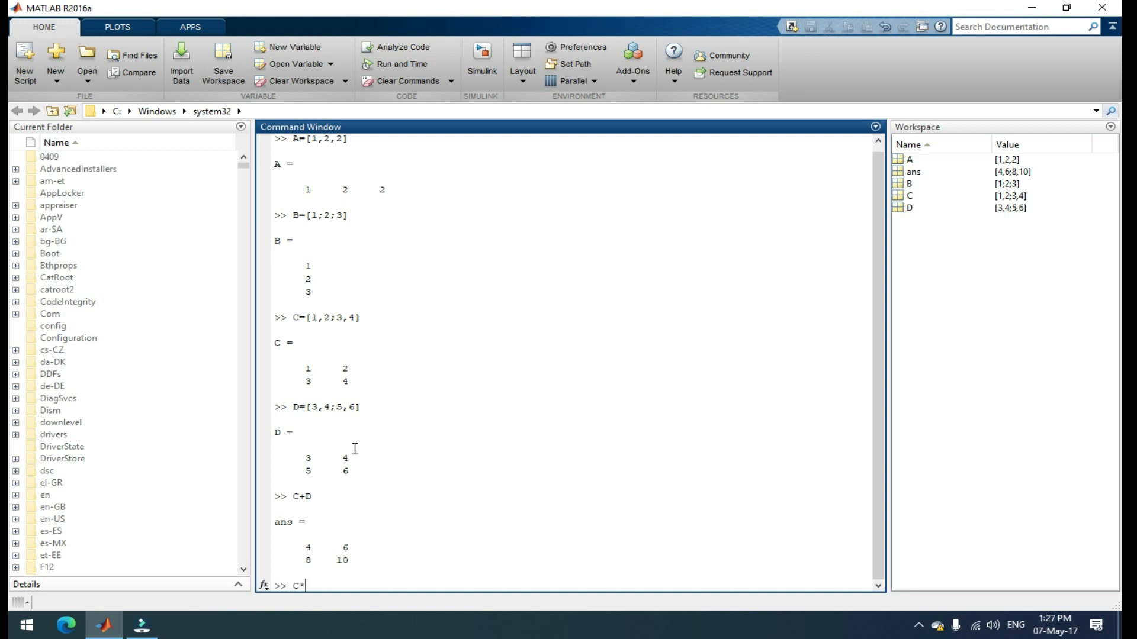
pyautogui.press('enter')
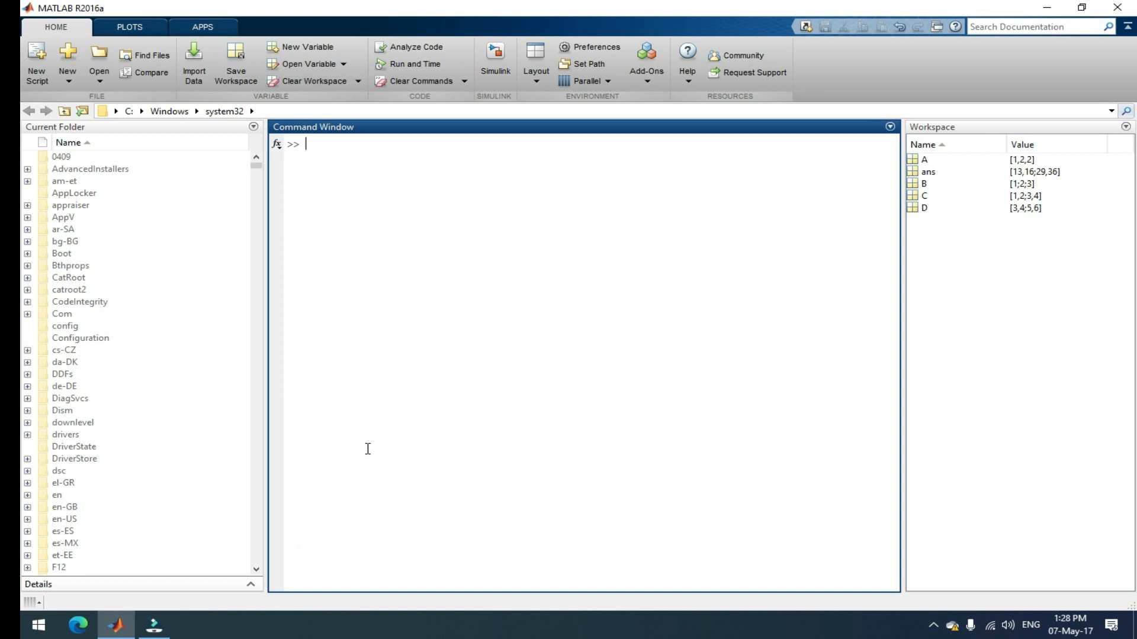
# - Redefine A as the 3-by-3 matrix [1,2,3;3,4,5;5,6,7]
pyautogui.write('A=')
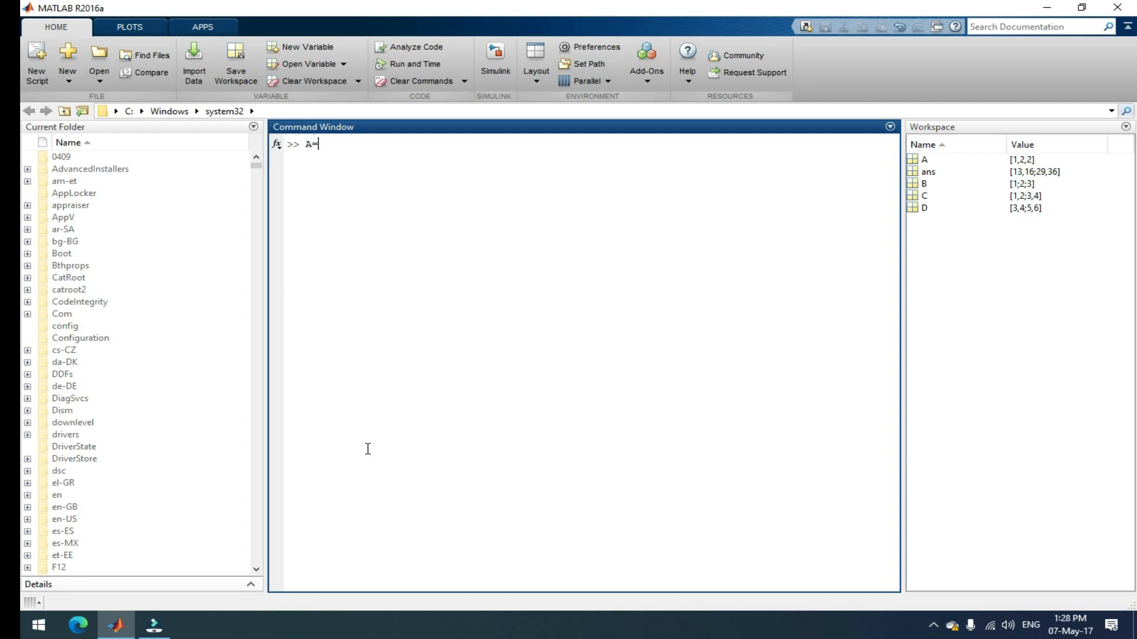
pyautogui.write('[1')
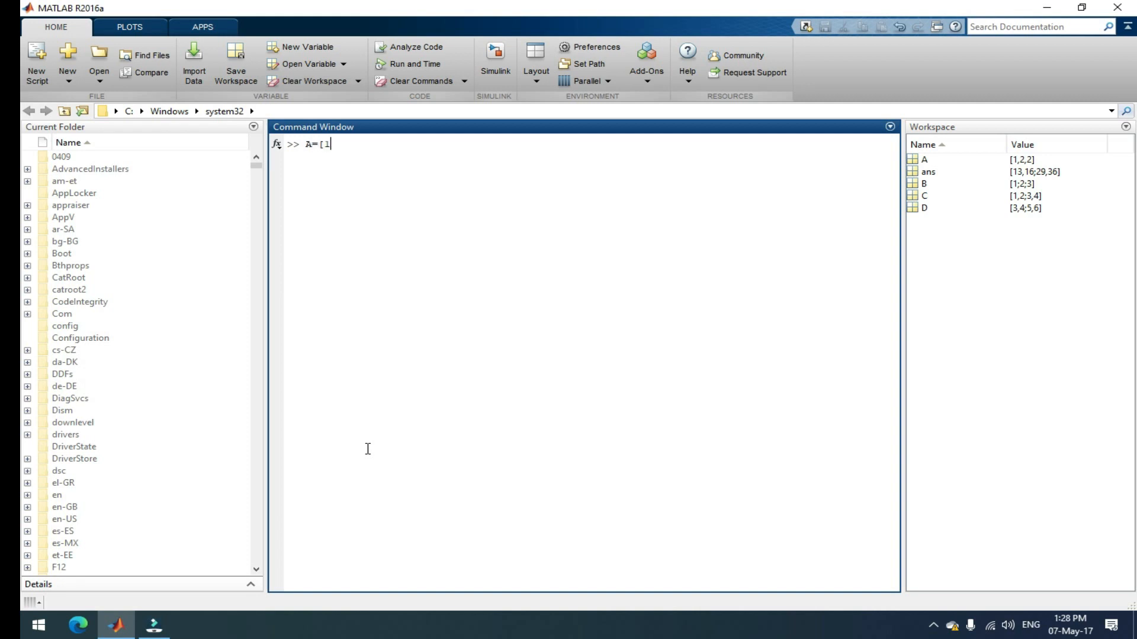
pyautogui.write(',2,3;')
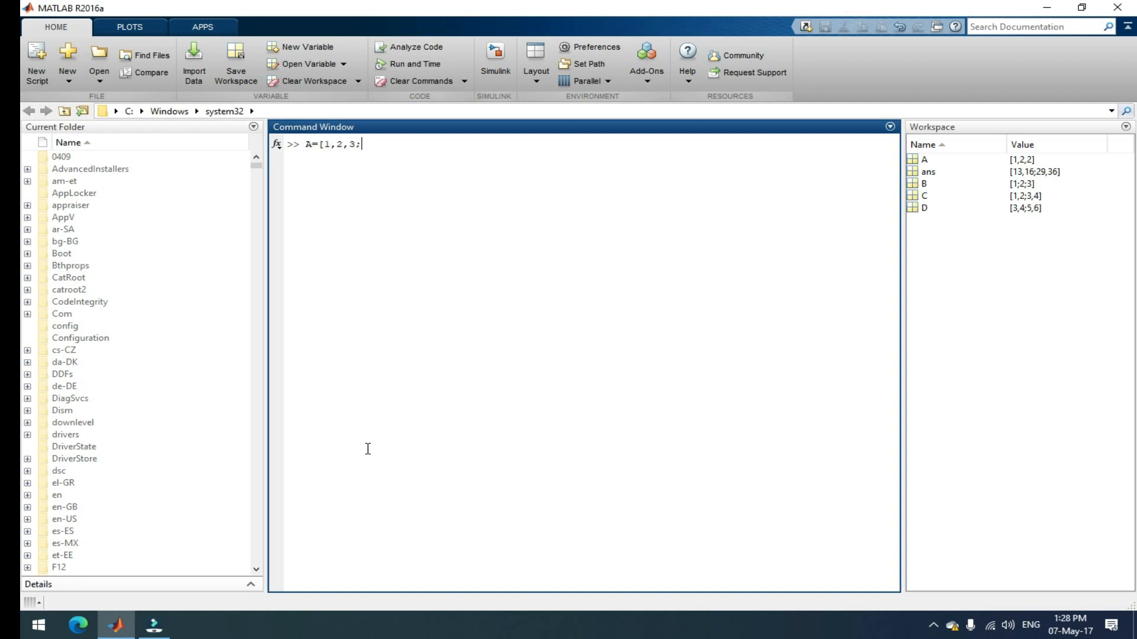
pyautogui.write('3')
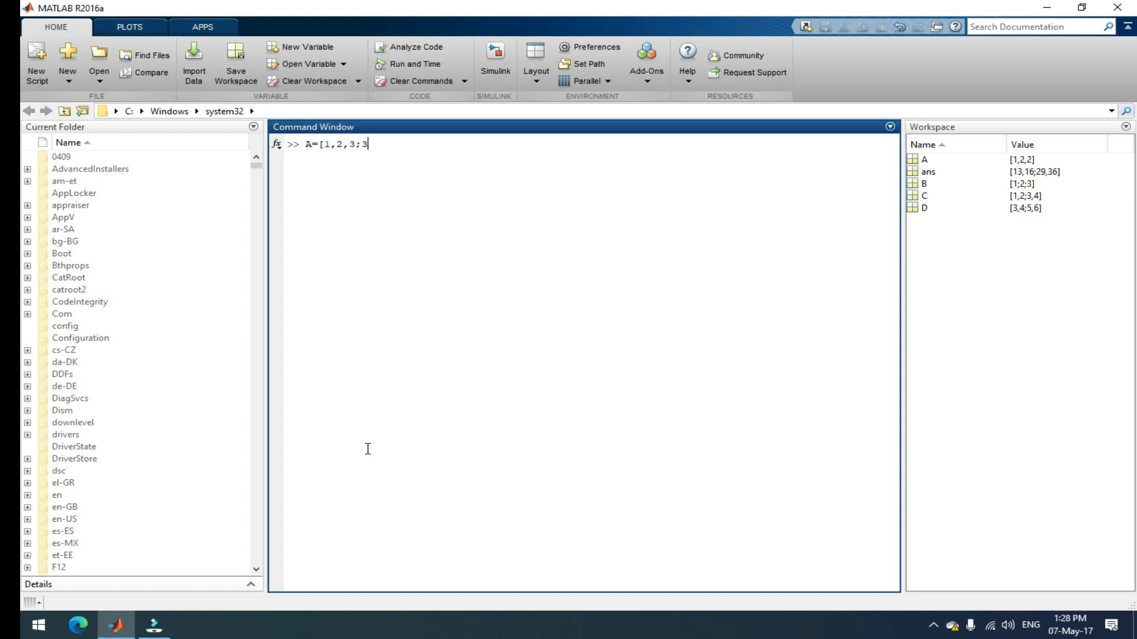
pyautogui.write(',4,5')
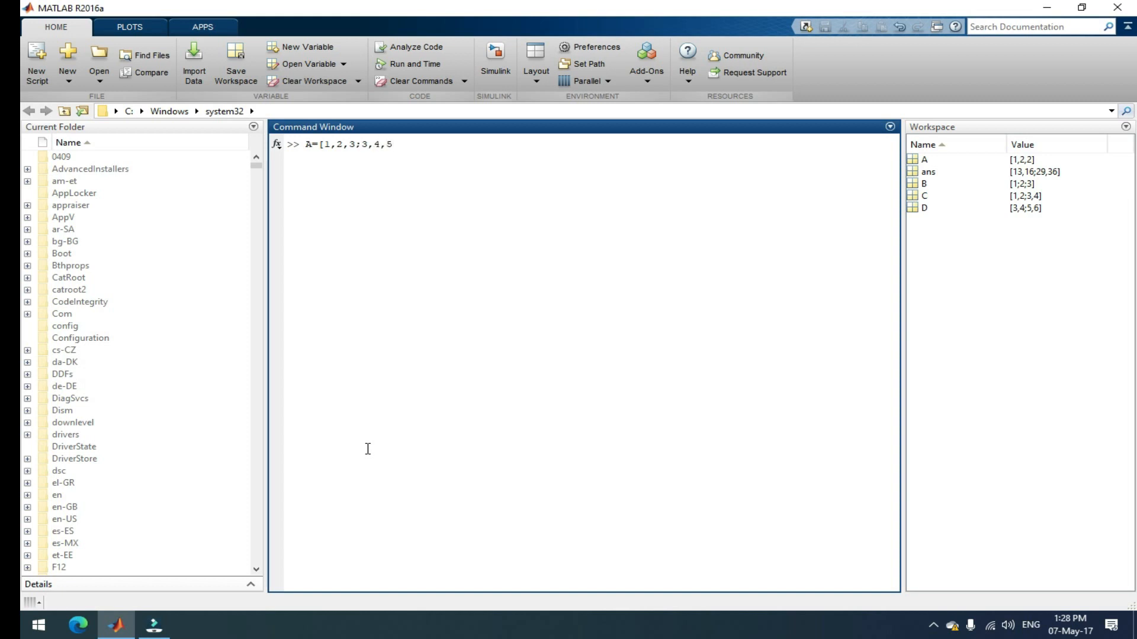
pyautogui.write(';5')
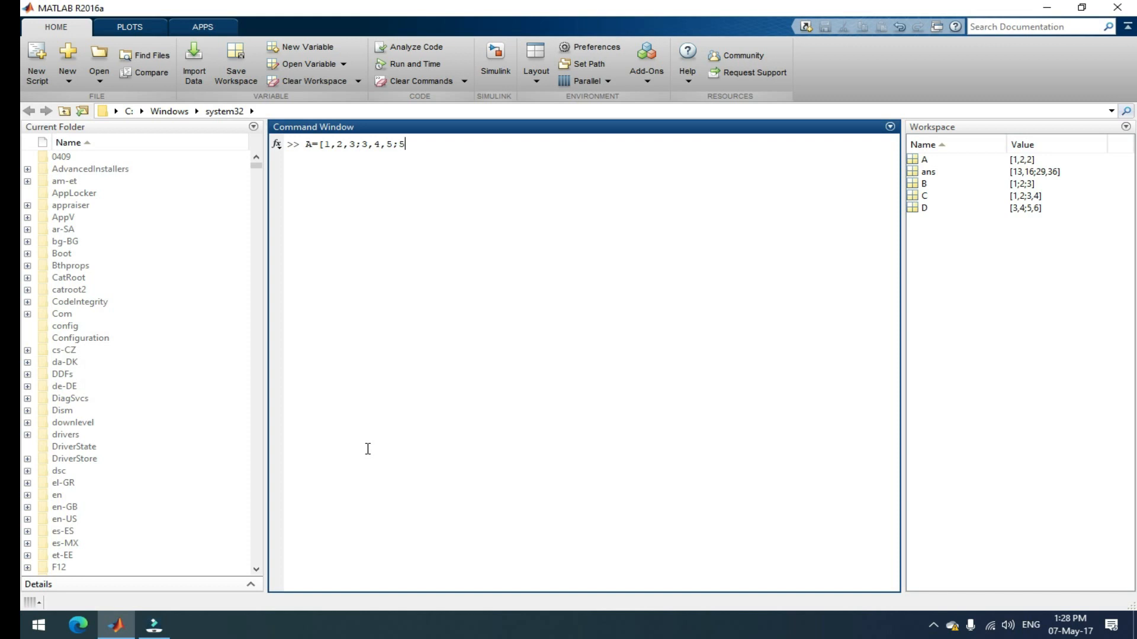
pyautogui.write(',6,7')
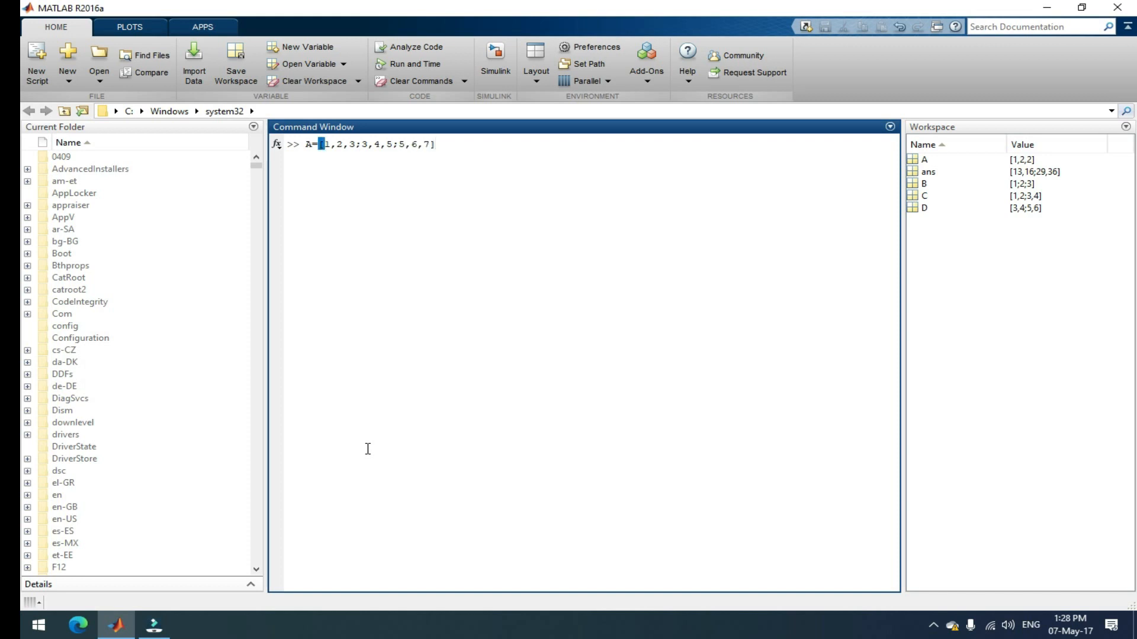
pyautogui.press('enter')
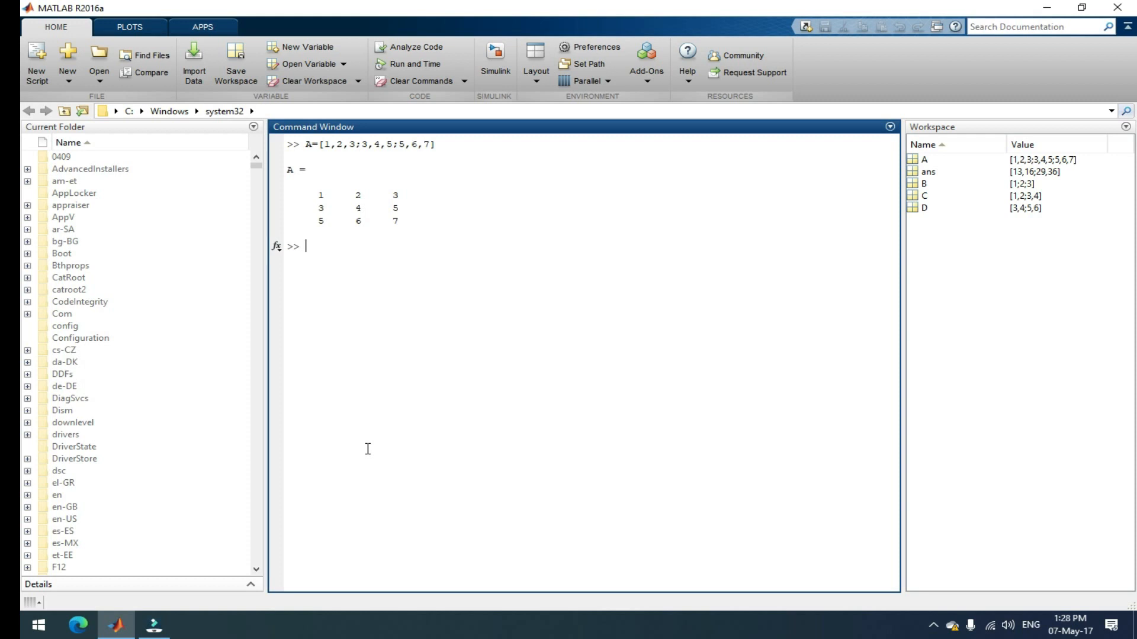
# - Compute det(A) = 2.0428e-15 and rank(A) = 2, then begin entering eig(A)
pyautogui.write('det')
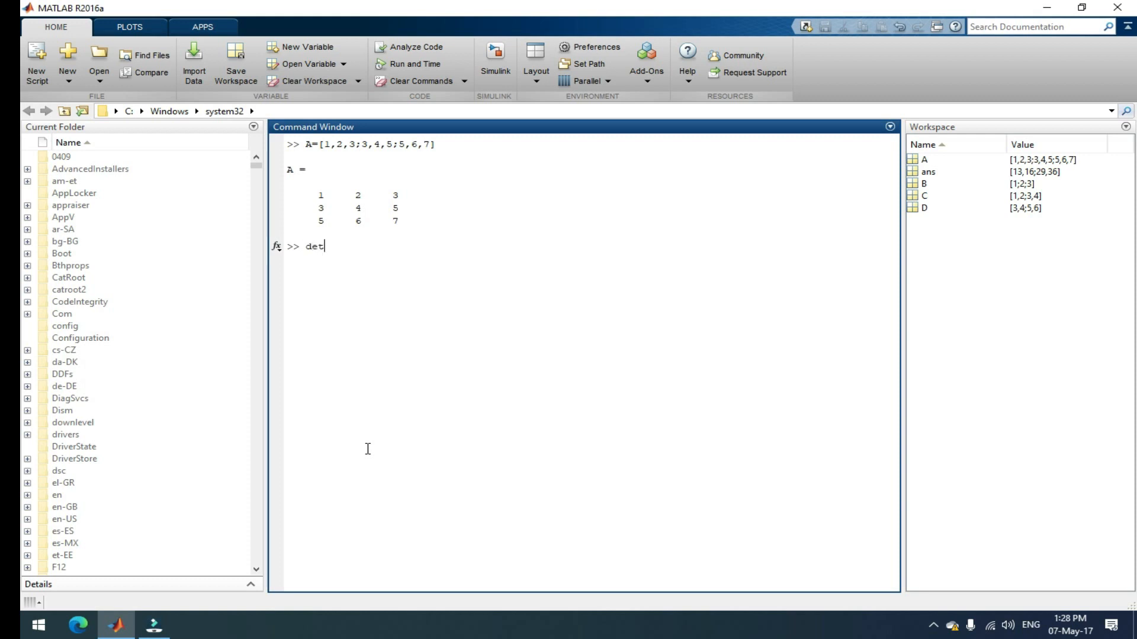
pyautogui.write('(A')
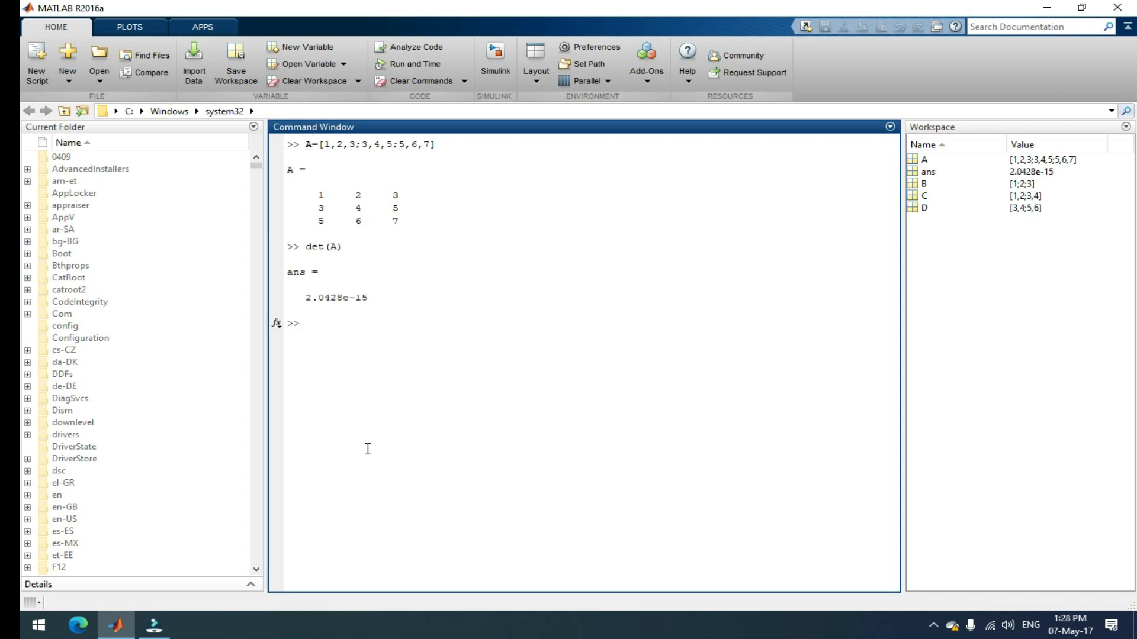
pyautogui.click(305, 323)
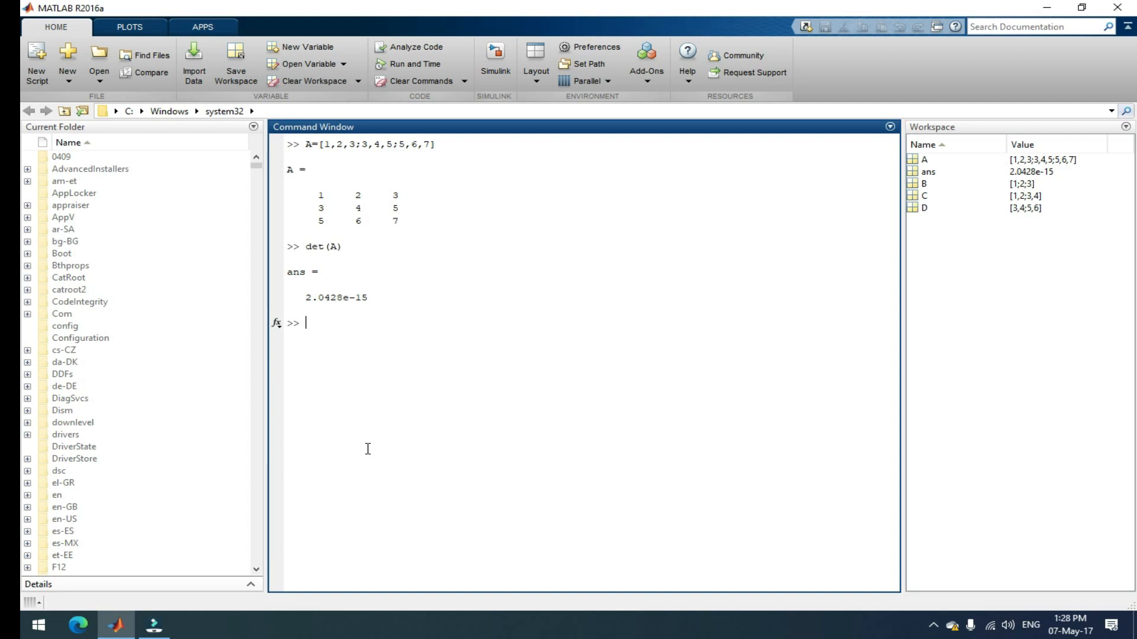
pyautogui.write('rank')
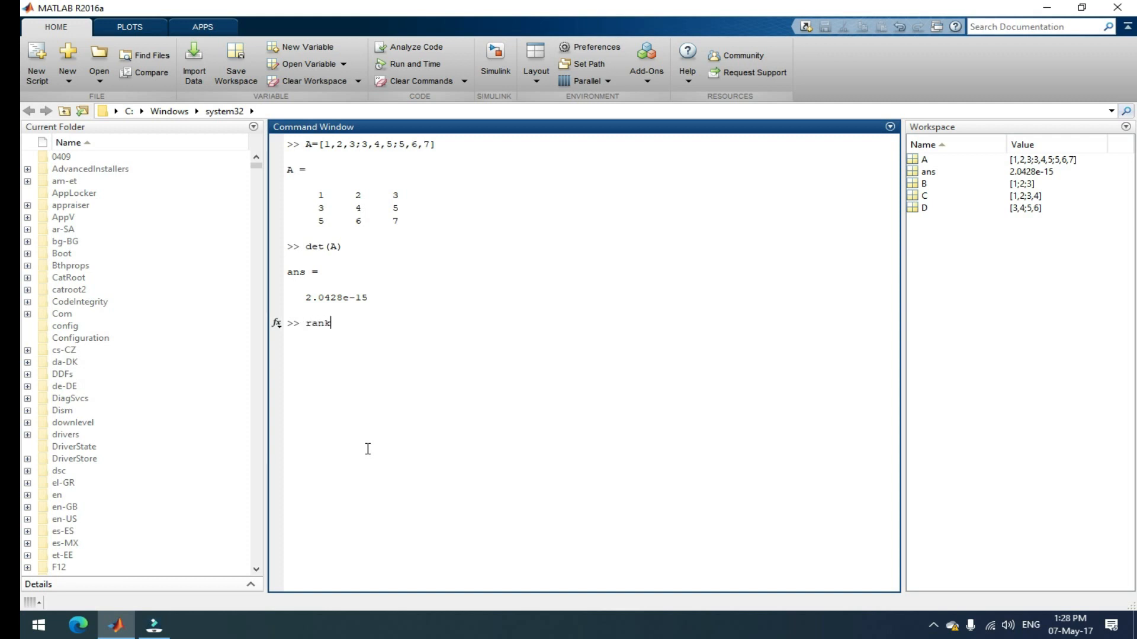
pyautogui.write('(A)')
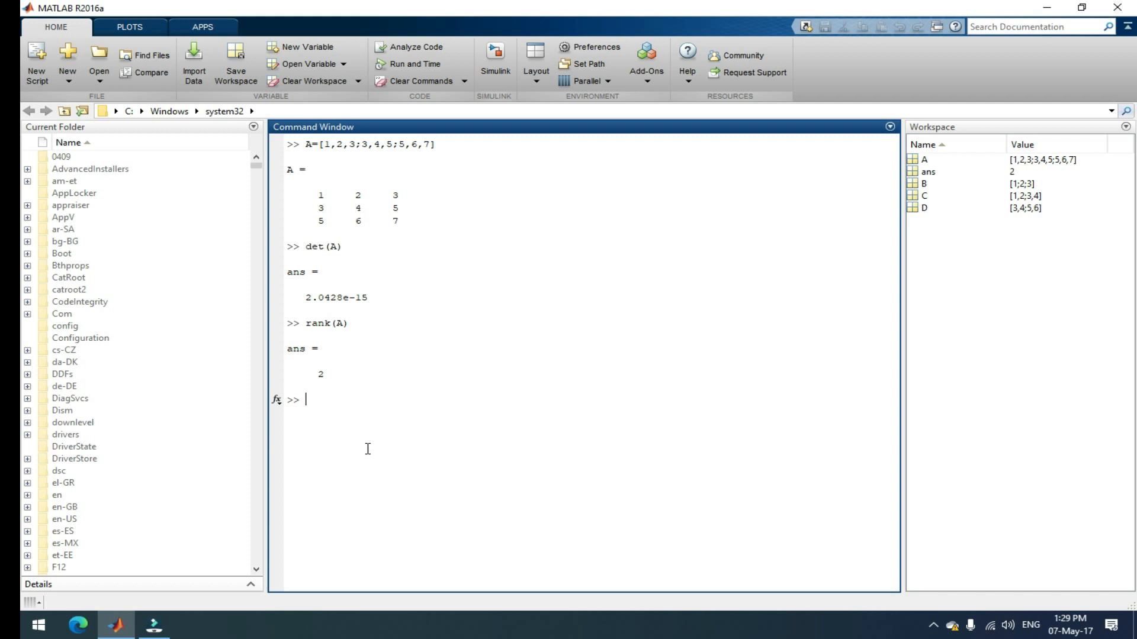
pyautogui.write('ei')
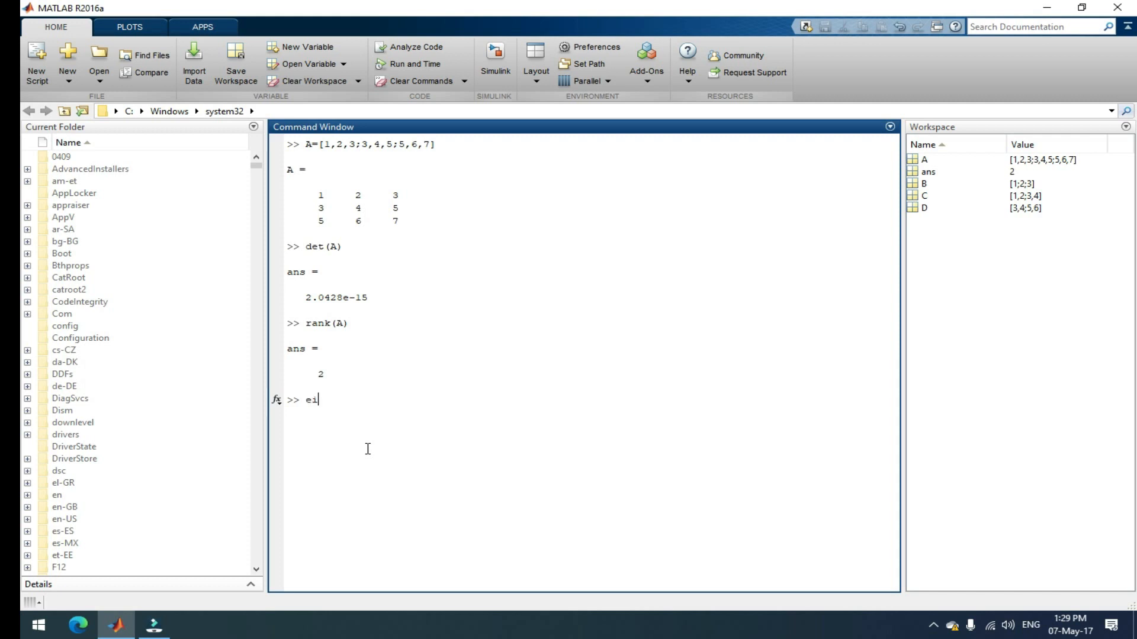
pyautogui.write('g')
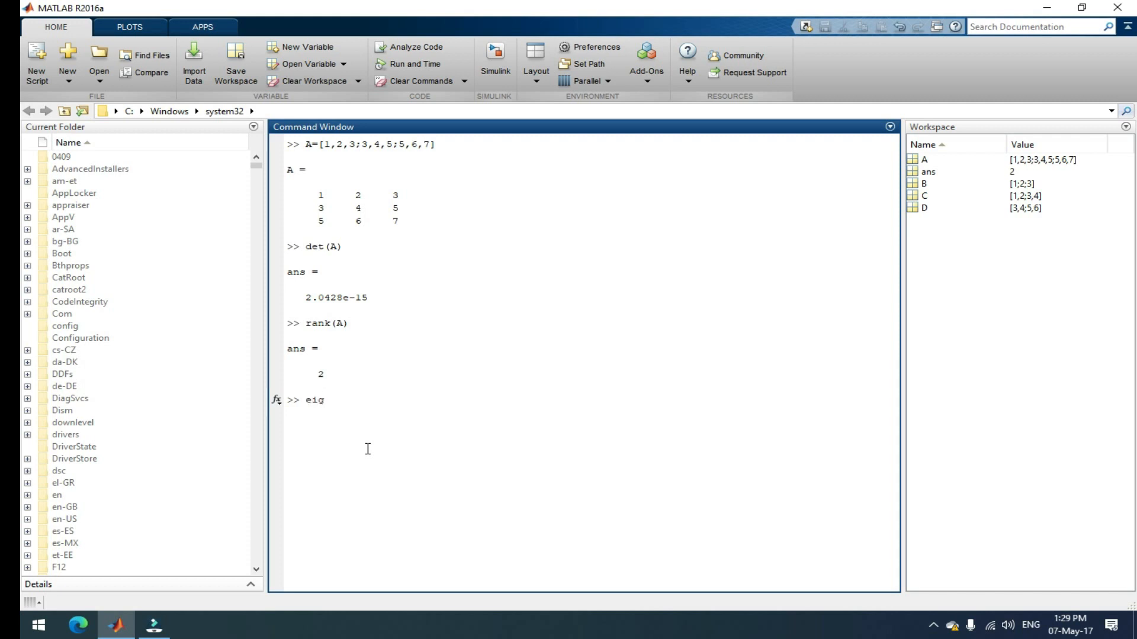
pyautogui.write('(A')
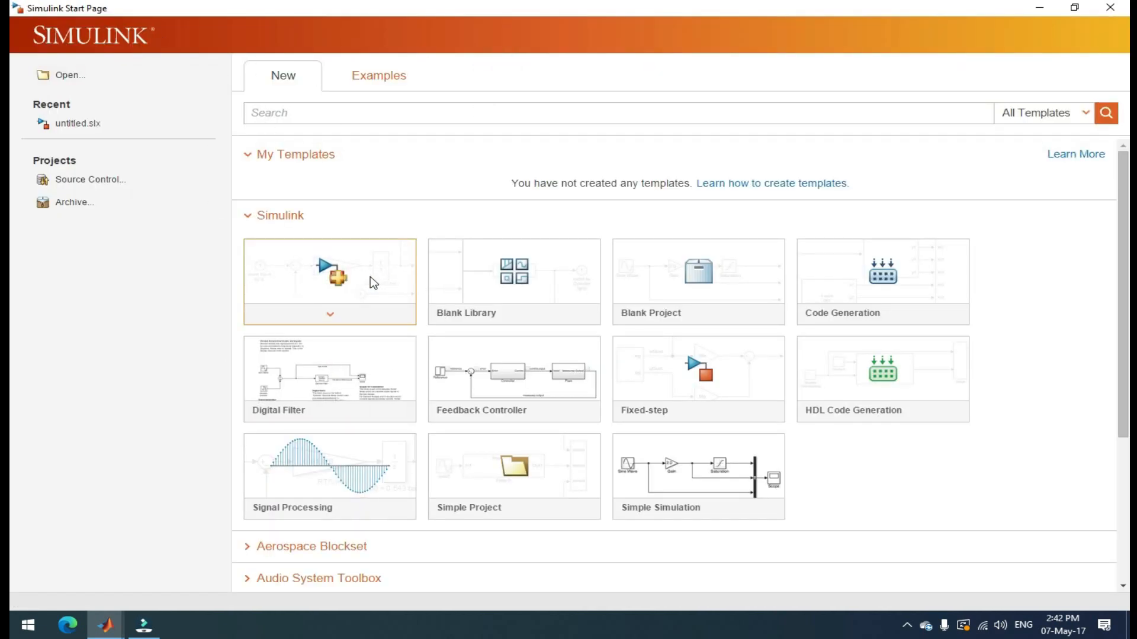
# - Create a new Blank Model from the Simulink Start Page templates
pyautogui.click(329, 282)
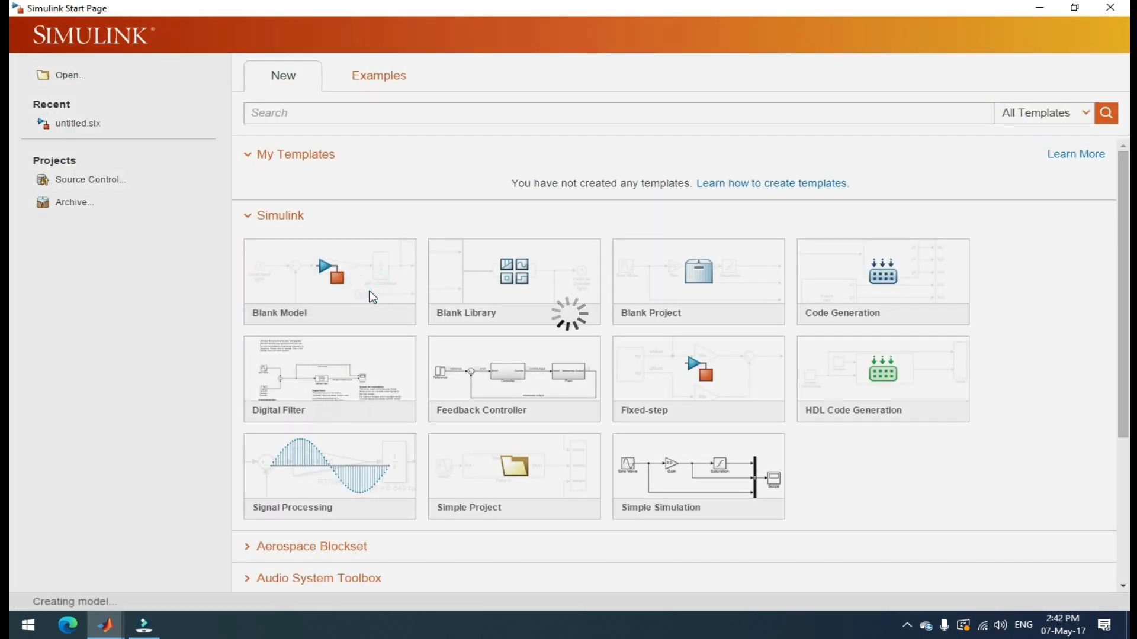
pyautogui.click(328, 282)
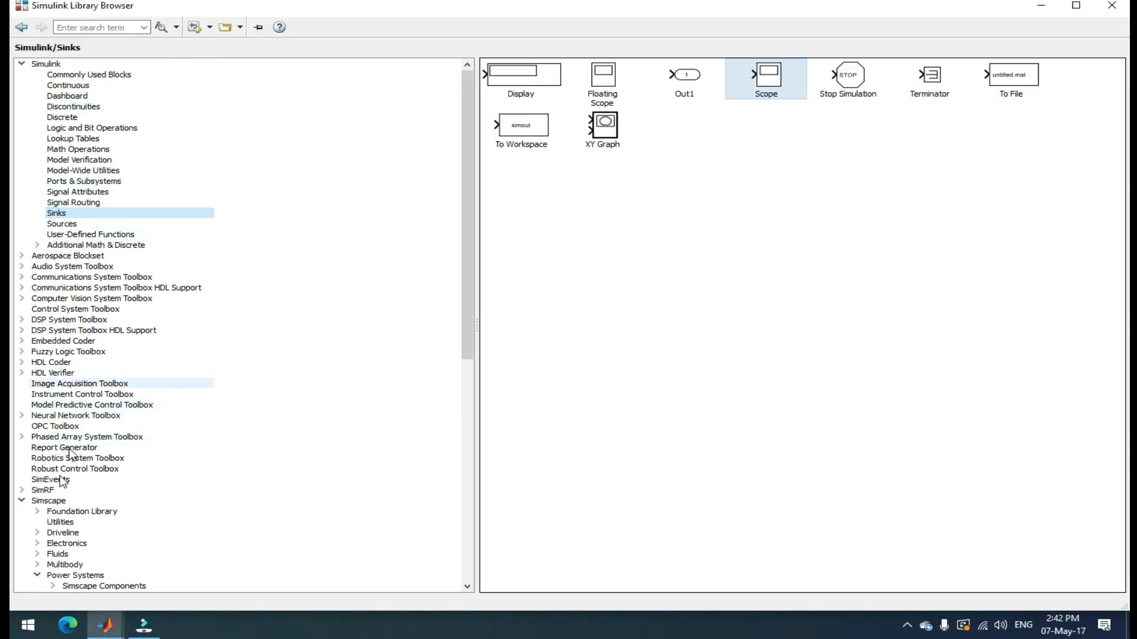
# - Browse the Aerospace Blockset and DSP System Toolbox libraries, then expand Simscape Power Systems fundamental blocks
pyautogui.click(6, 500)
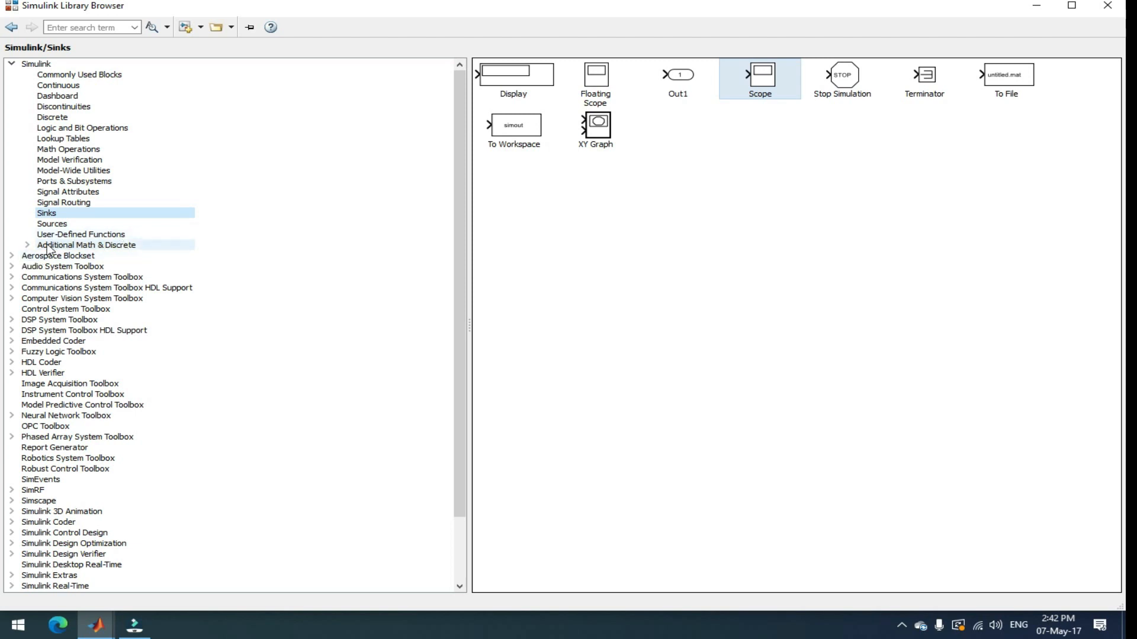
pyautogui.click(58, 256)
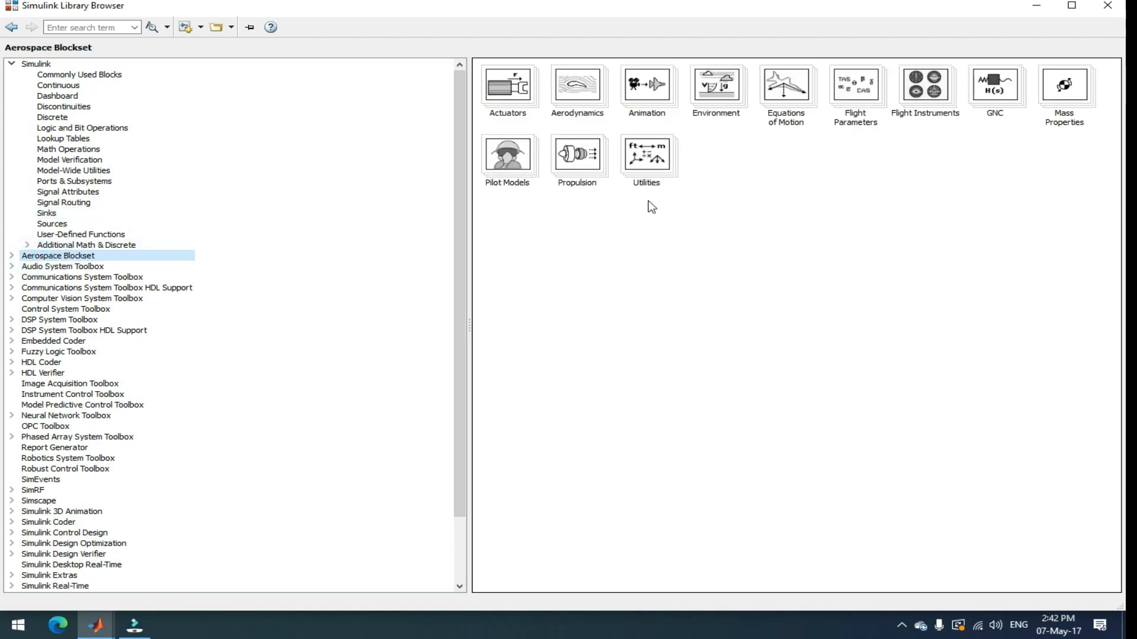
pyautogui.moveTo(466, 211)
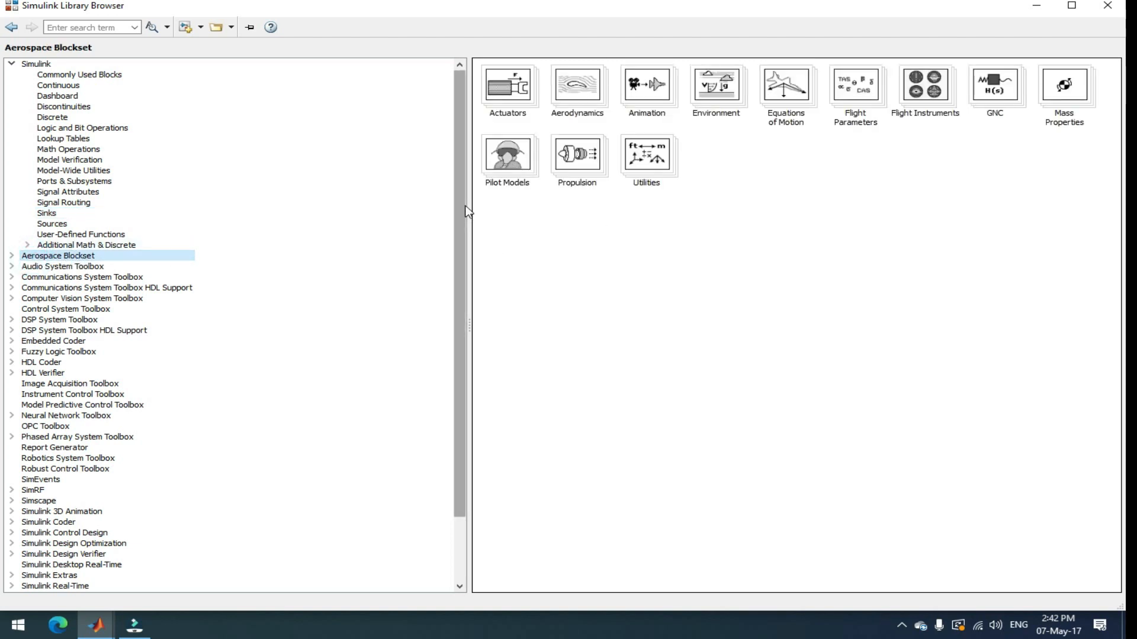
pyautogui.click(82, 277)
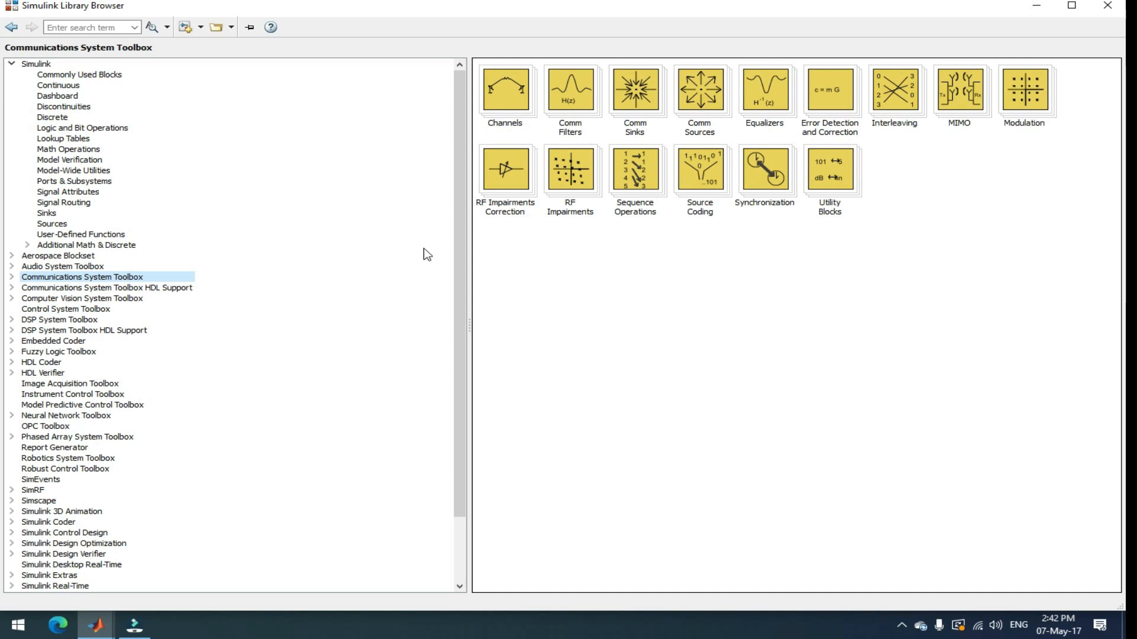
pyautogui.click(59, 320)
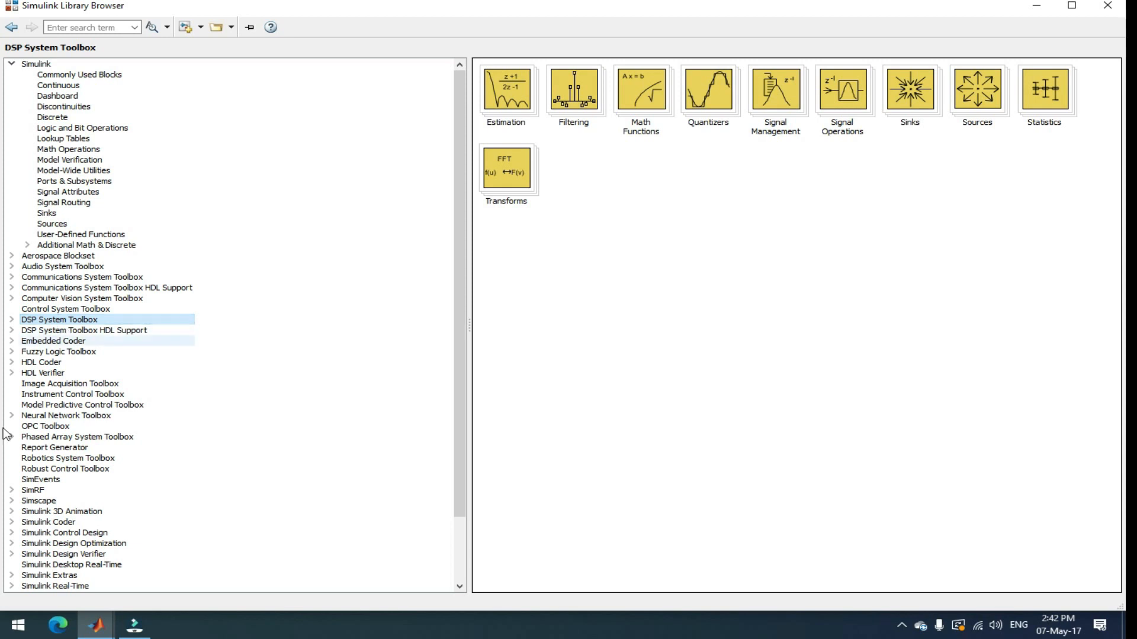
pyautogui.scroll(-3)
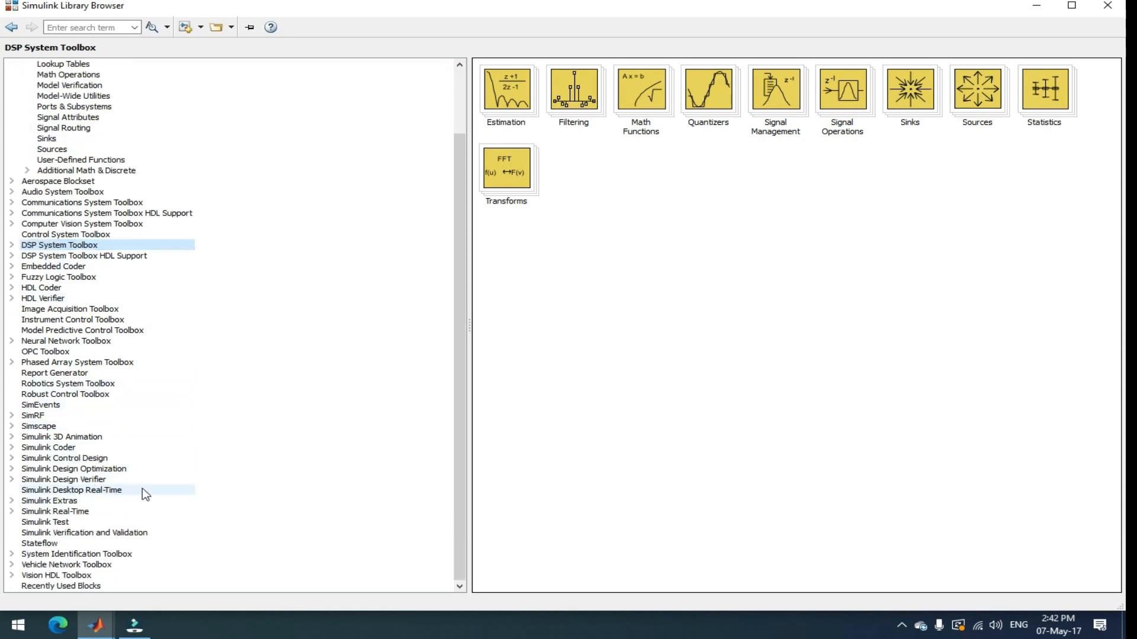
pyautogui.click(39, 426)
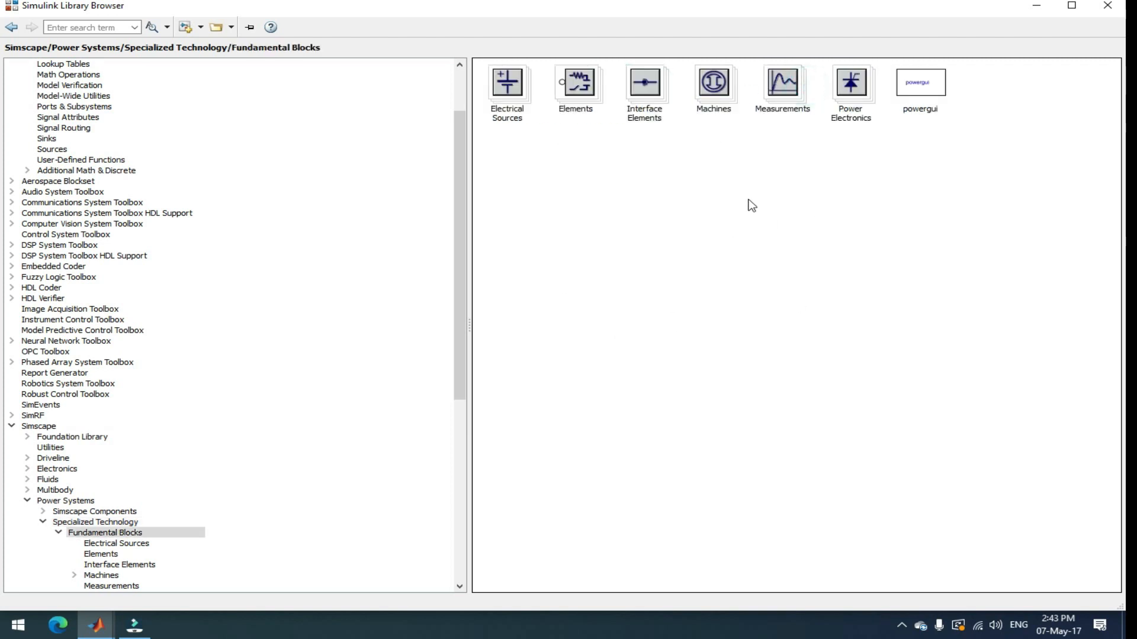
pyautogui.moveTo(614, 174)
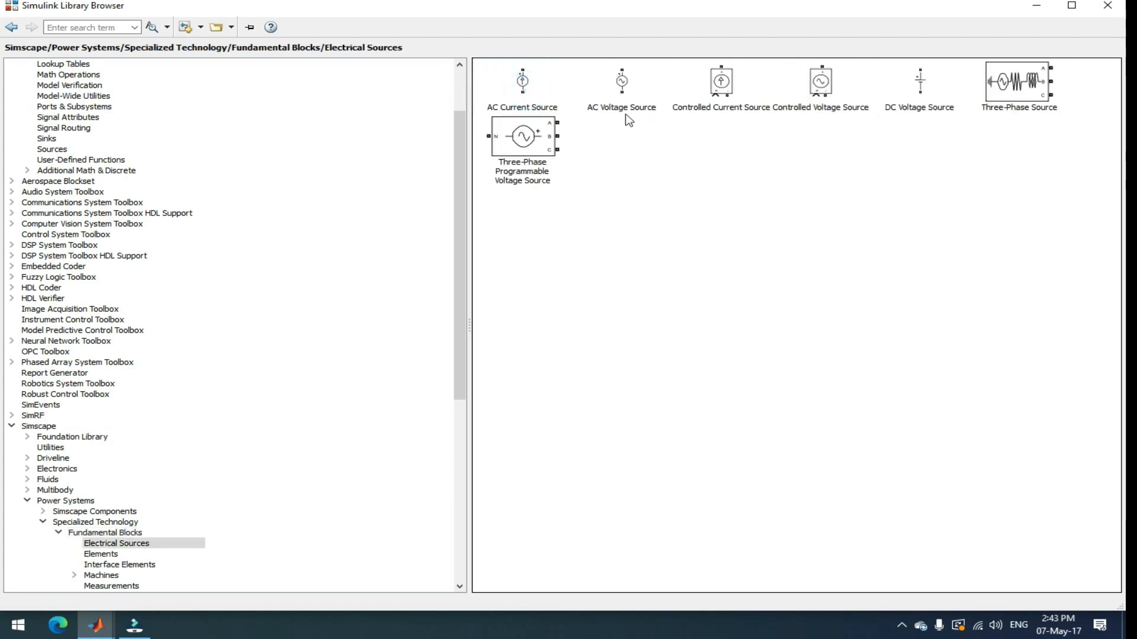
pyautogui.moveTo(530, 177)
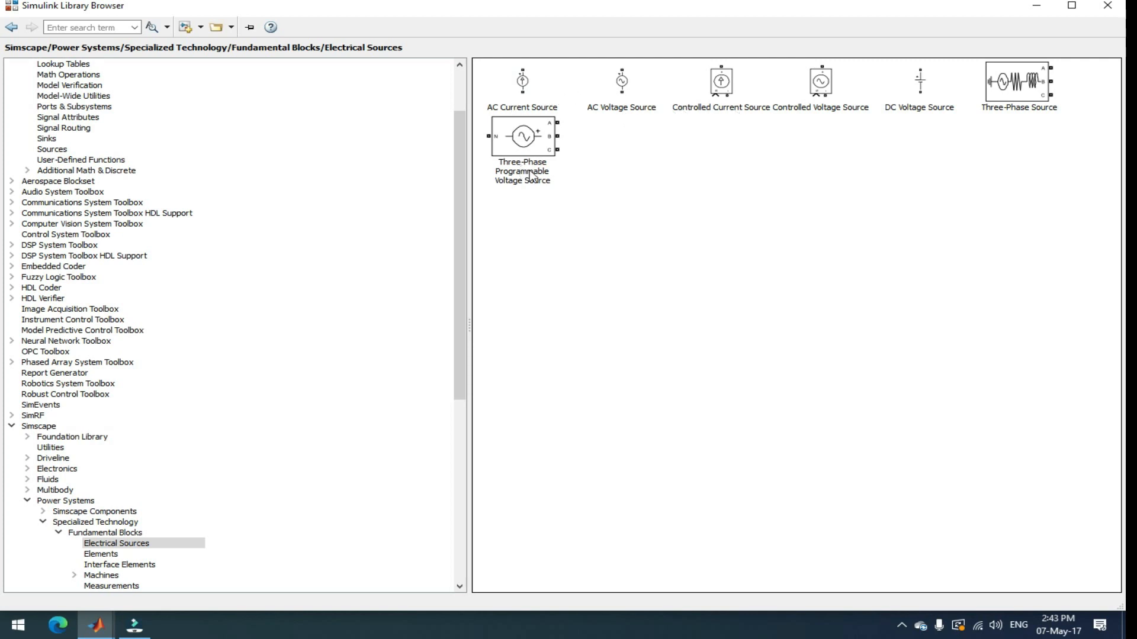
# - View the Electrical Sources, Elements, Machines and Measurements block libraries
pyautogui.click(116, 544)
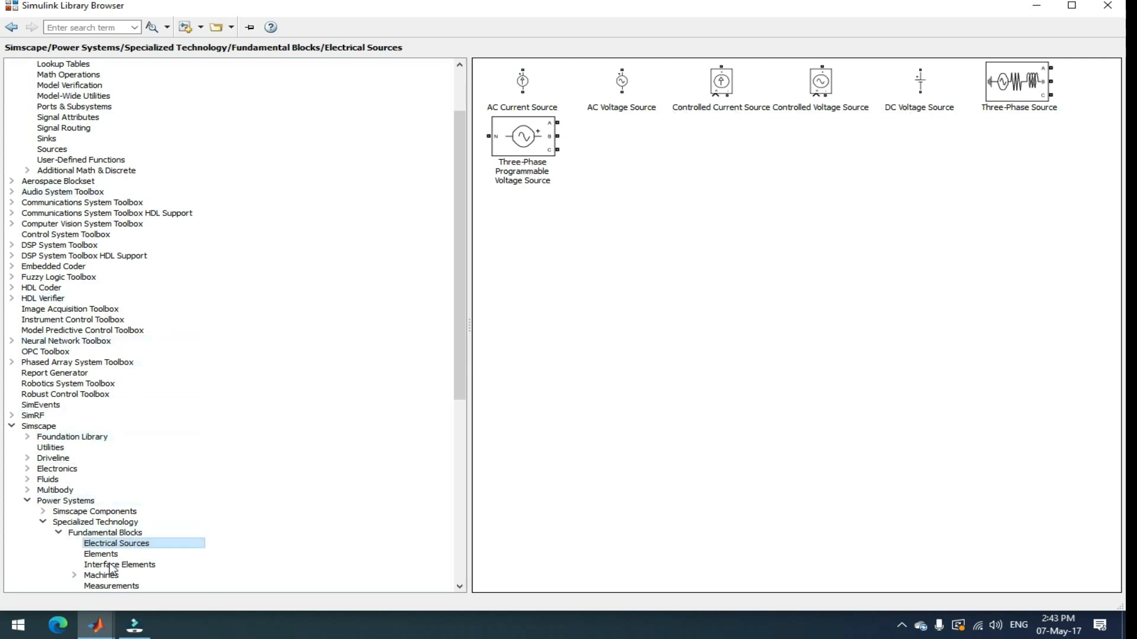
pyautogui.click(101, 554)
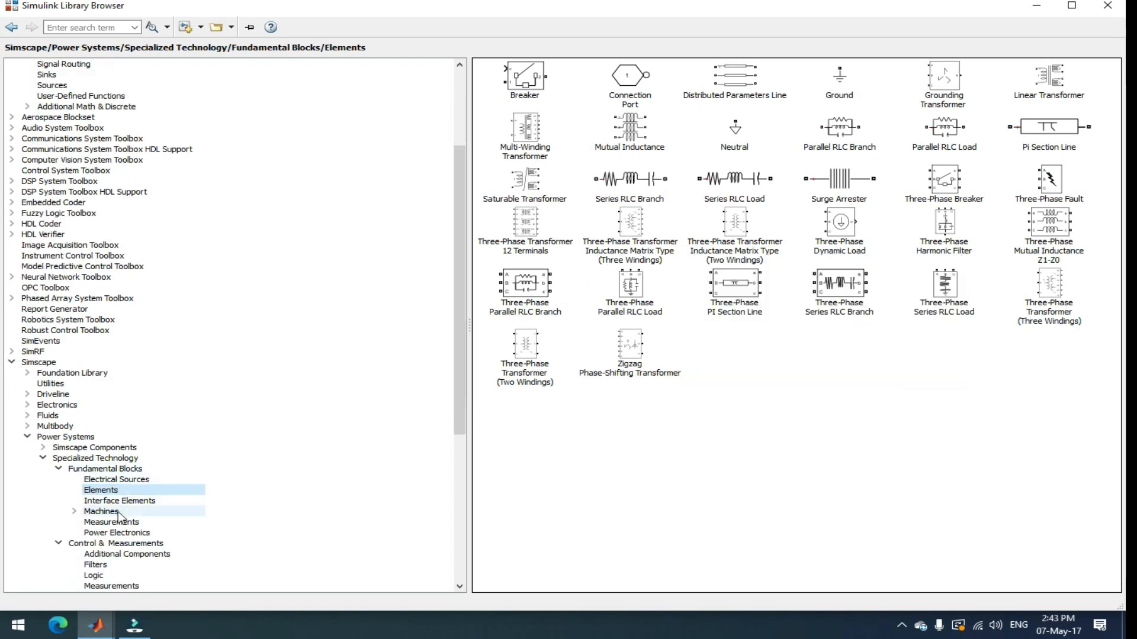
pyautogui.click(102, 512)
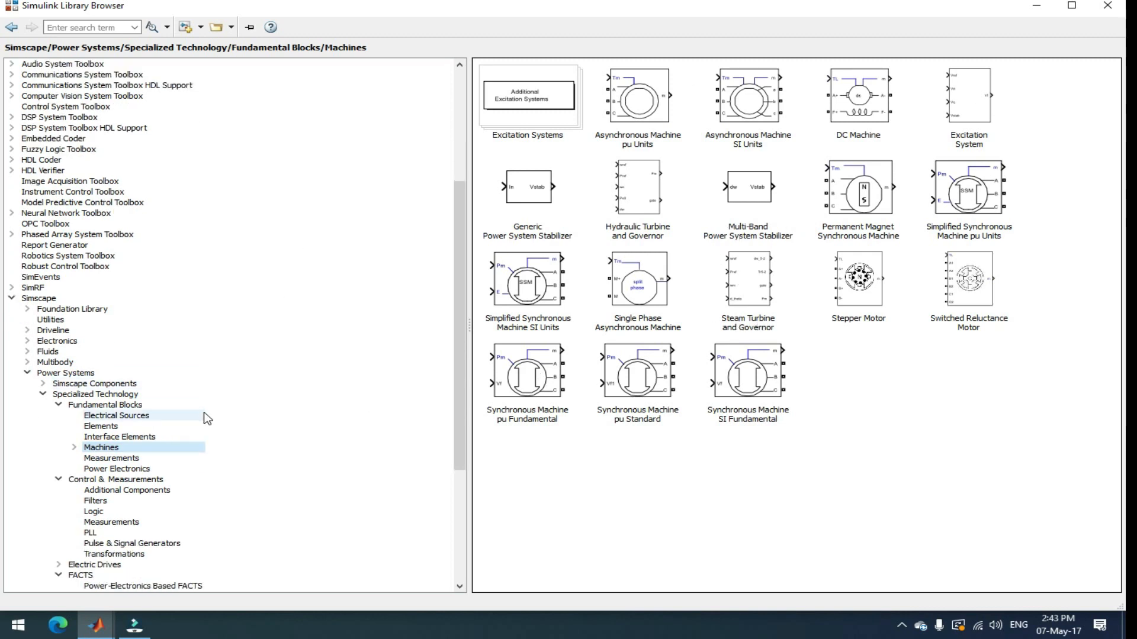
pyautogui.click(111, 457)
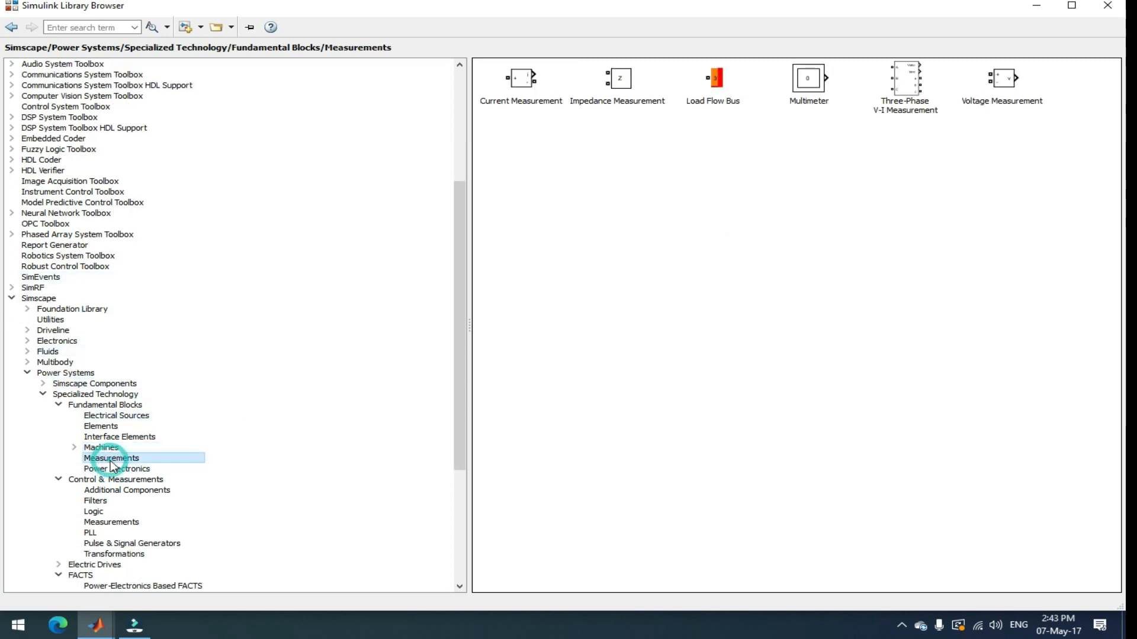
pyautogui.moveTo(644, 116)
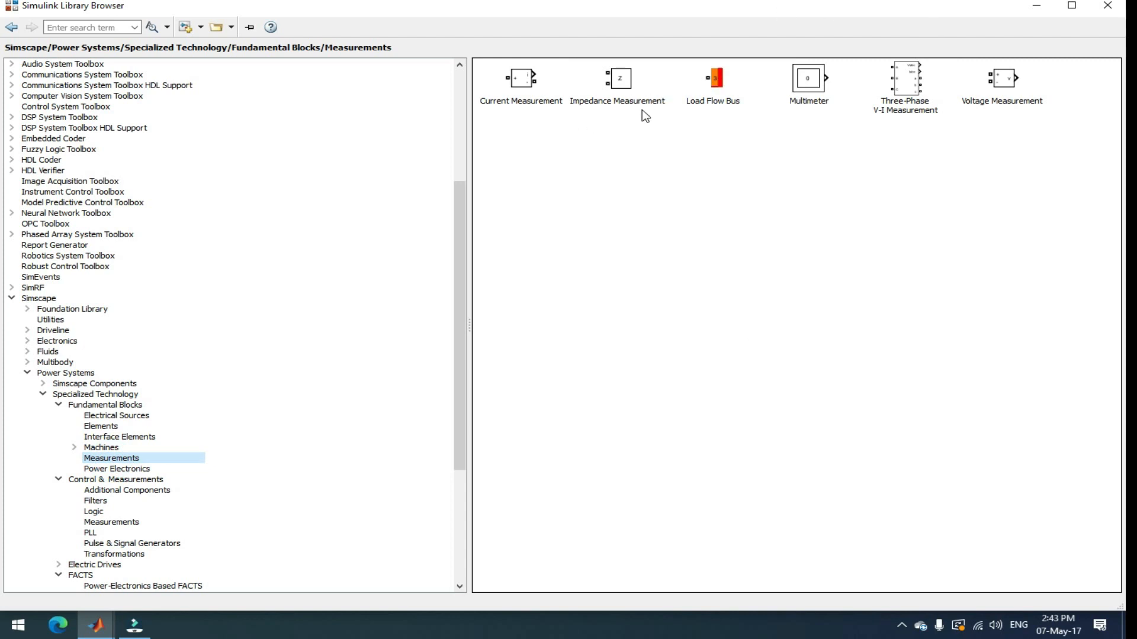
pyautogui.moveTo(894, 106)
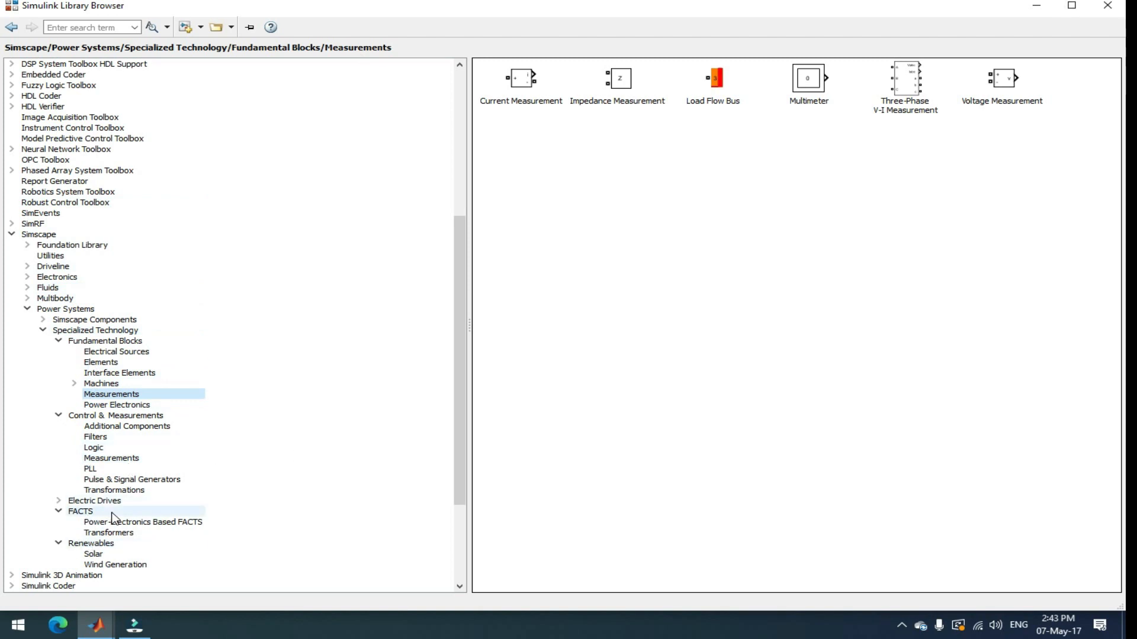
# - View the FACTS, Power-Electronics Based FACTS and Solar libraries, then step back to Specialized Technology
pyautogui.click(79, 512)
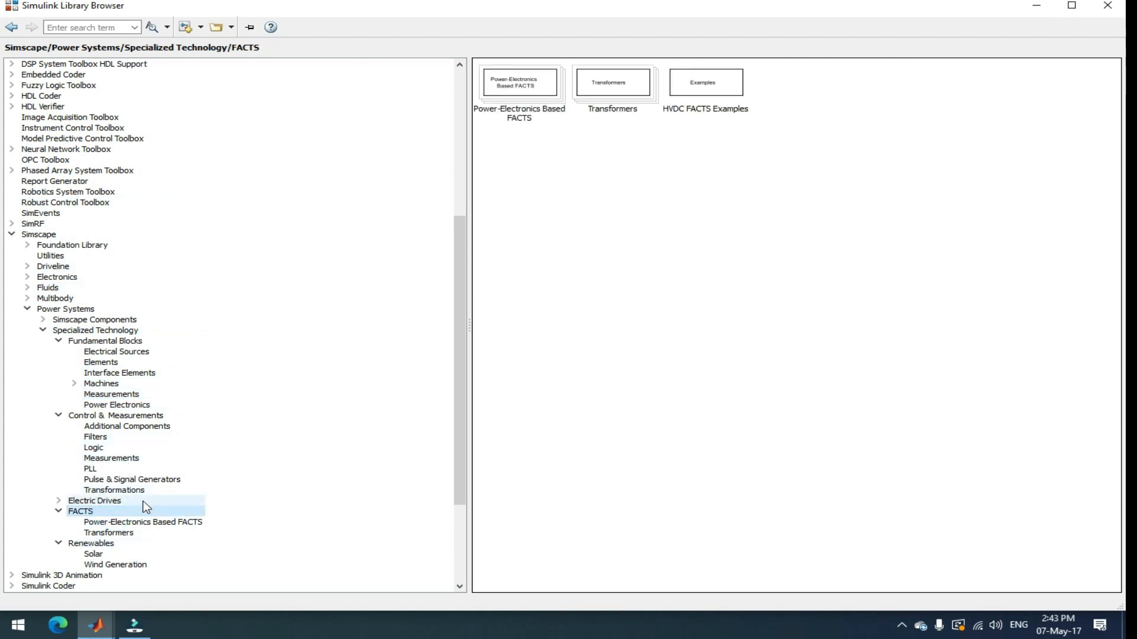
pyautogui.click(142, 523)
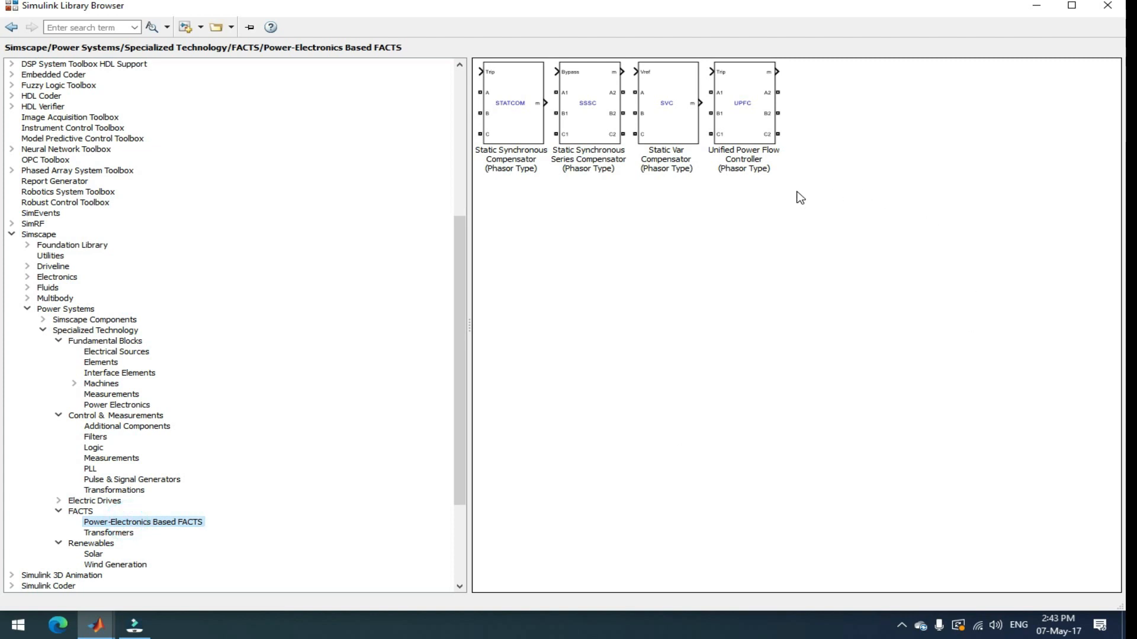
pyautogui.scroll(-3)
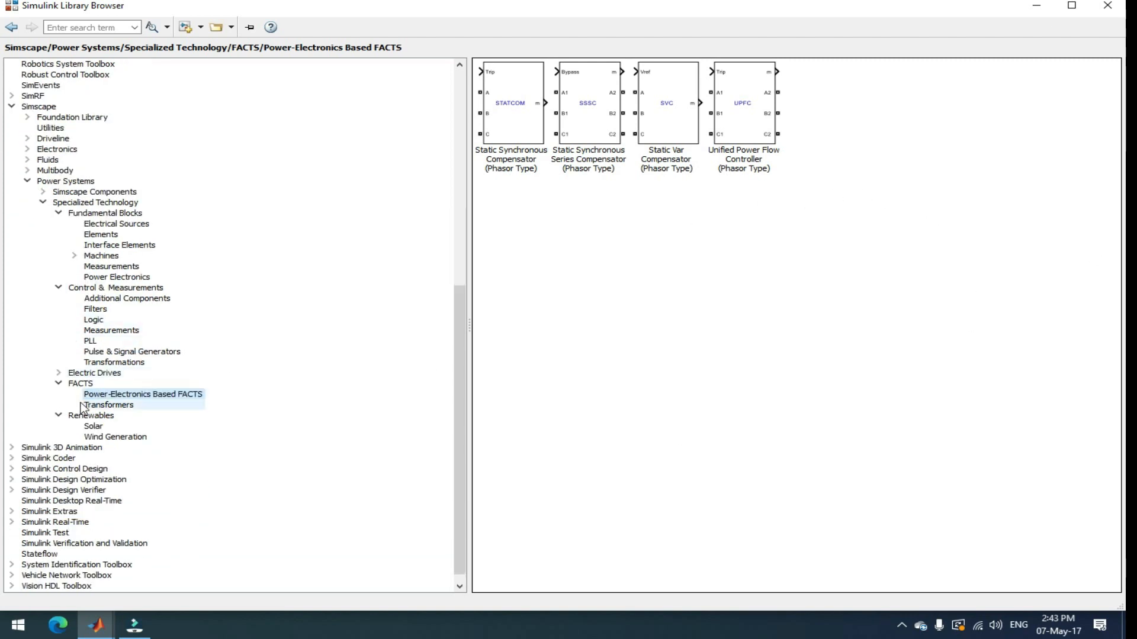
pyautogui.click(90, 416)
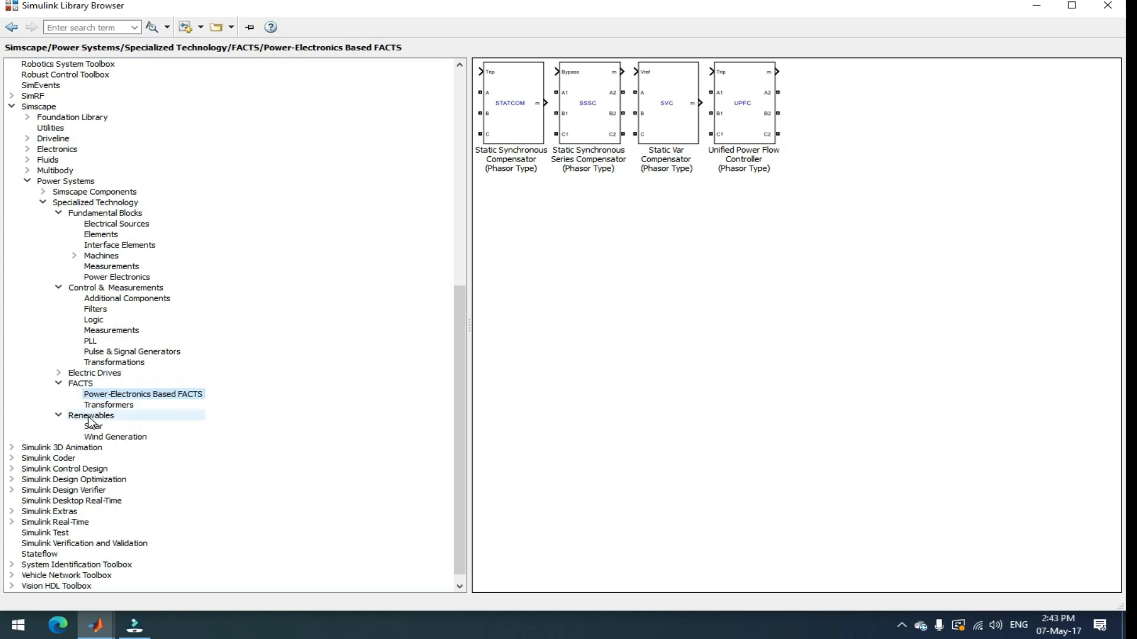
pyautogui.click(92, 426)
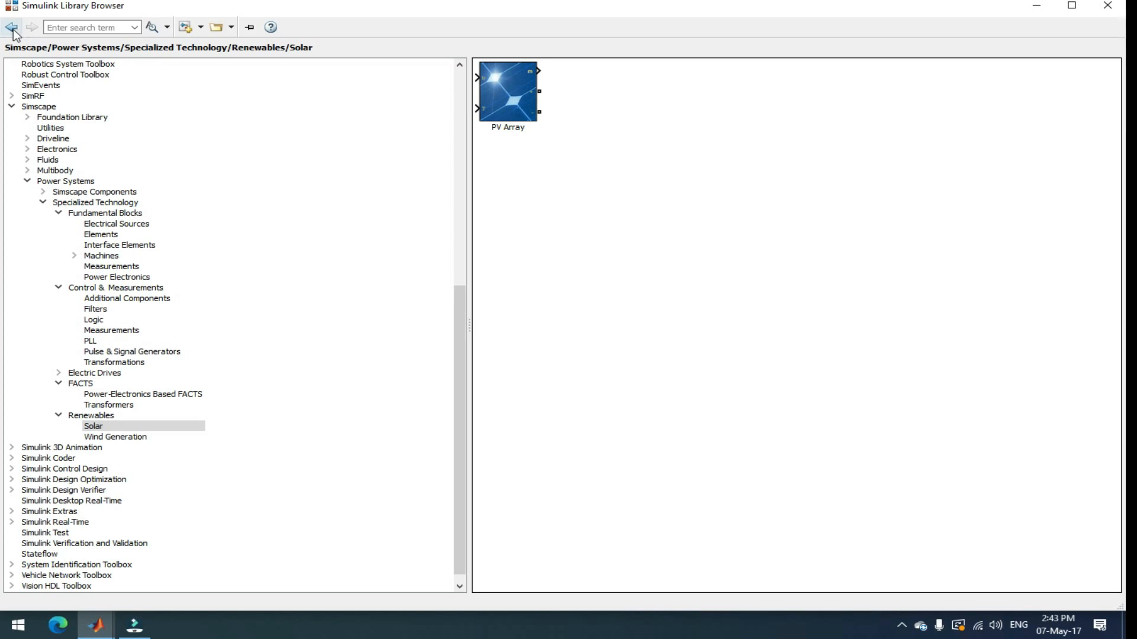
pyautogui.click(11, 27)
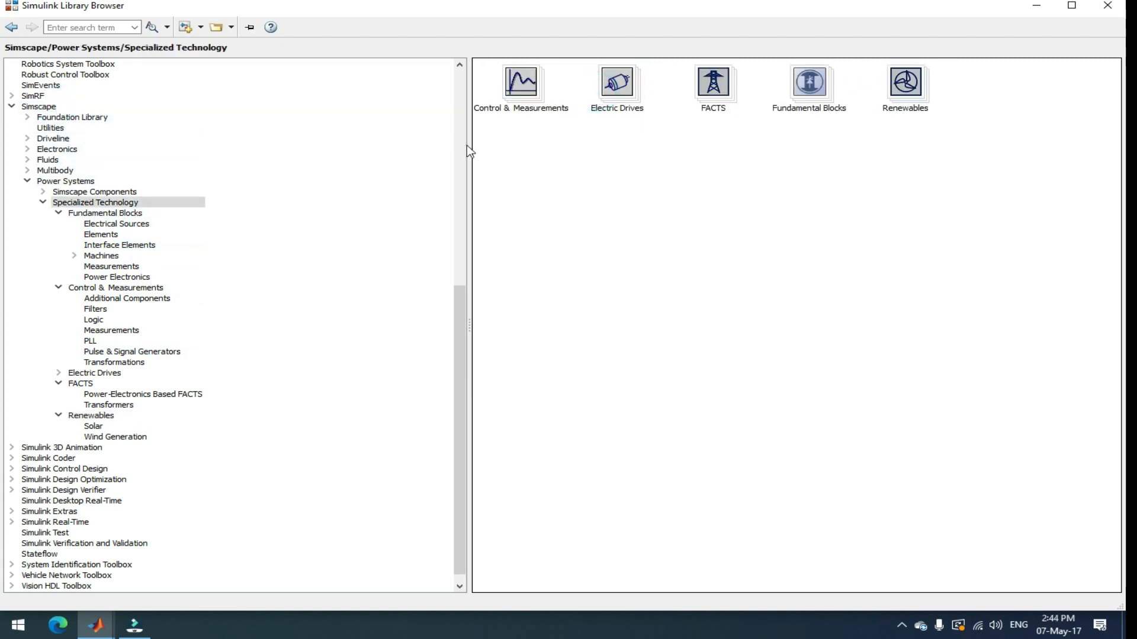
pyautogui.moveTo(557, 232)
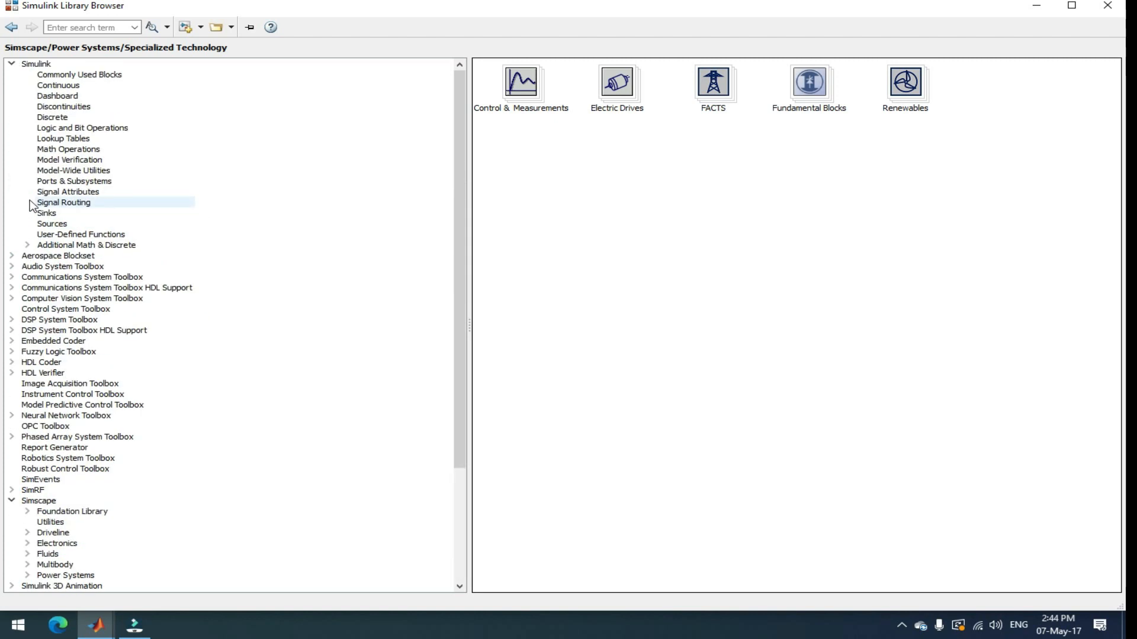
# - Add a Sine Wave block from the Sources library to the untitled model
pyautogui.click(51, 224)
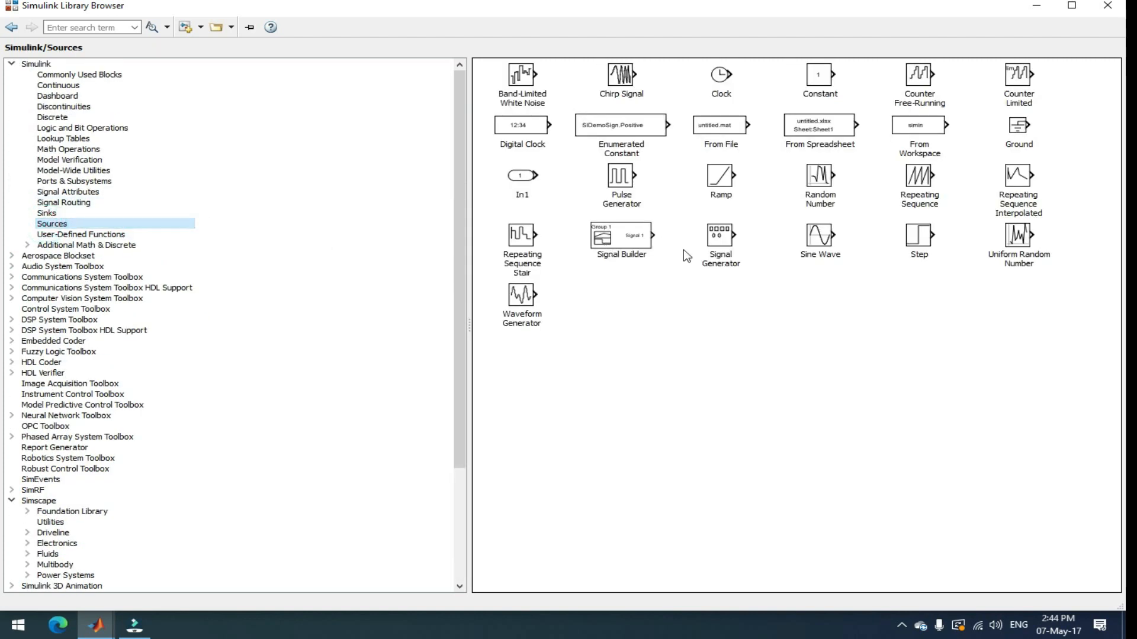
pyautogui.rightClick(818, 234)
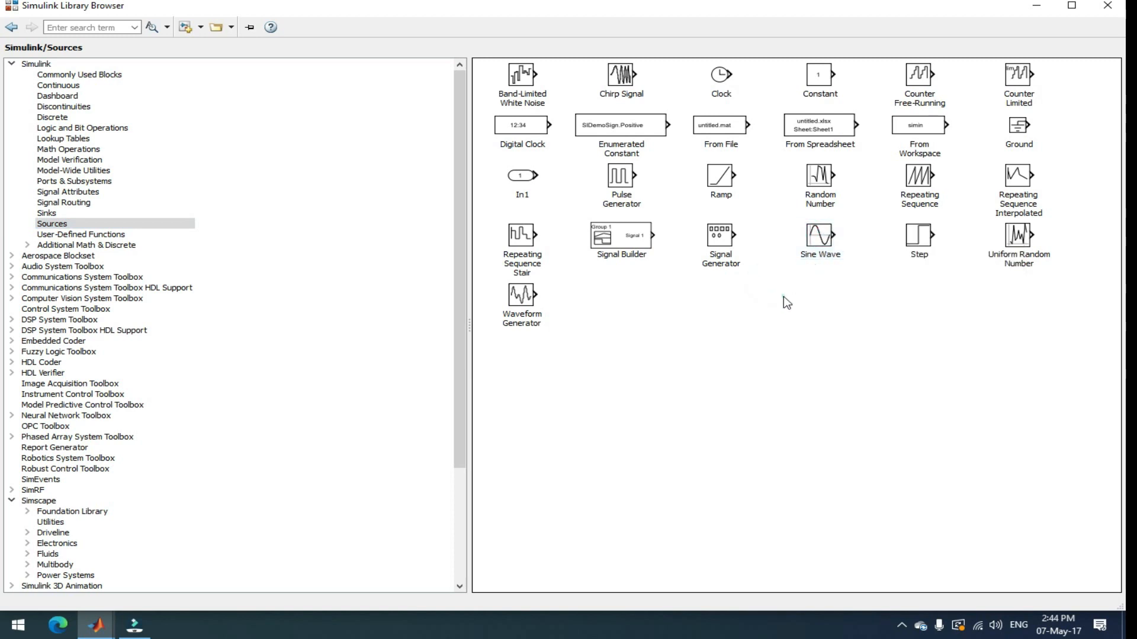
pyautogui.click(820, 236)
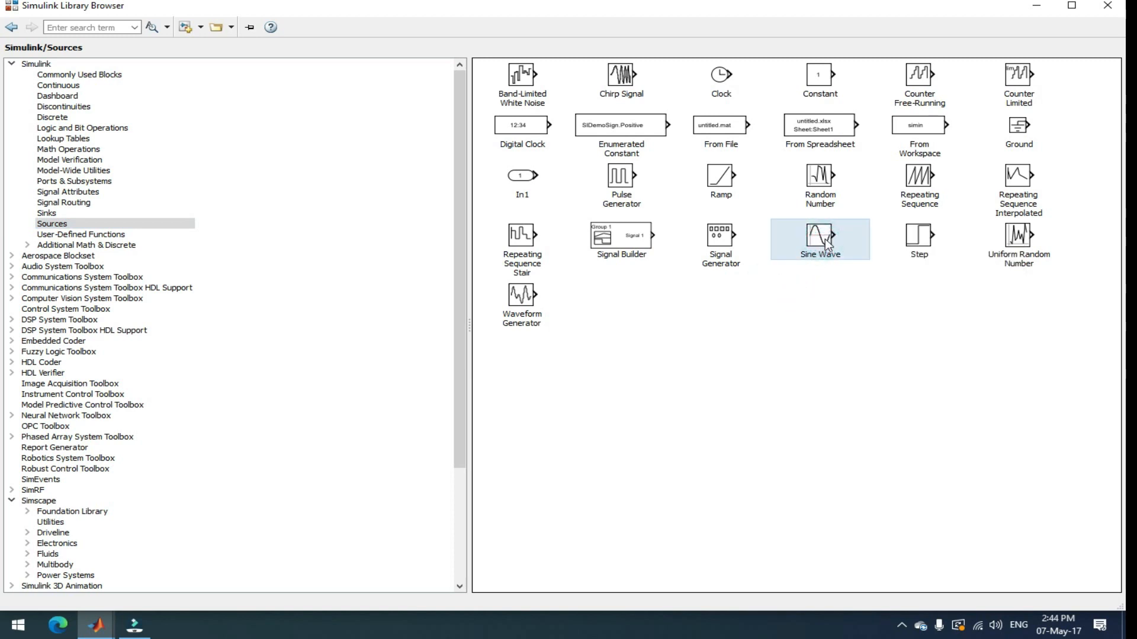
pyautogui.rightClick(819, 239)
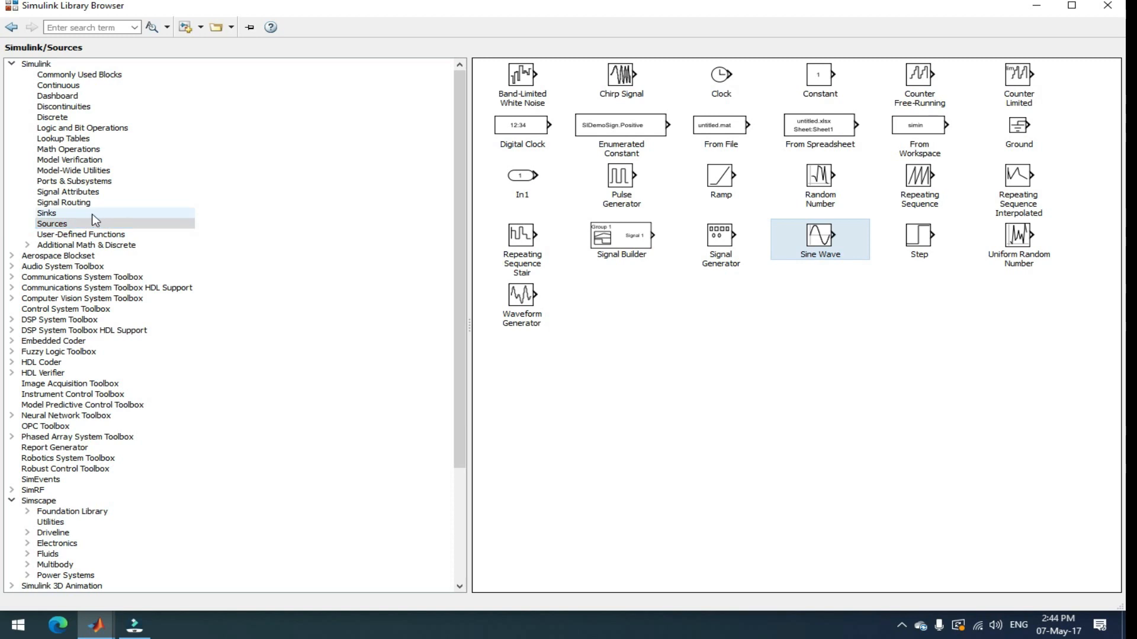
# - Add a Scope block from the Sinks library to the model with Ctrl+I
pyautogui.click(47, 212)
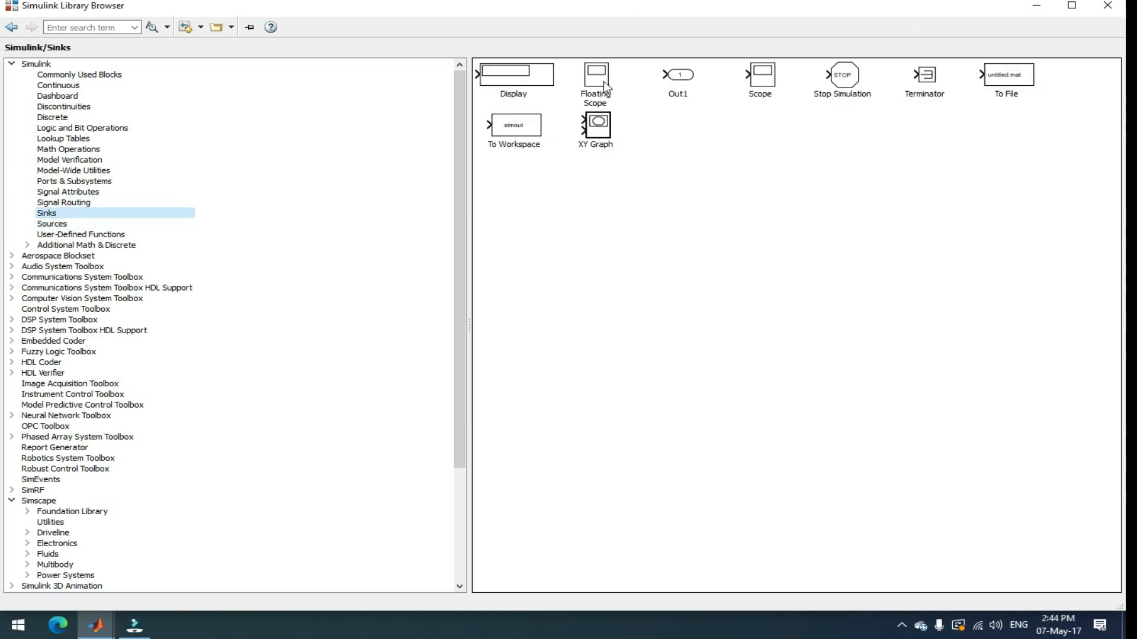
pyautogui.click(759, 74)
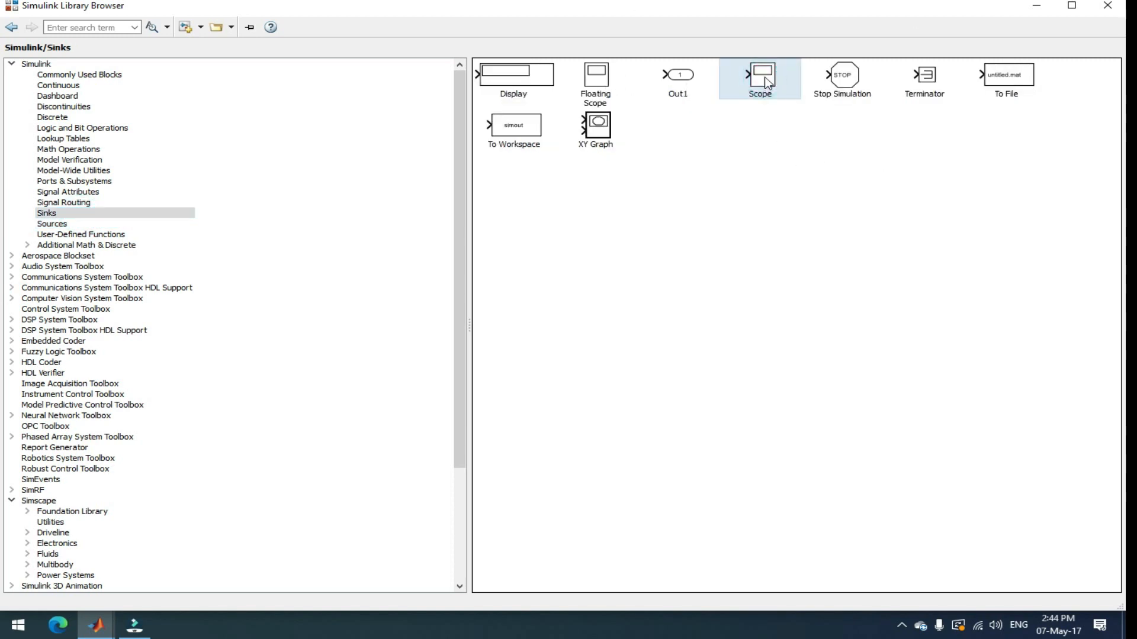
pyautogui.rightClick(759, 75)
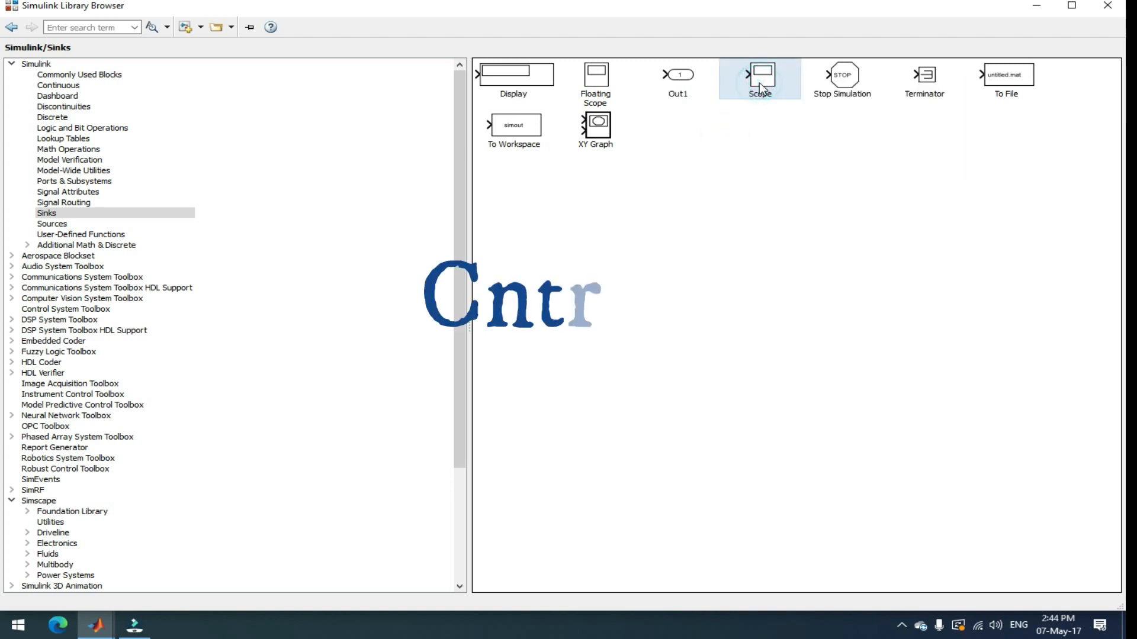
pyautogui.press('ctrl+i')
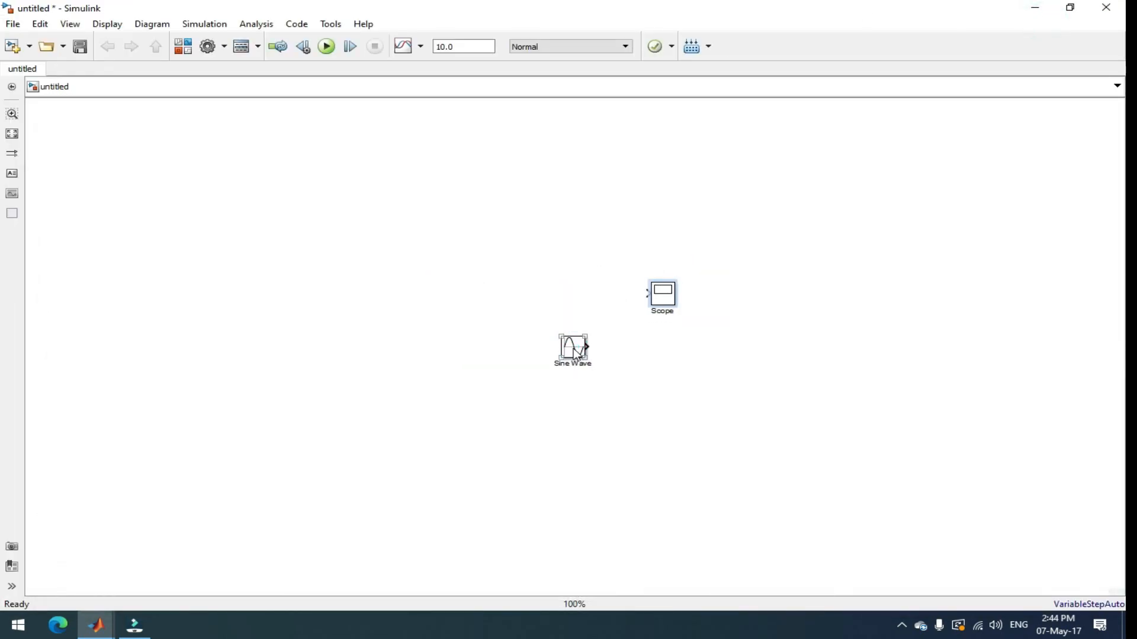
# - Place the Sine Wave level with the Scope and review its parameters, keeping amplitude 1
pyautogui.moveTo(574, 351); pyautogui.dragTo(482, 296)
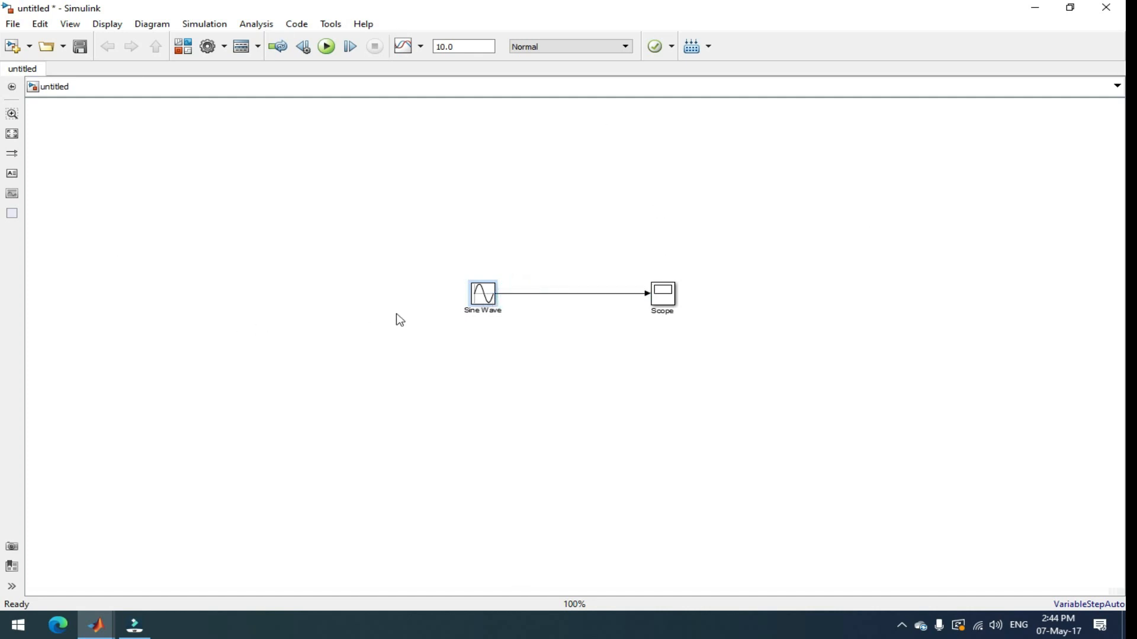
pyautogui.doubleClick(482, 294)
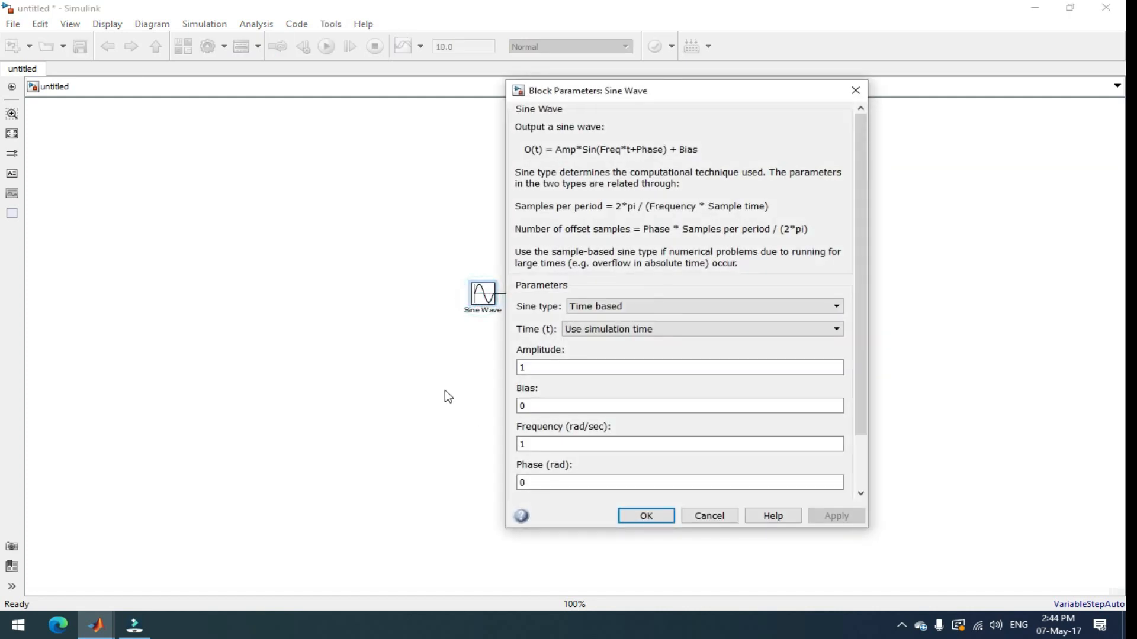
pyautogui.scroll(-3)
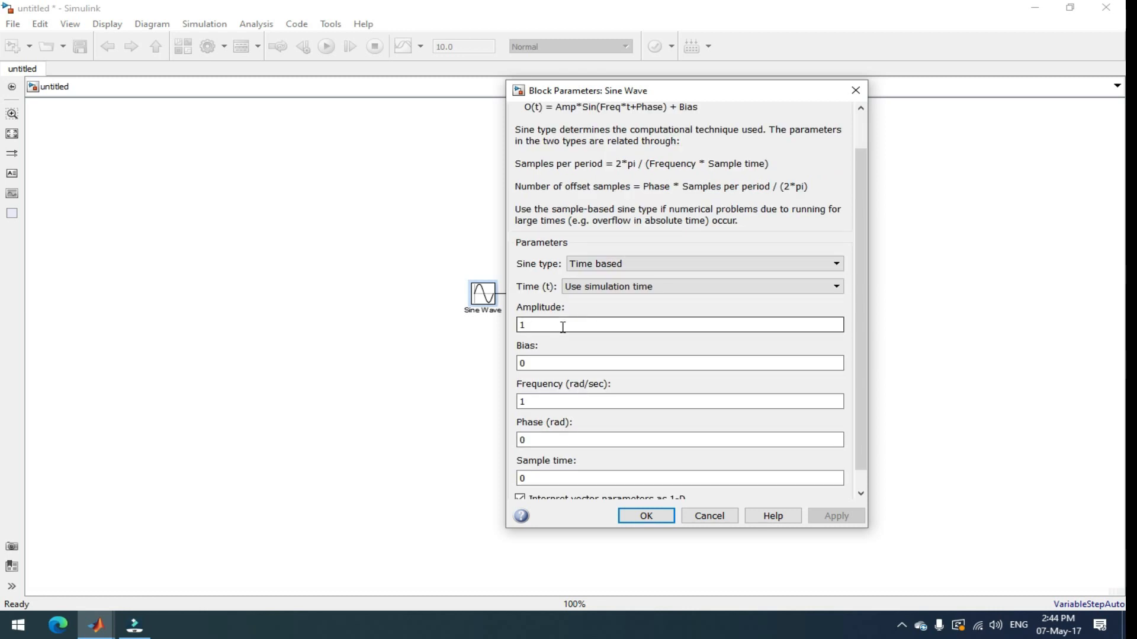
pyautogui.click(550, 418)
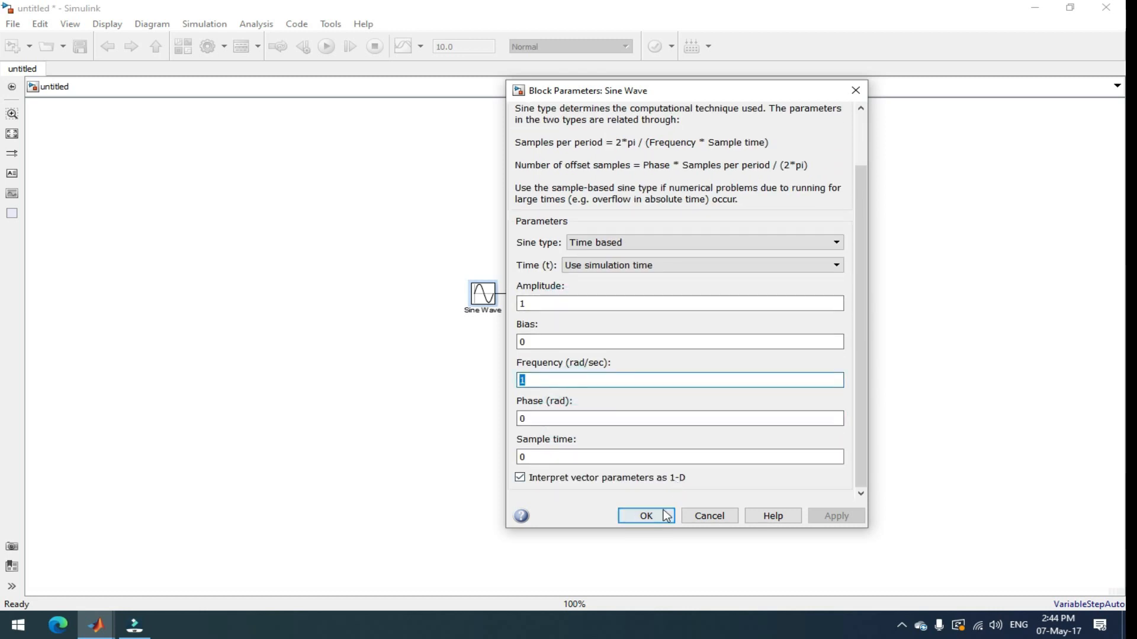
pyautogui.click(645, 516)
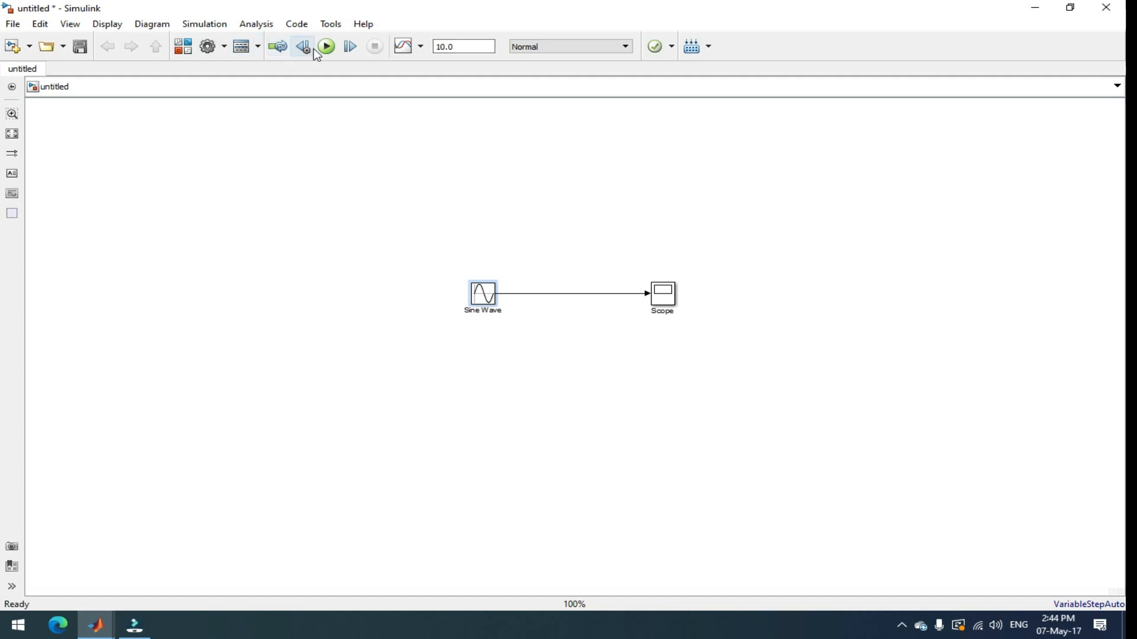
# - Run the simulation and view the unit-amplitude sine over 10 s in the Scope
pyautogui.click(302, 46)
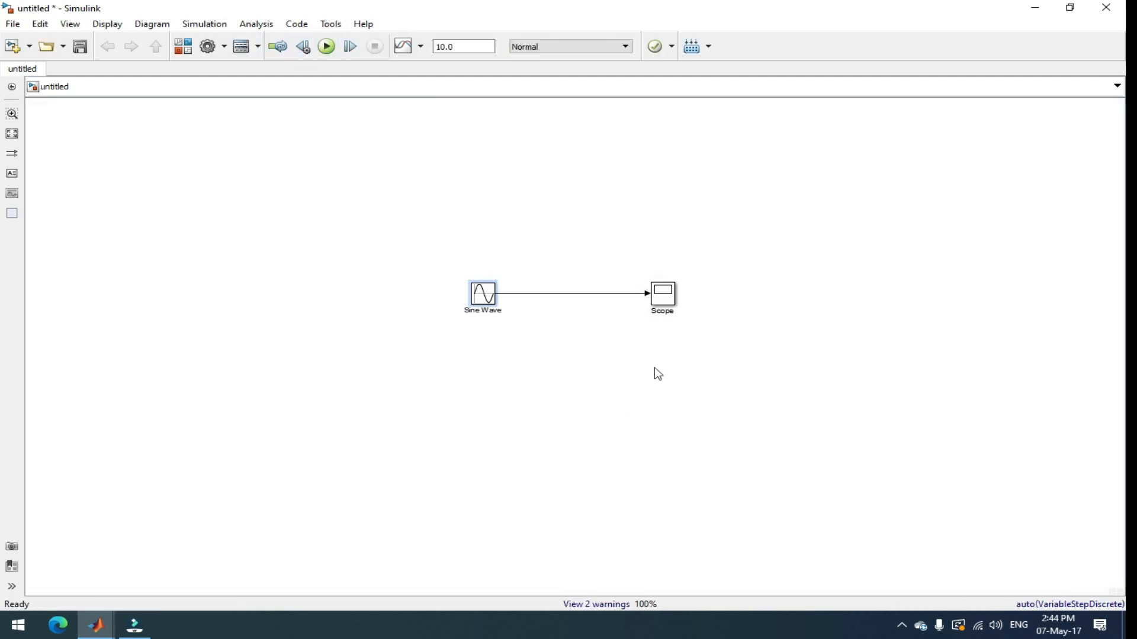
pyautogui.click(662, 296)
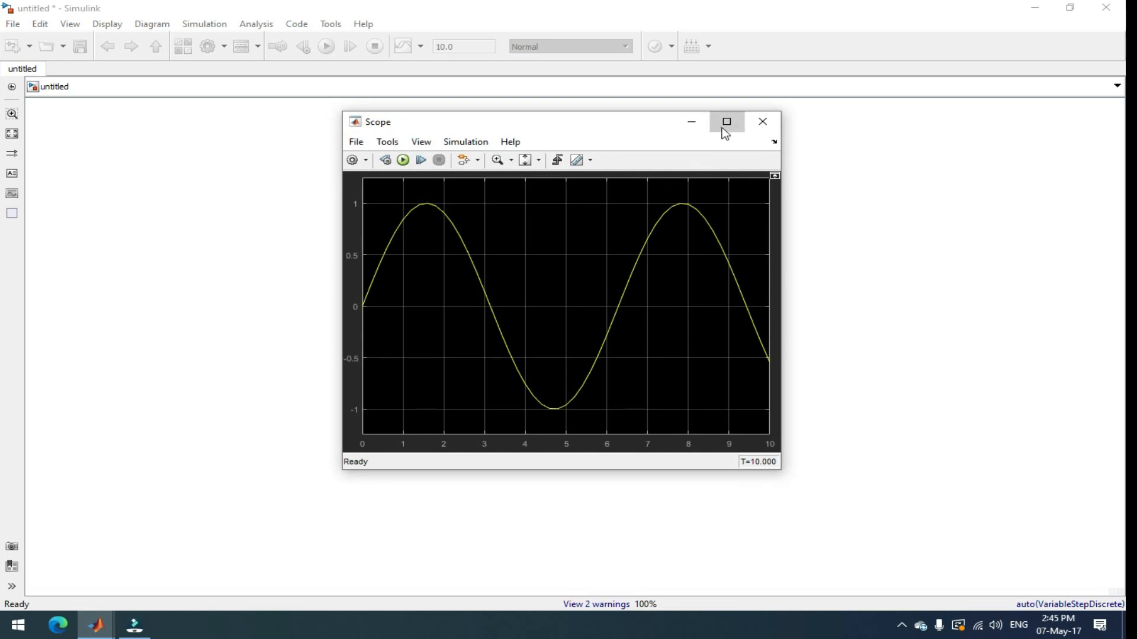
pyautogui.click(726, 121)
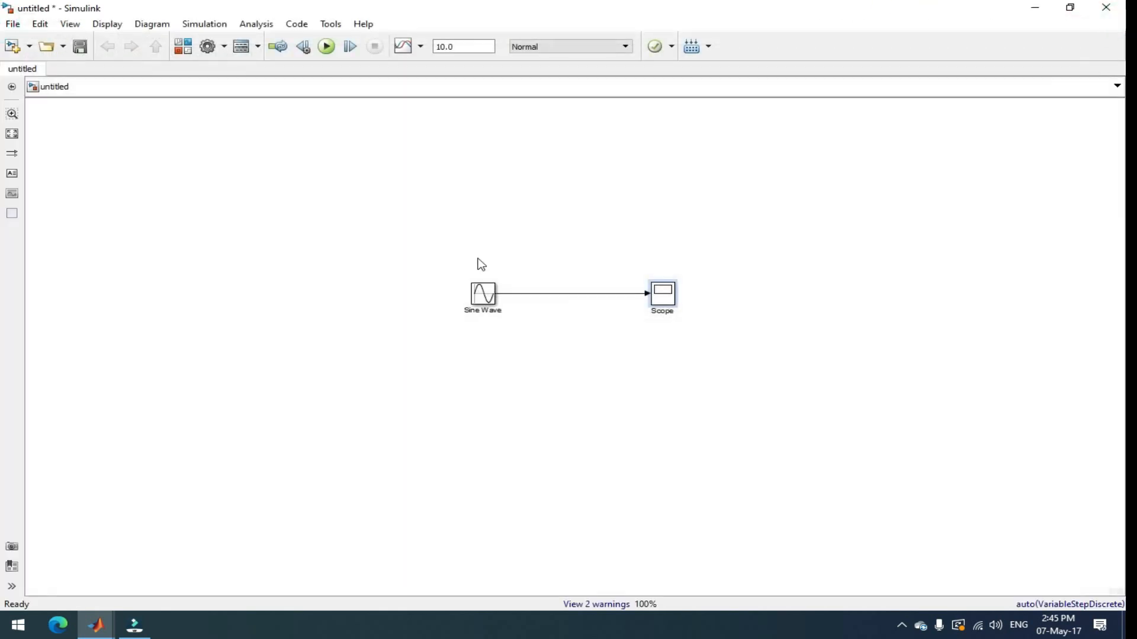
# - Set the Sine Wave block's amplitude to 20
pyautogui.doubleClick(482, 294)
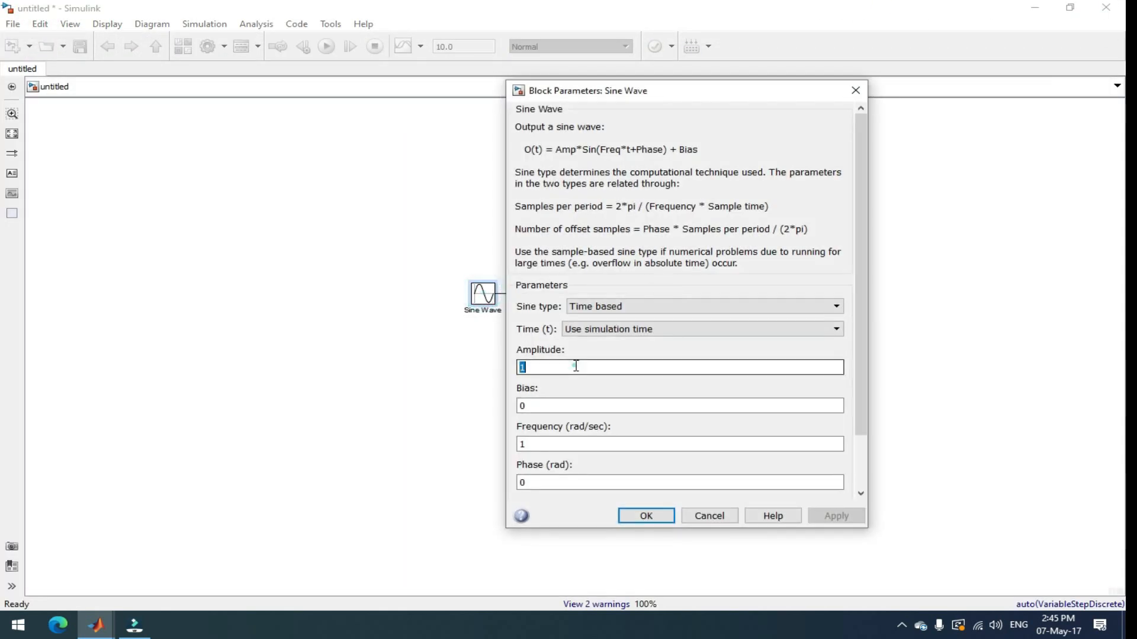
pyautogui.write('20')
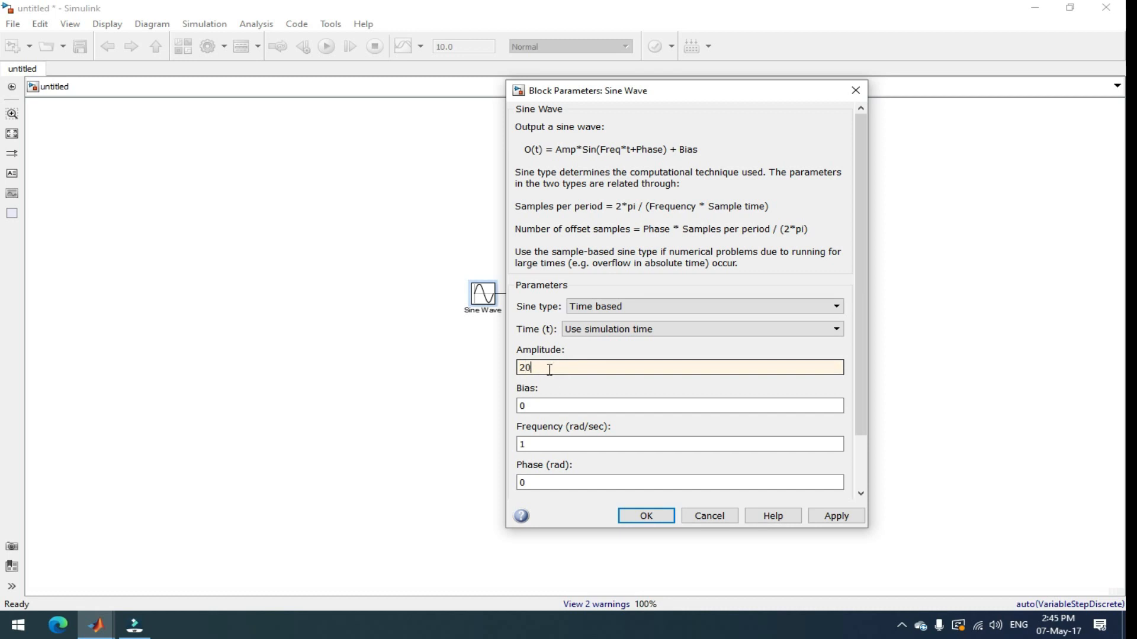
pyautogui.click(644, 515)
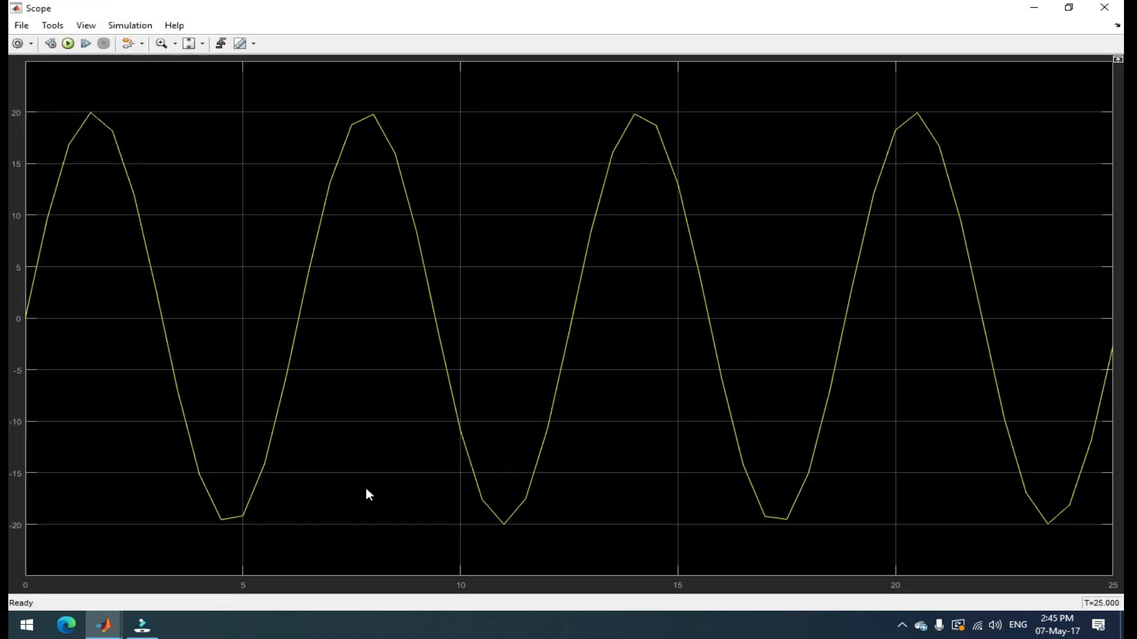
pyautogui.moveTo(101, 121)
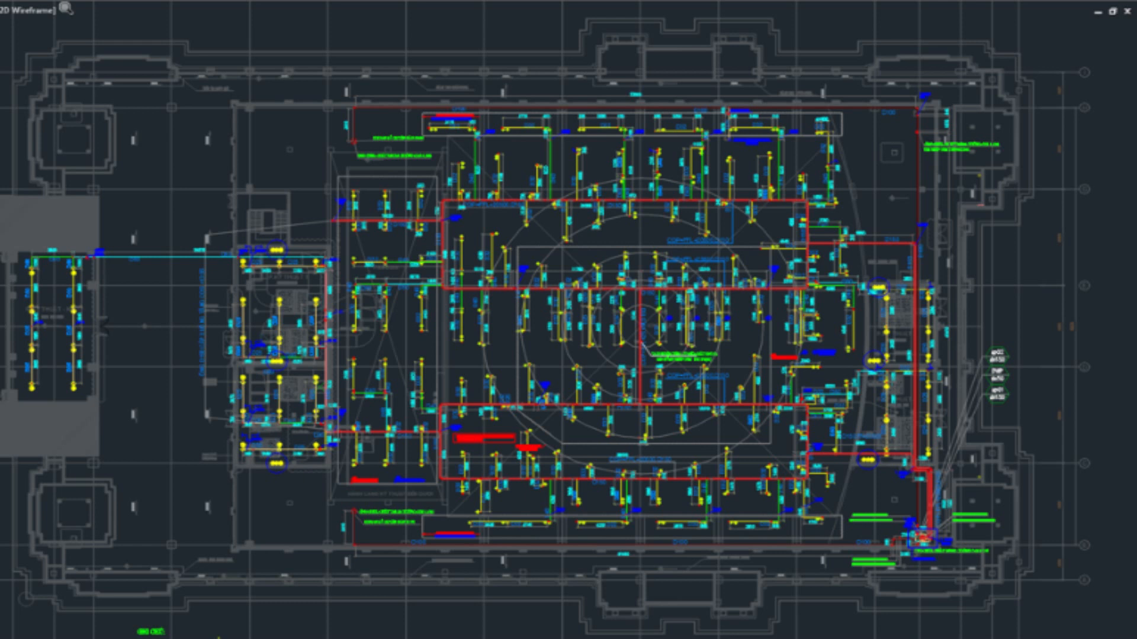
pyautogui.click(106, 624)
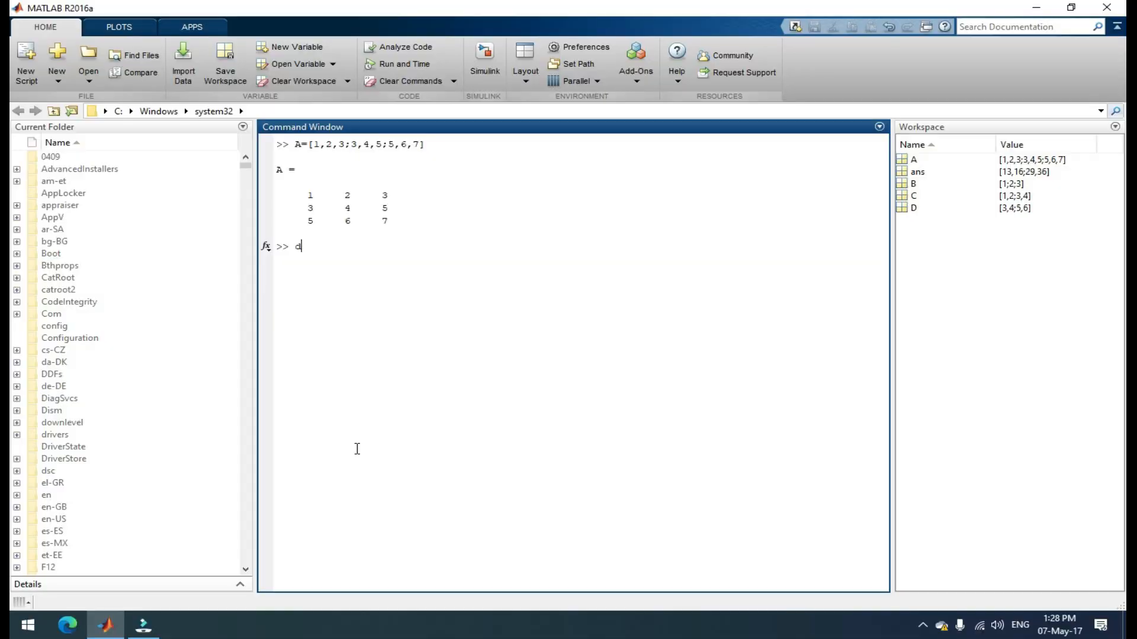
# - Enter det(A) at the command prompt without running it
pyautogui.write('et (')
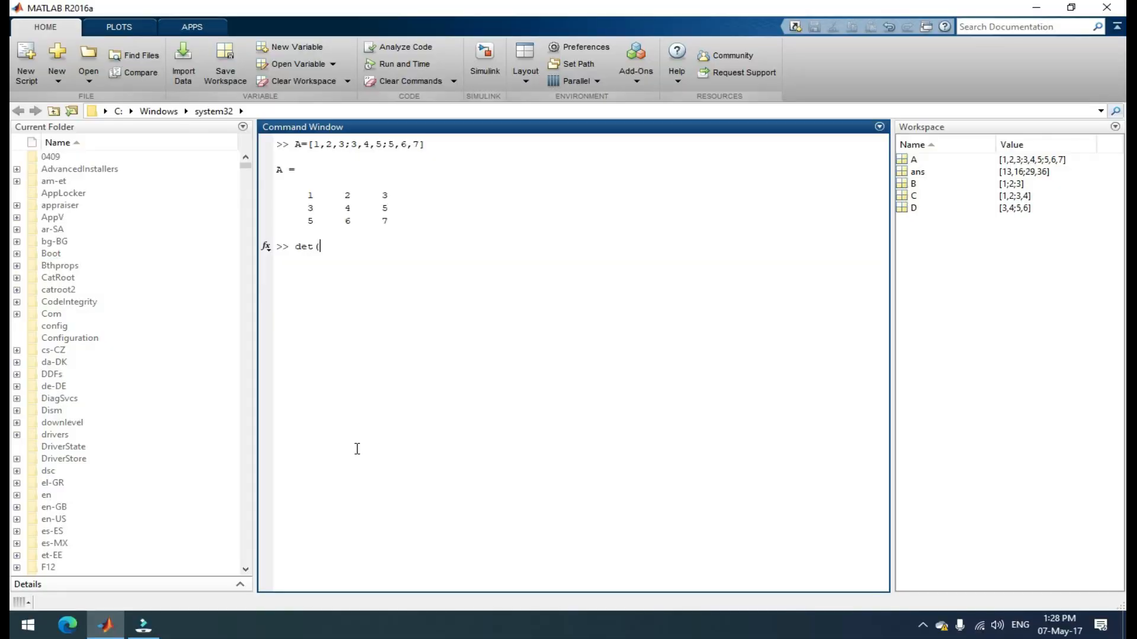
pyautogui.write('A)')
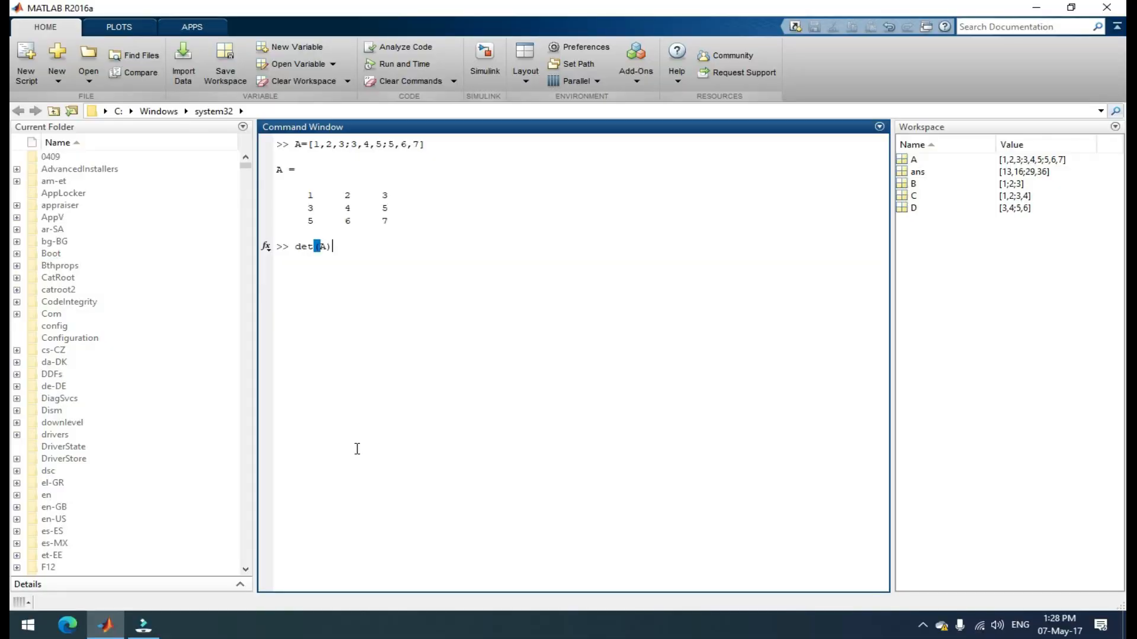